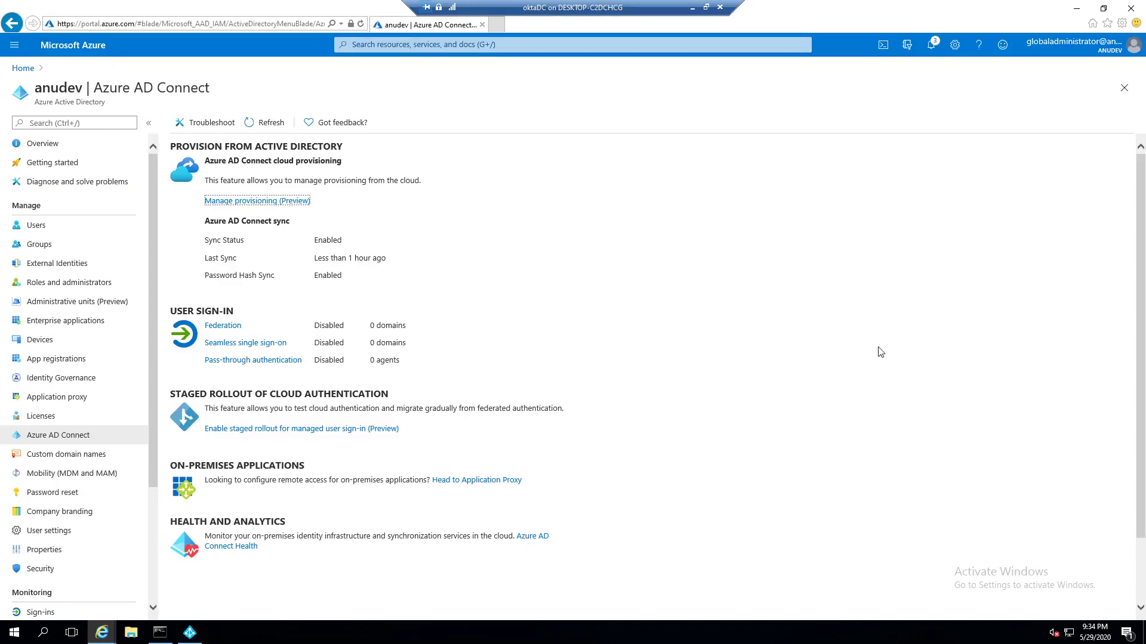
{"action": "mouse_move", "coordinate": [888, 347]}
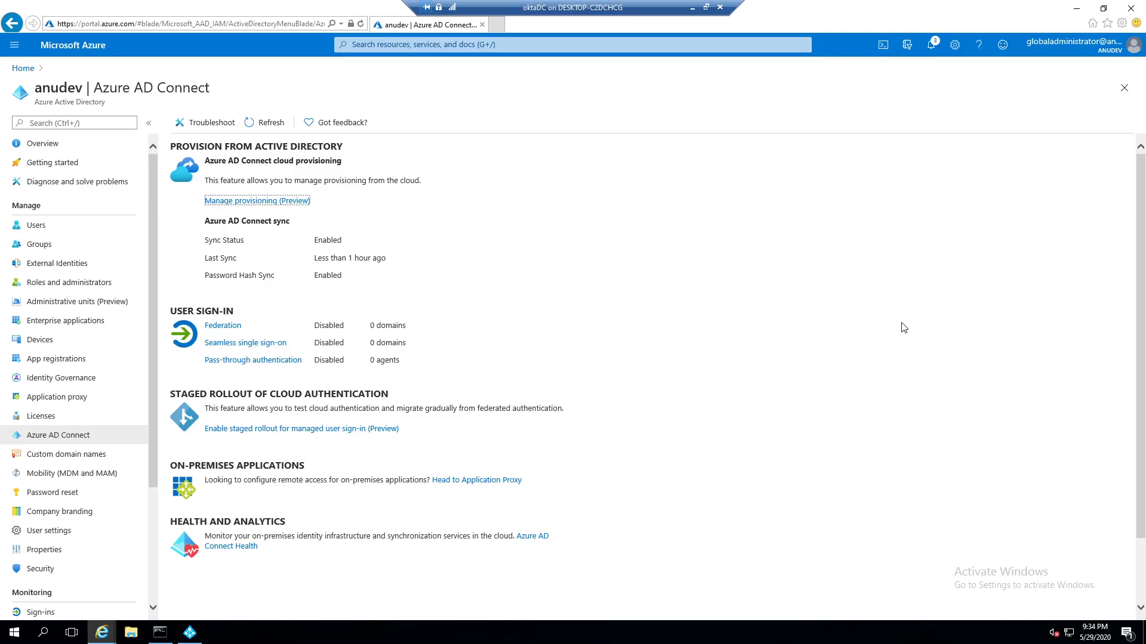
{"action": "mouse_move", "coordinate": [907, 324]}
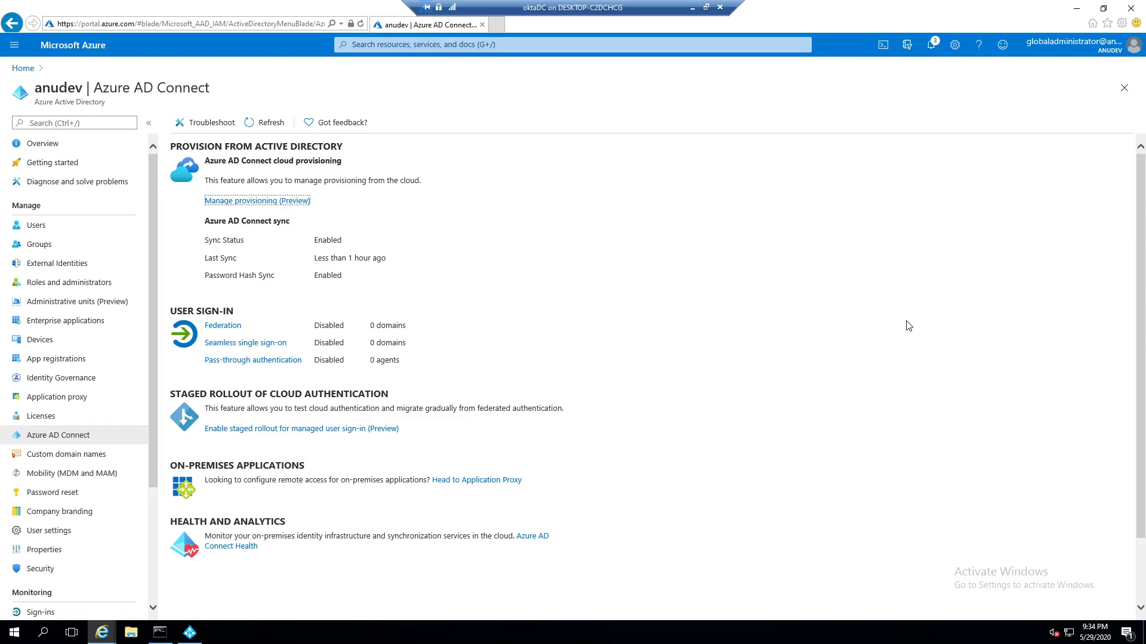
{"action": "mouse_move", "coordinate": [912, 325]}
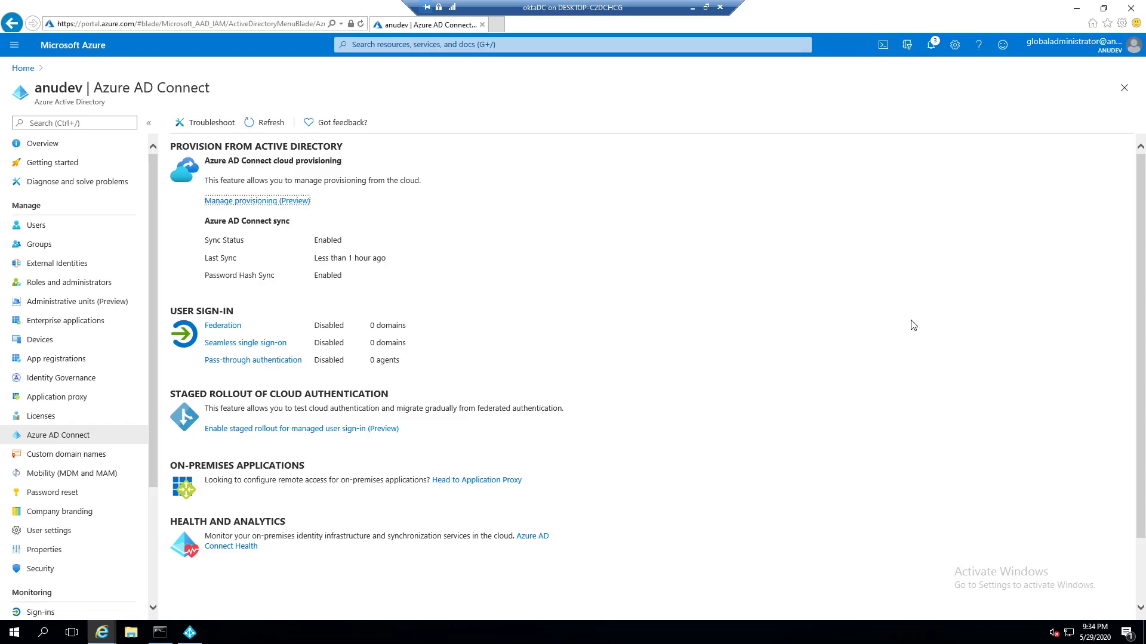
{"action": "mouse_move", "coordinate": [915, 325]}
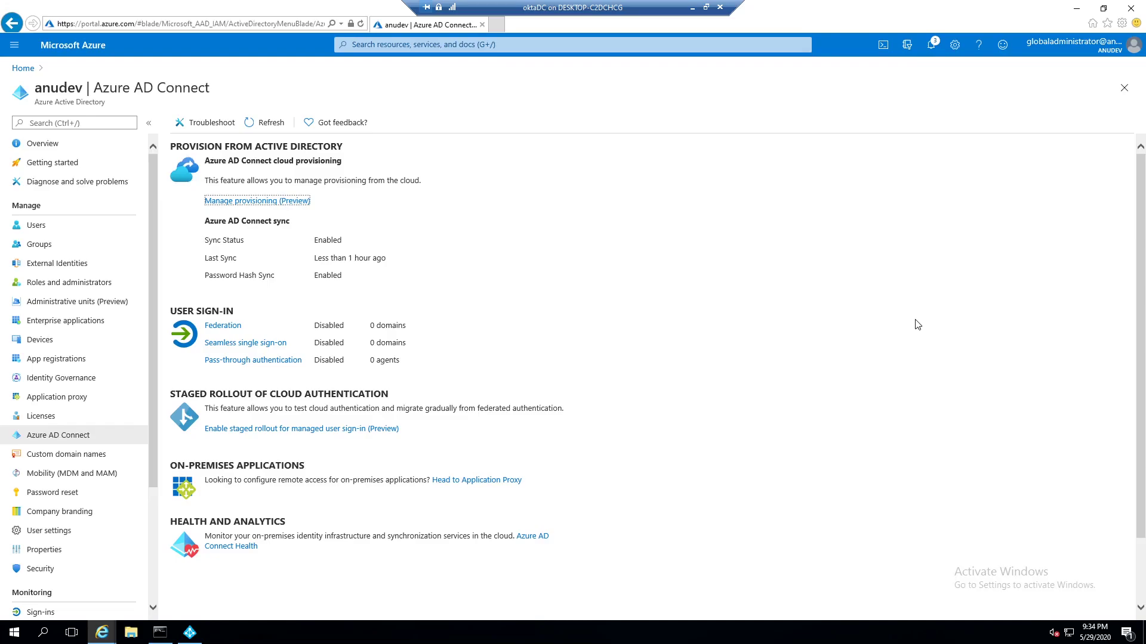
{"action": "mouse_move", "coordinate": [921, 323]}
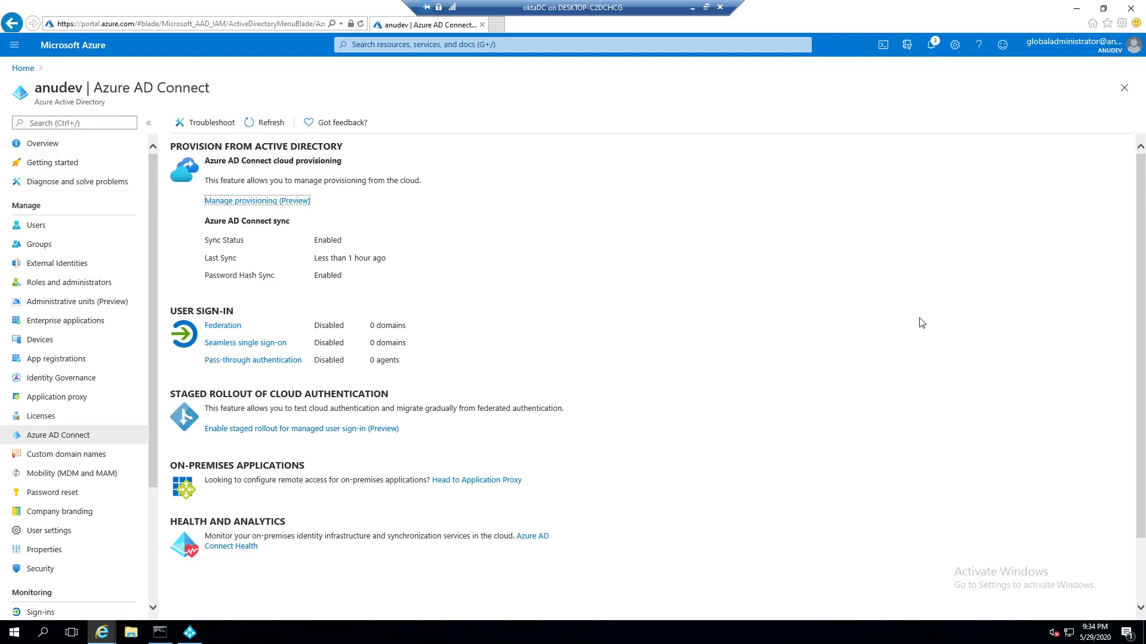
{"action": "mouse_move", "coordinate": [924, 323]}
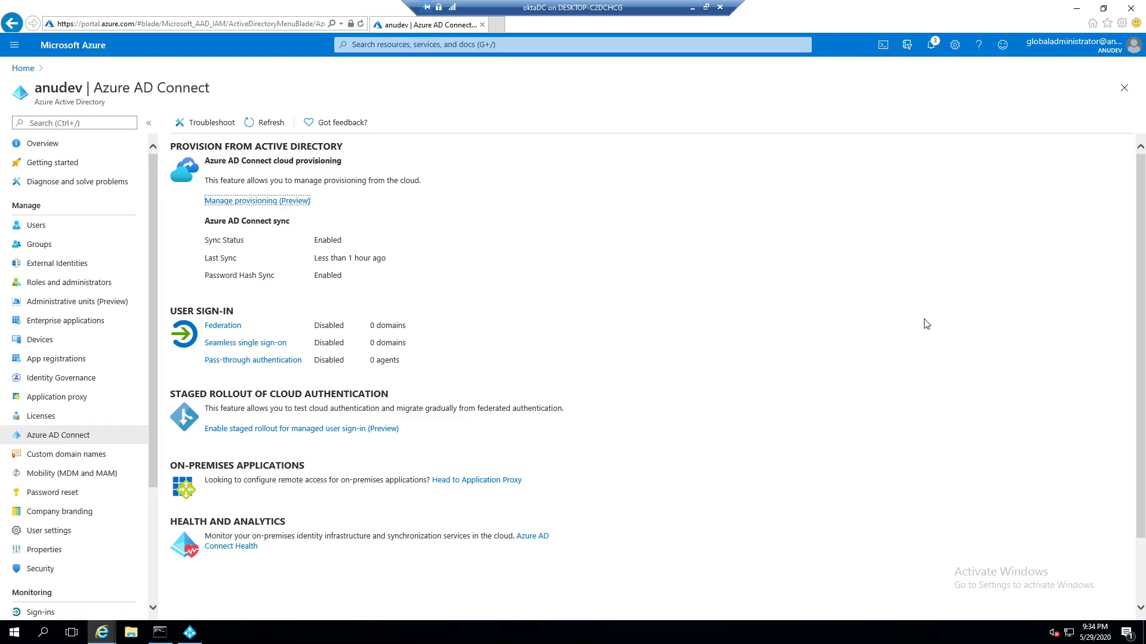
{"action": "mouse_move", "coordinate": [928, 328]}
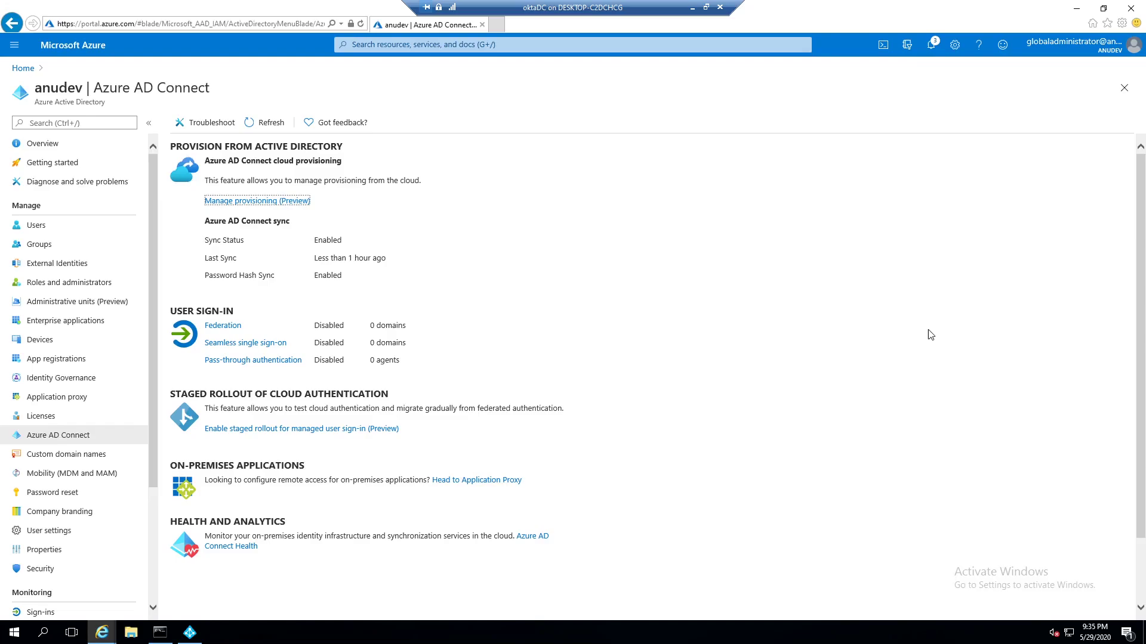
{"action": "mouse_move", "coordinate": [933, 335]}
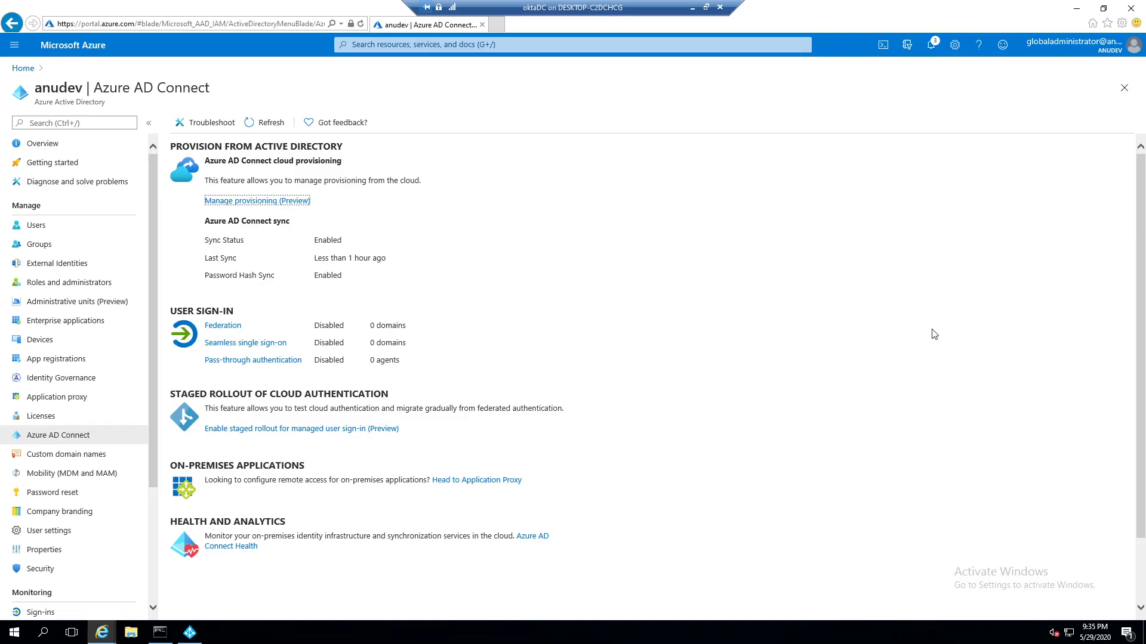
{"action": "mouse_move", "coordinate": [936, 336]}
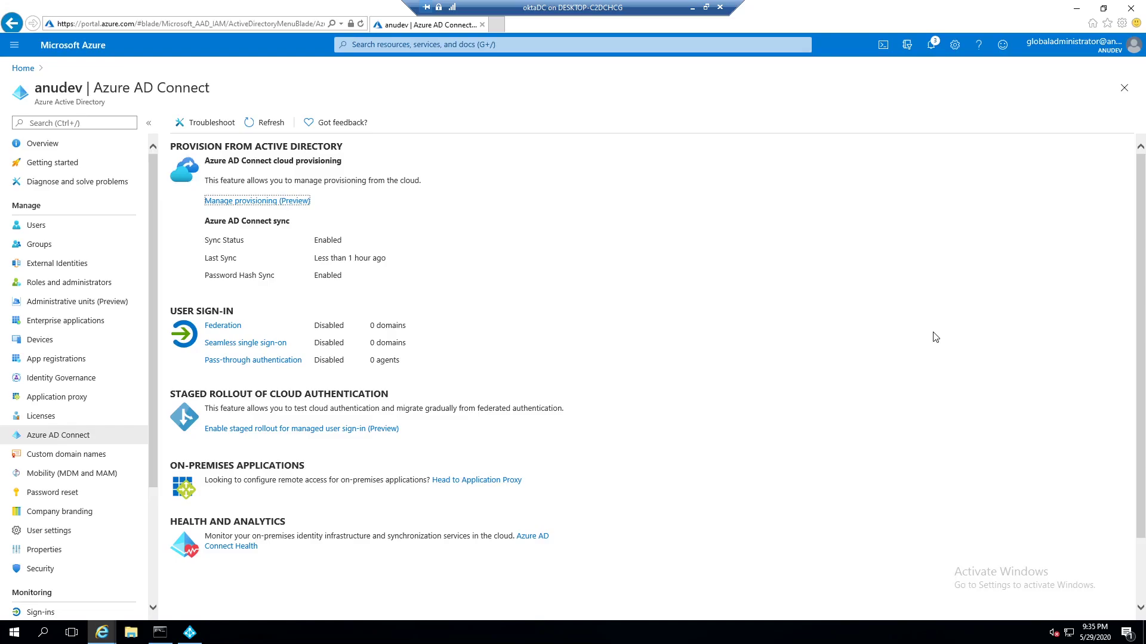
{"action": "mouse_move", "coordinate": [940, 341]}
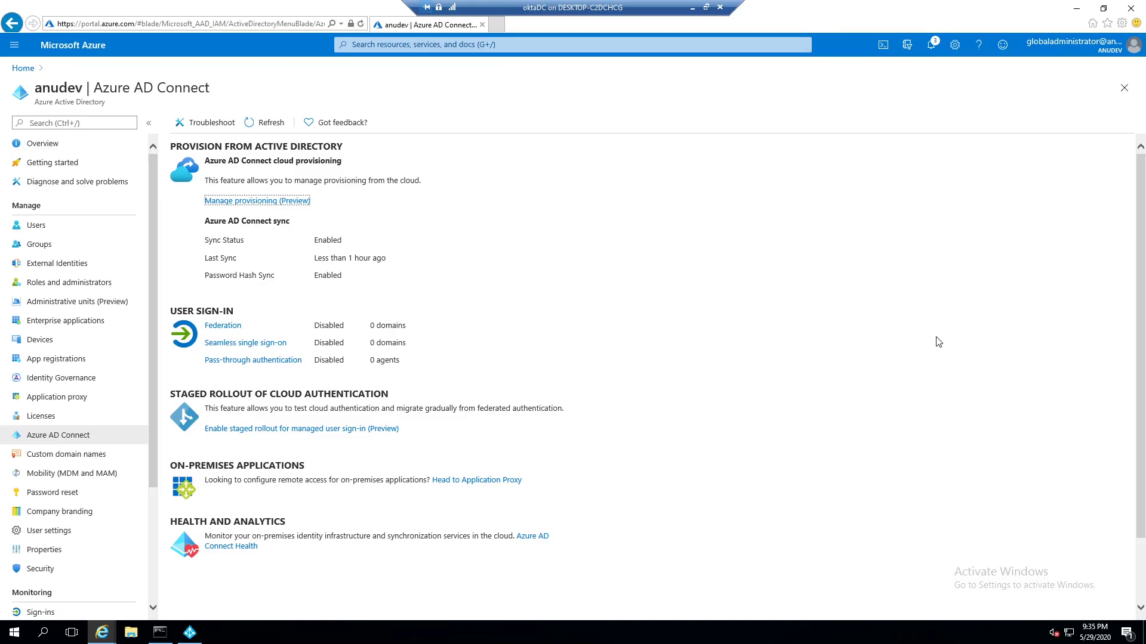
{"action": "mouse_move", "coordinate": [944, 338]}
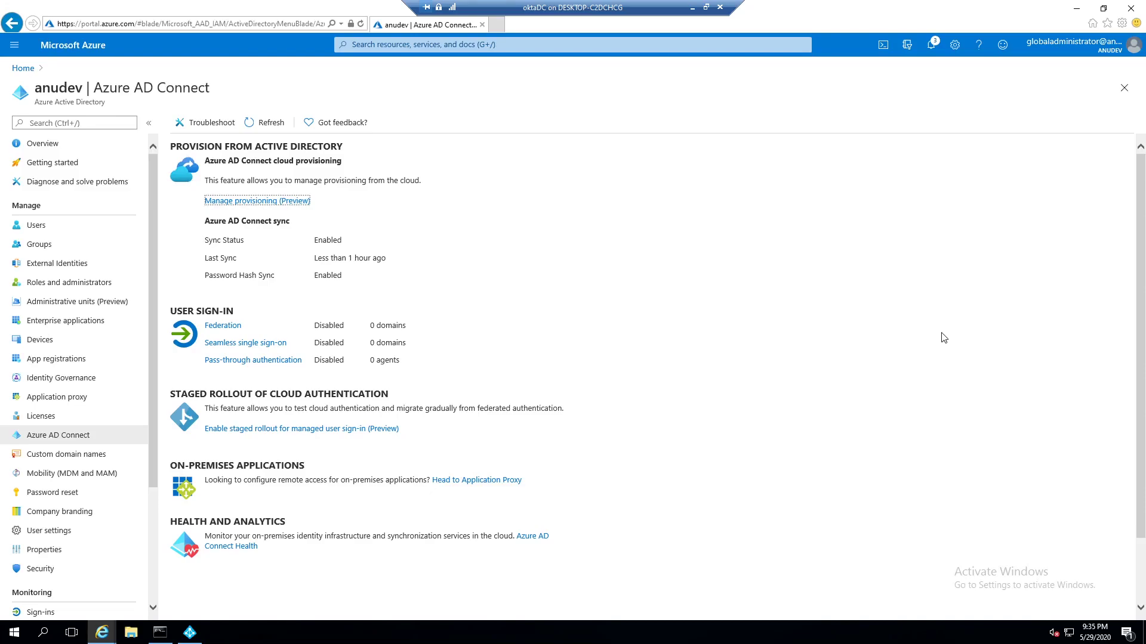
{"action": "mouse_move", "coordinate": [339, 264]}
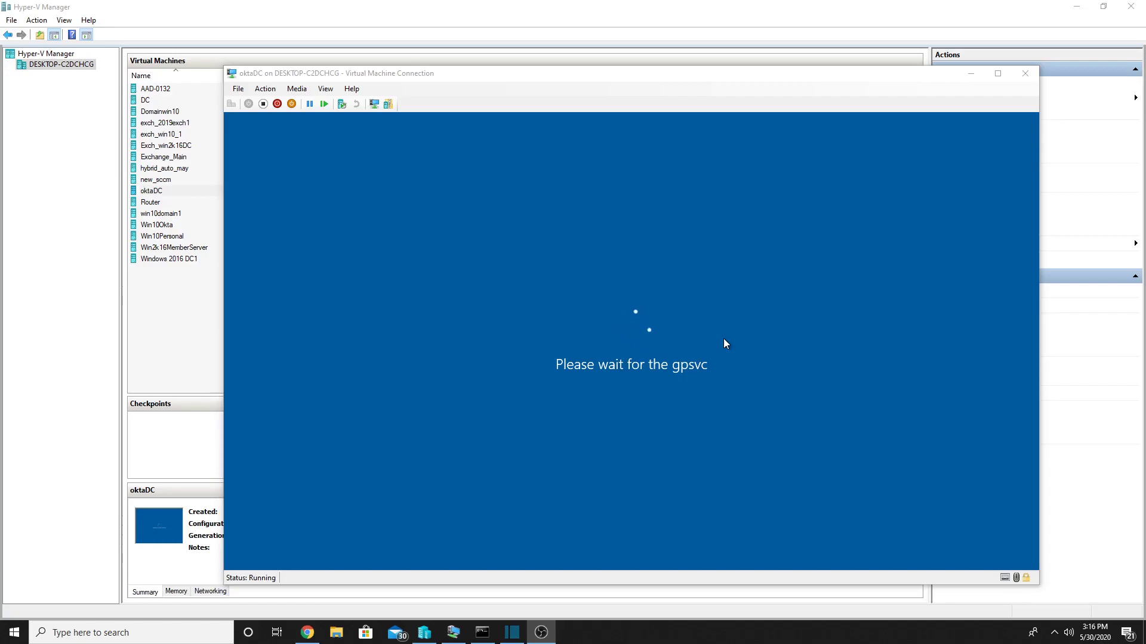
{"action": "mouse_move", "coordinate": [723, 332]}
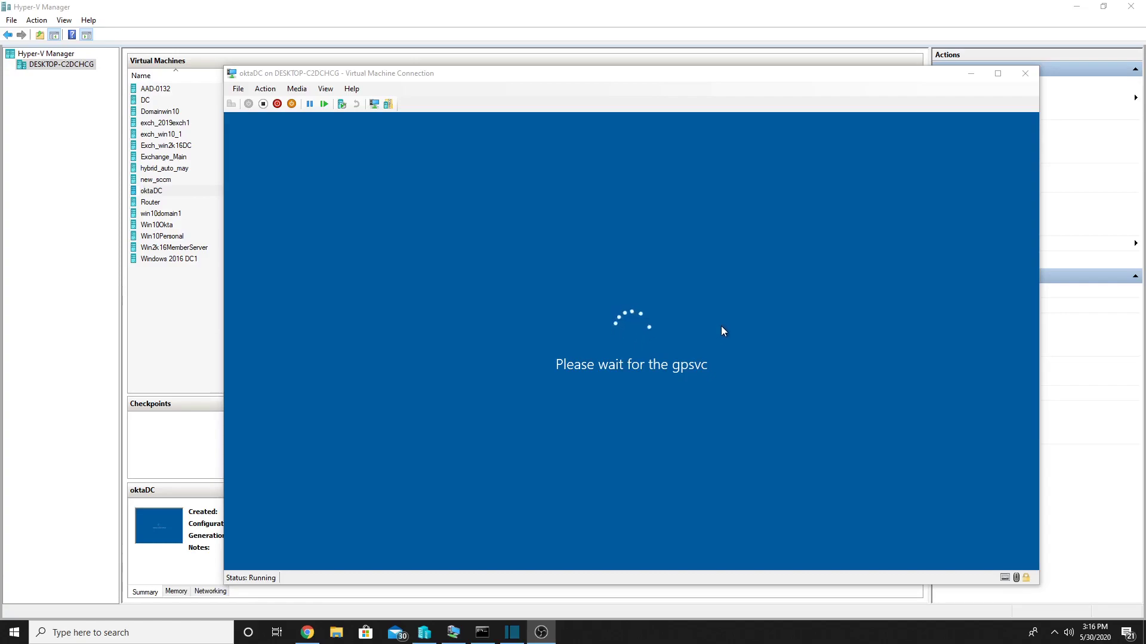
{"action": "mouse_move", "coordinate": [802, 321]}
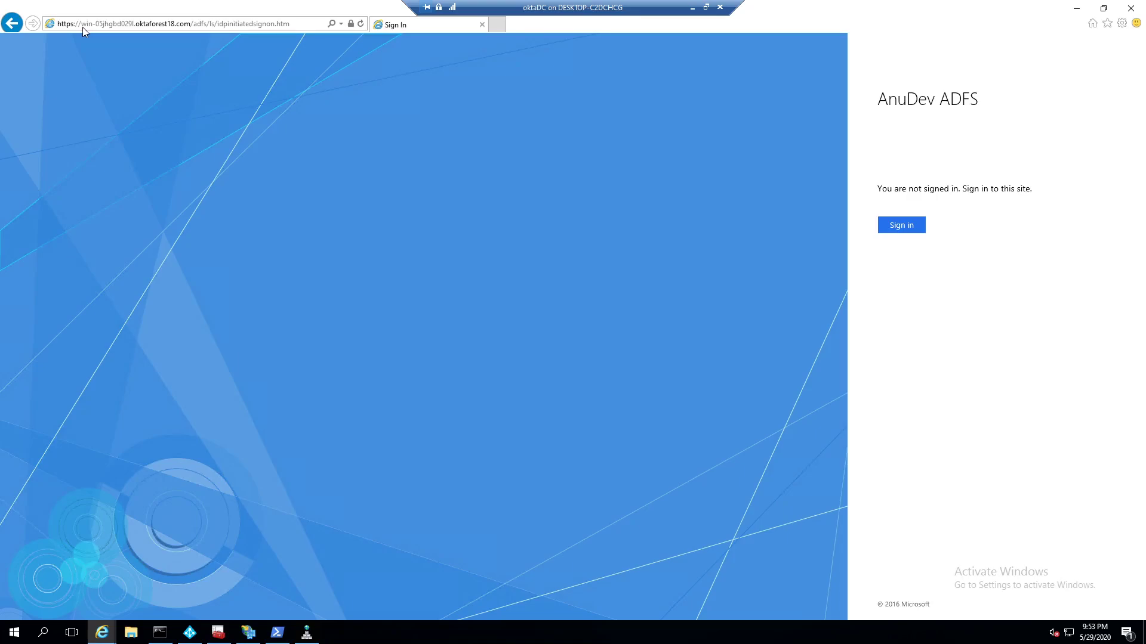
{"action": "mouse_move", "coordinate": [142, 29]}
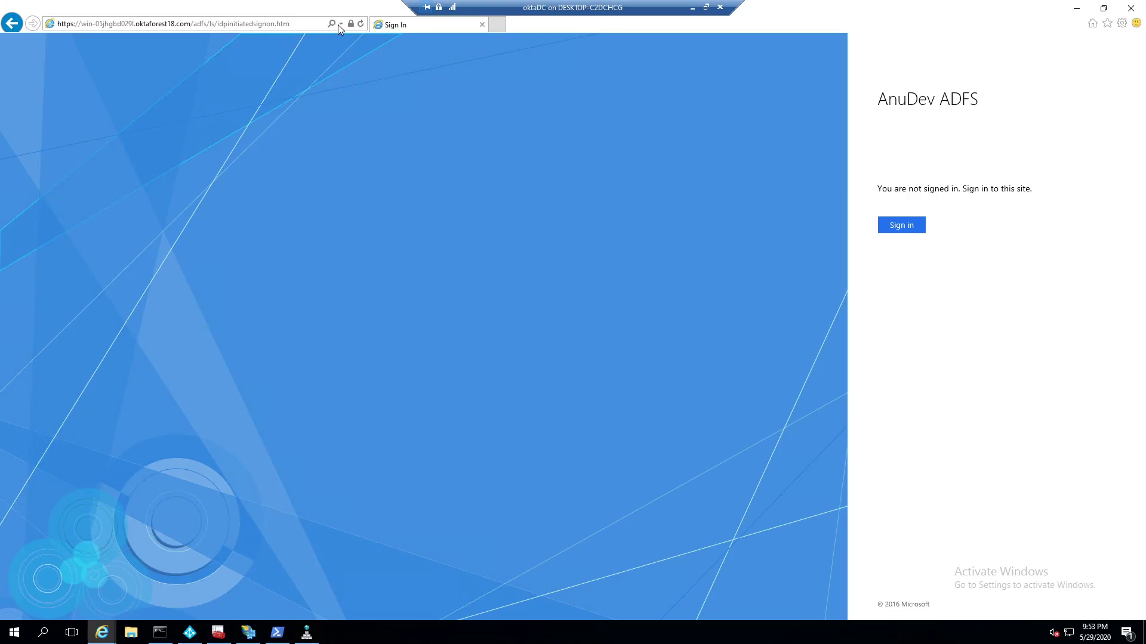
{"action": "left_click", "coordinate": [179, 22]}
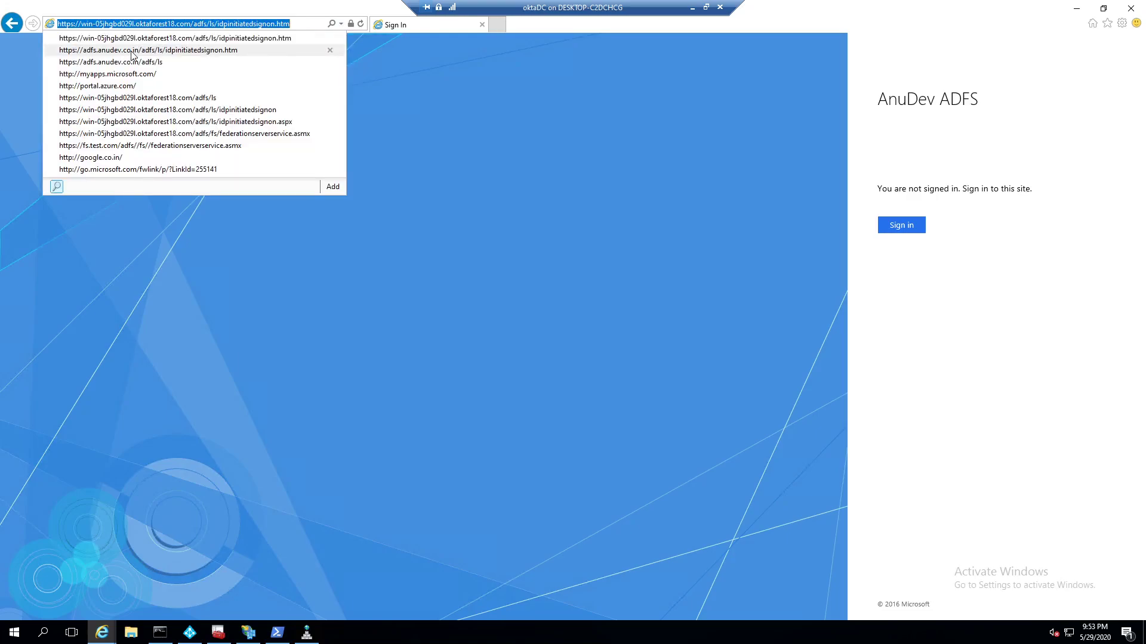
{"action": "left_click", "coordinate": [138, 50]}
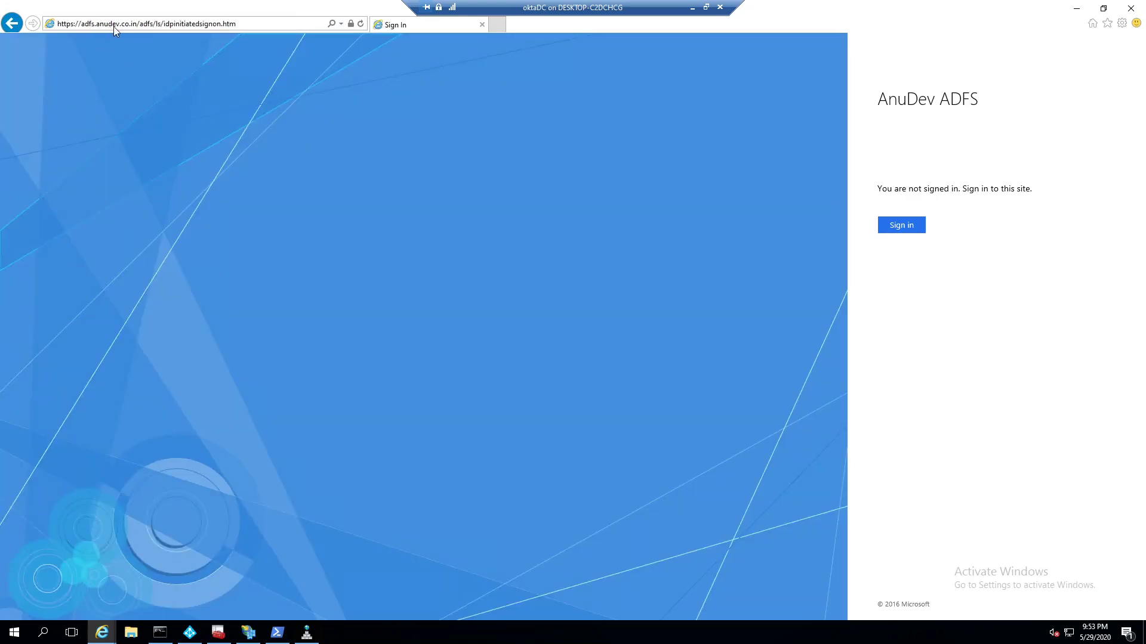
{"action": "mouse_move", "coordinate": [117, 31]}
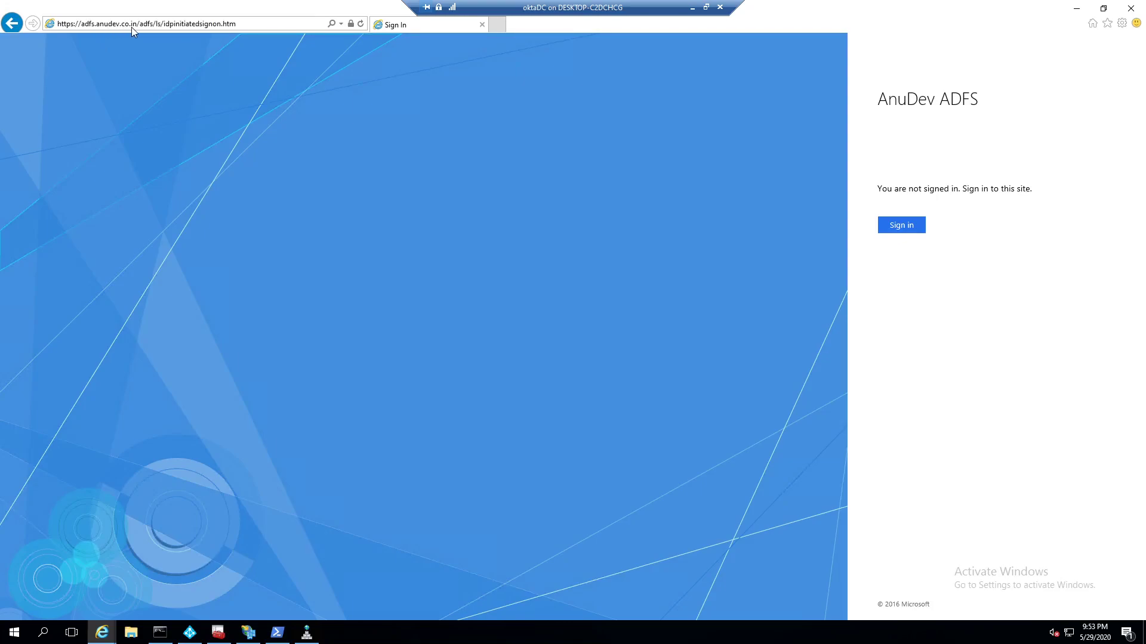
{"action": "mouse_move", "coordinate": [89, 30]}
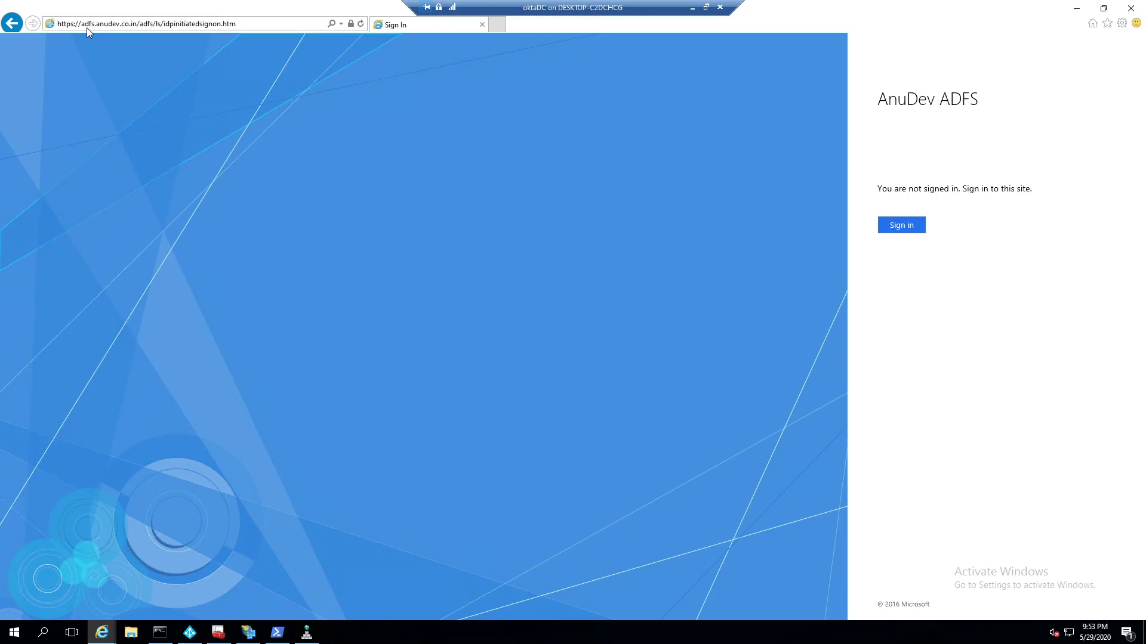
{"action": "mouse_move", "coordinate": [207, 190]}
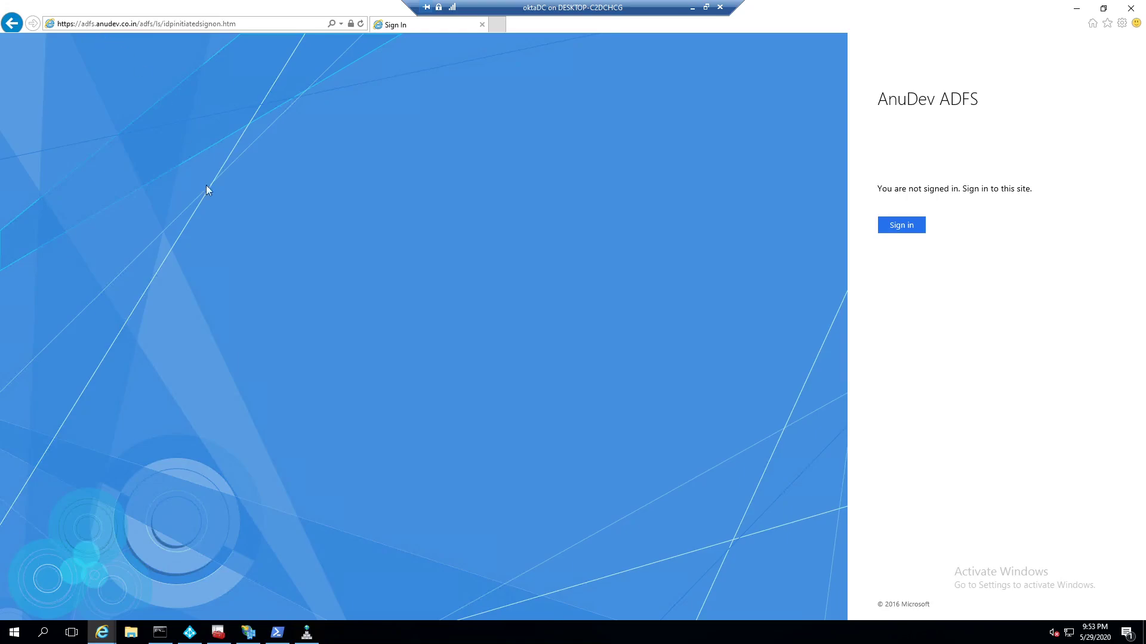
View the anudev.co.in zone with its adfs CNAME record pointing to the ADFS server.
{"action": "left_click", "coordinate": [307, 632]}
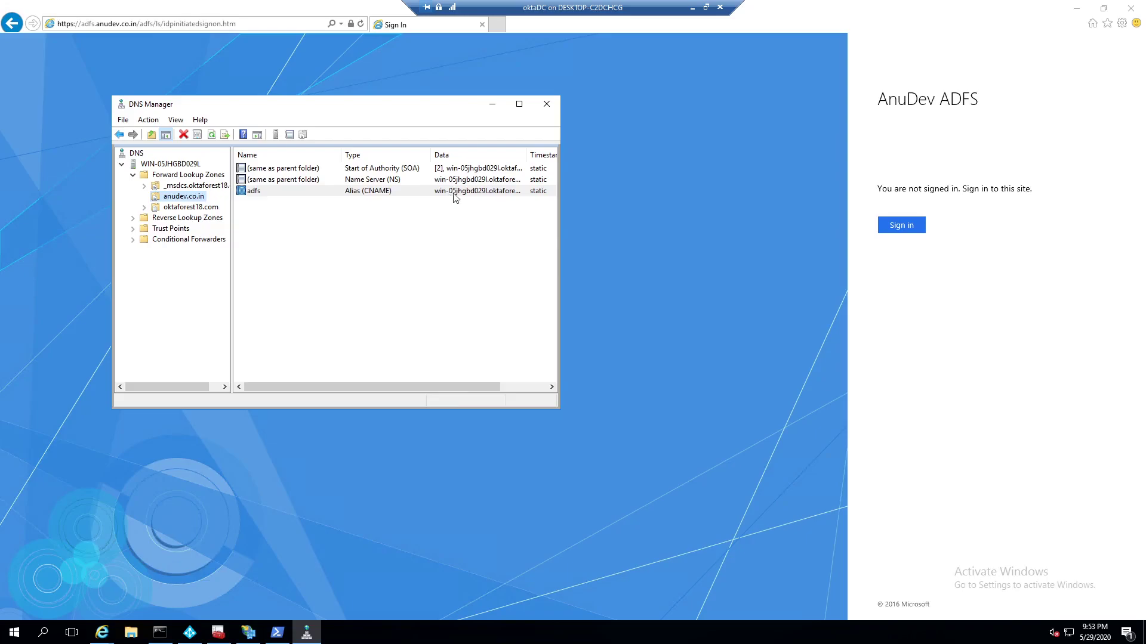
{"action": "mouse_move", "coordinate": [547, 103]}
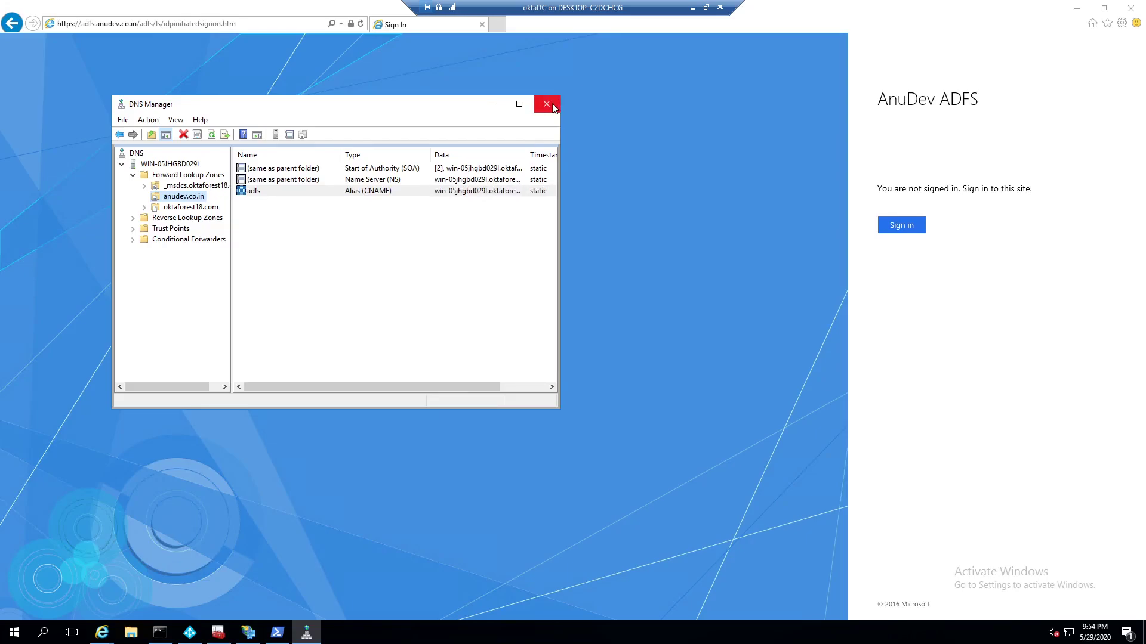
{"action": "mouse_move", "coordinate": [553, 107]}
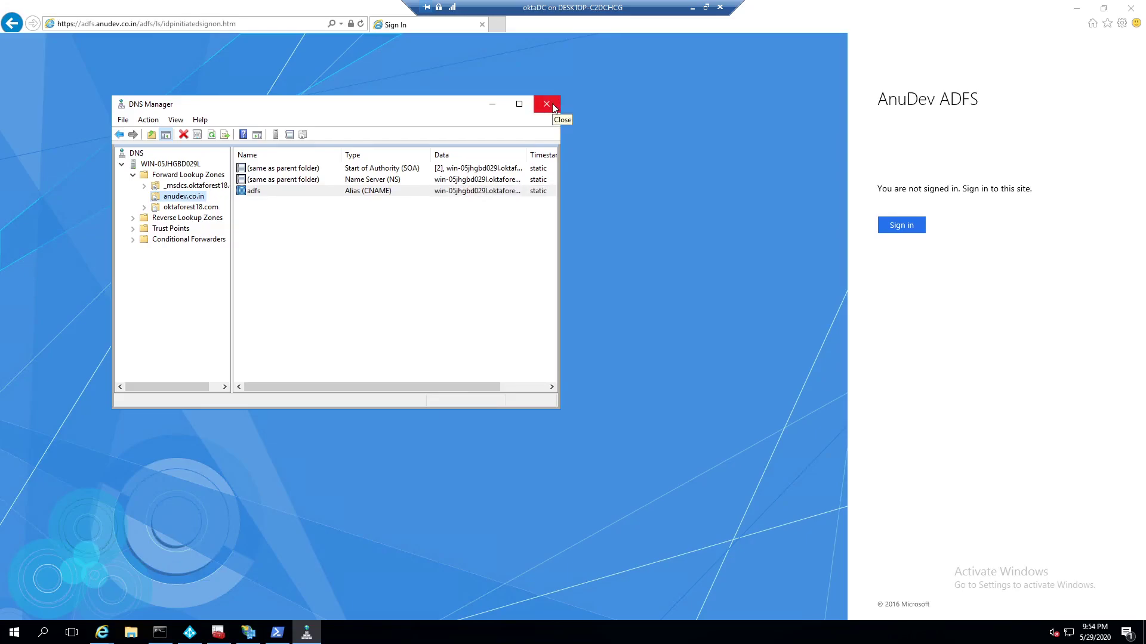
Close DNS Manager, returning to the ADFS sign-in page at adfs.anudev.co.in.
{"action": "left_click", "coordinate": [546, 103]}
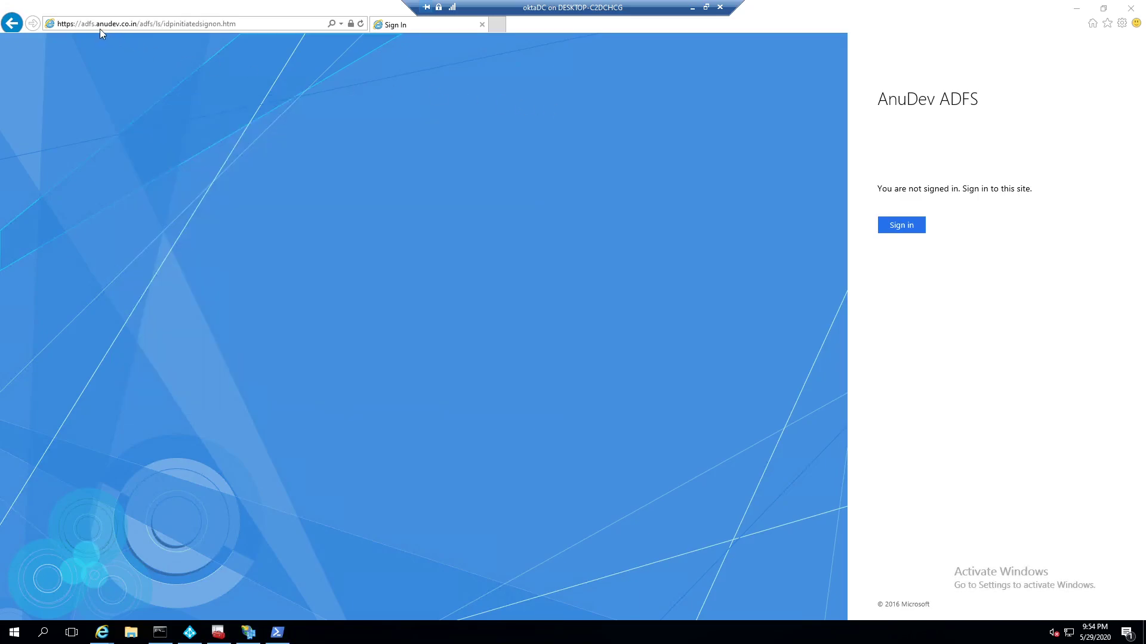
{"action": "mouse_move", "coordinate": [100, 33]}
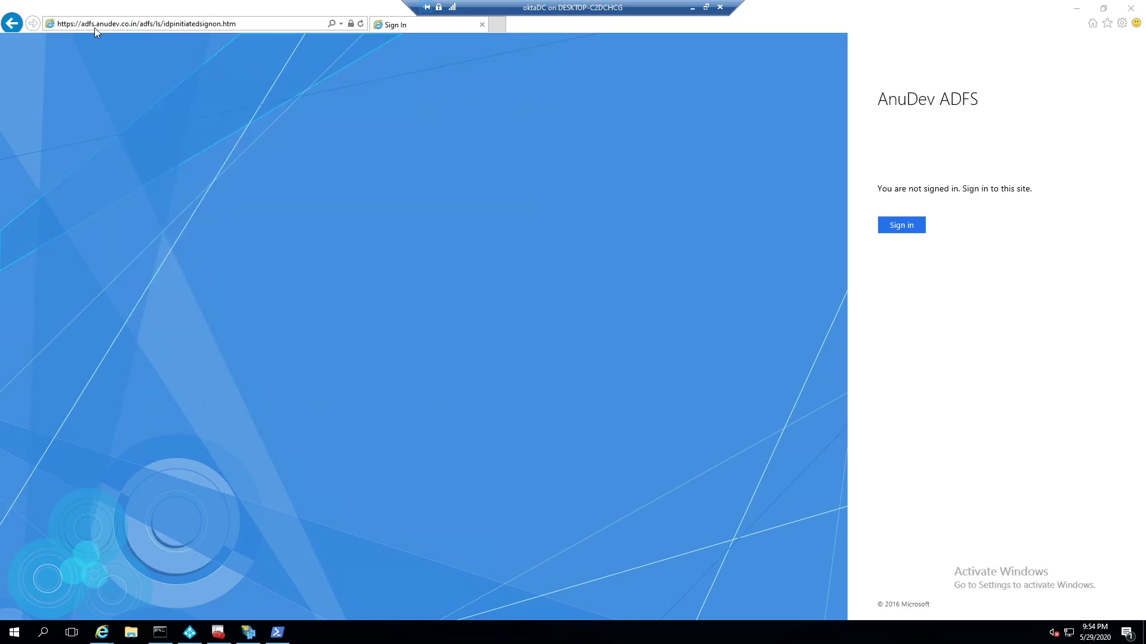
{"action": "mouse_move", "coordinate": [118, 31]}
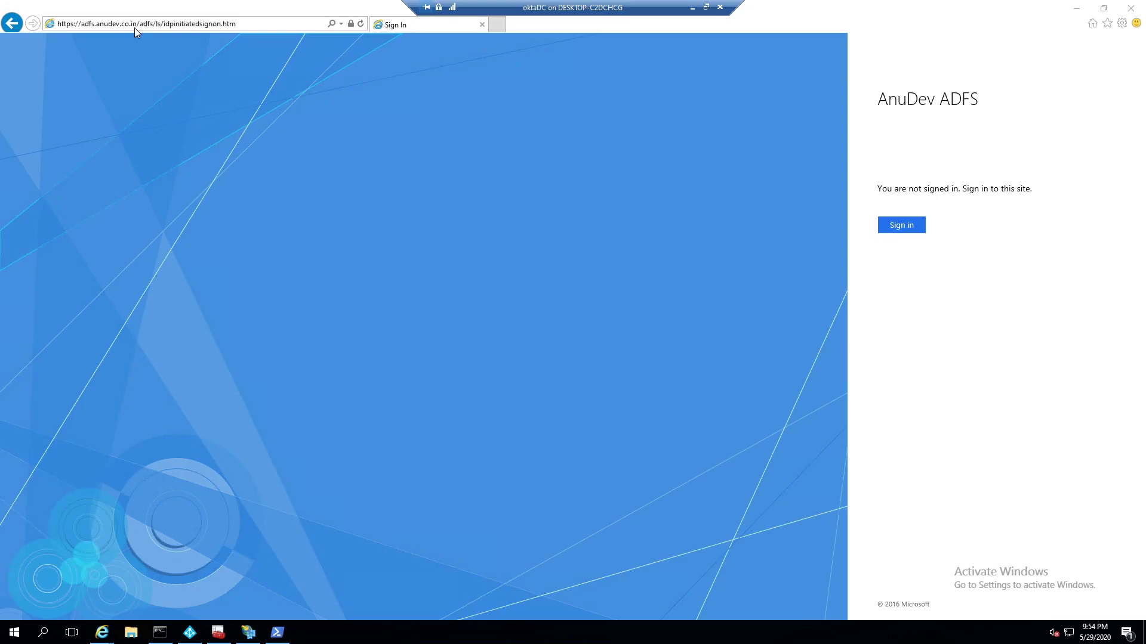
{"action": "mouse_move", "coordinate": [128, 31]}
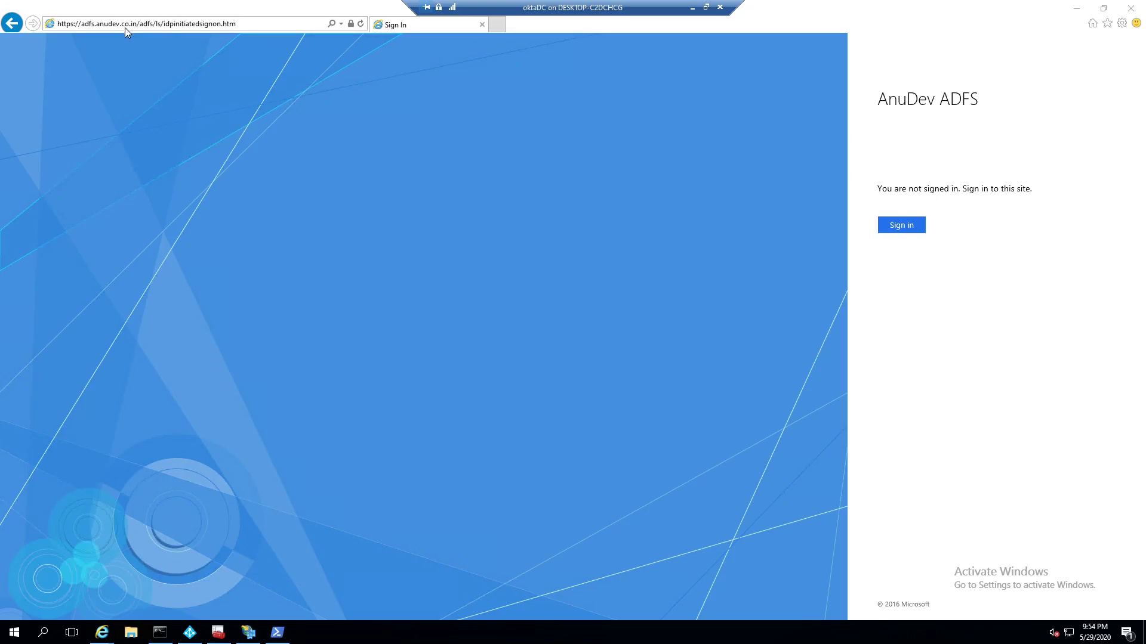
{"action": "mouse_move", "coordinate": [354, 189]}
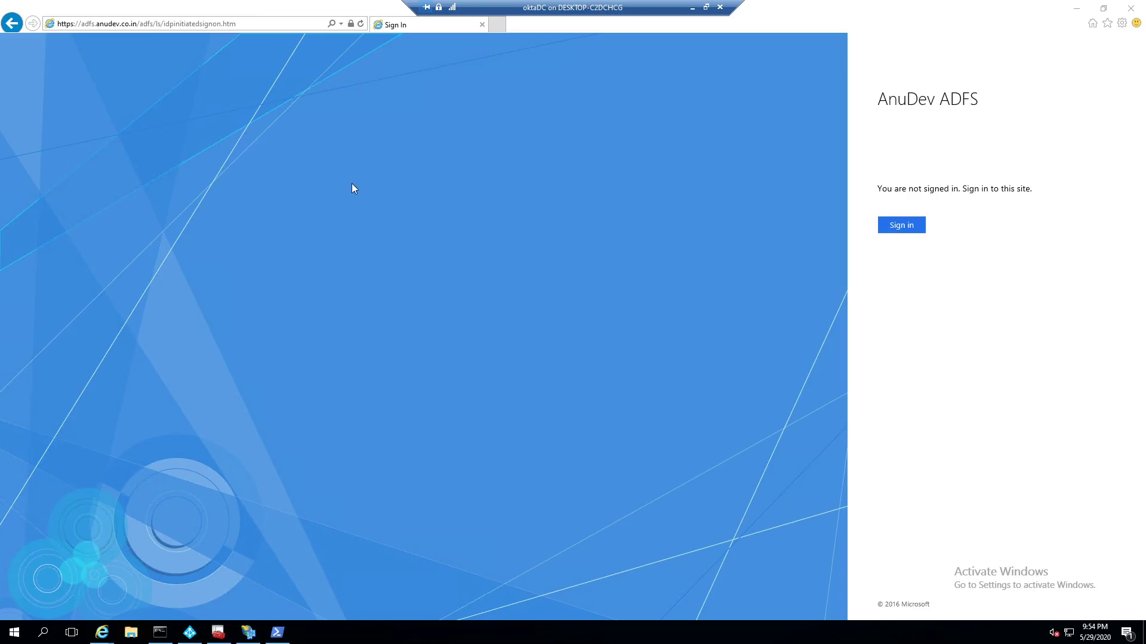
{"action": "mouse_move", "coordinate": [370, 176]}
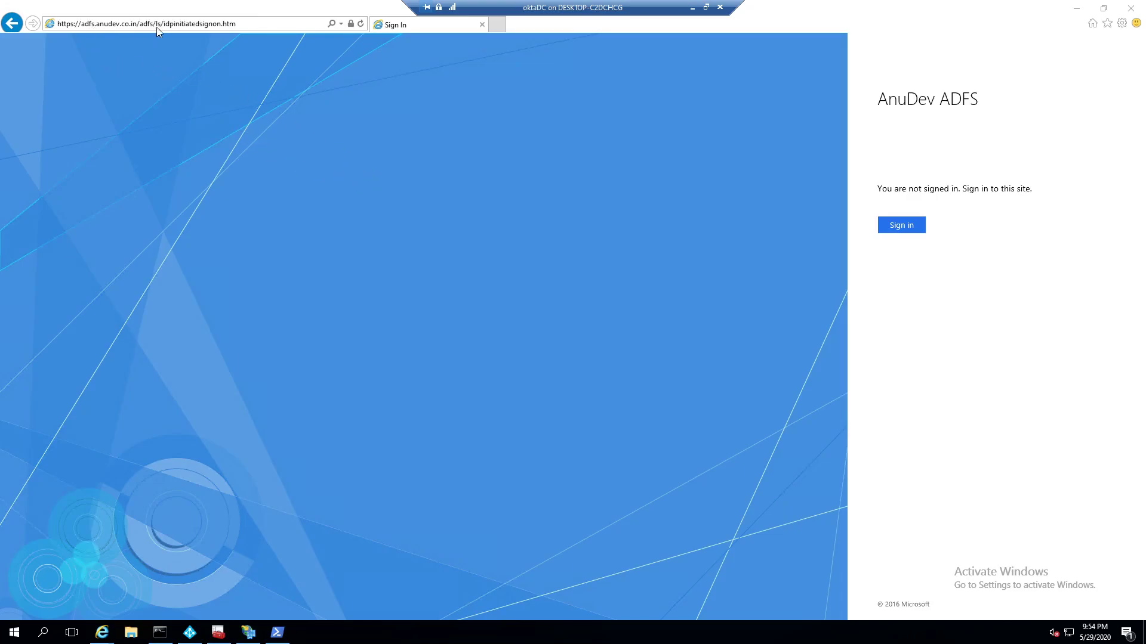
{"action": "mouse_move", "coordinate": [401, 265]}
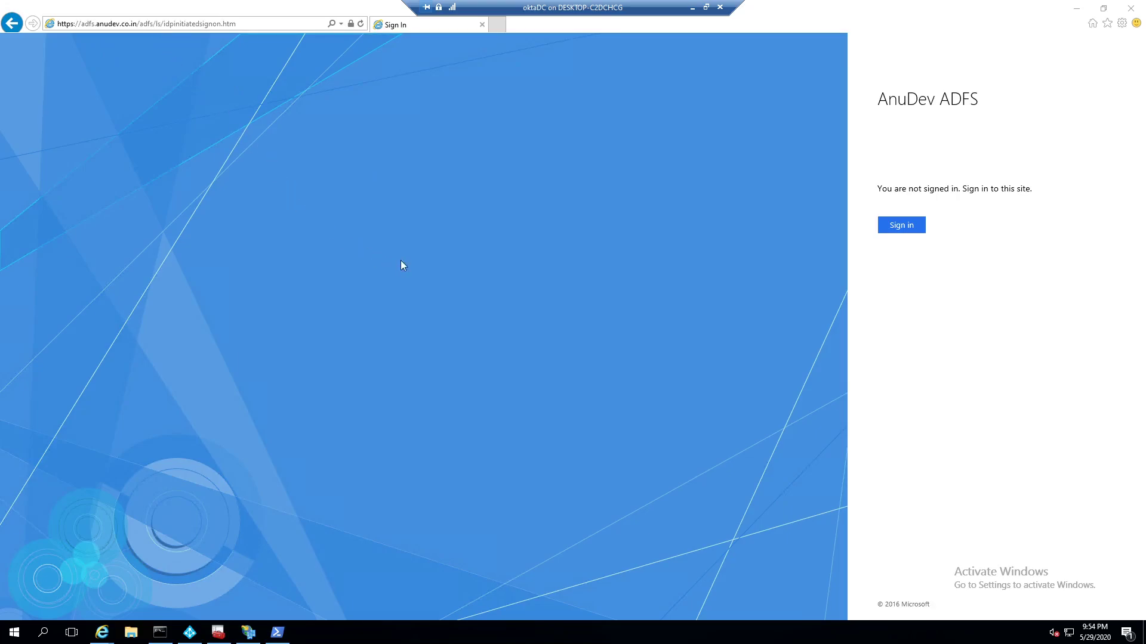
{"action": "mouse_move", "coordinate": [502, 267]}
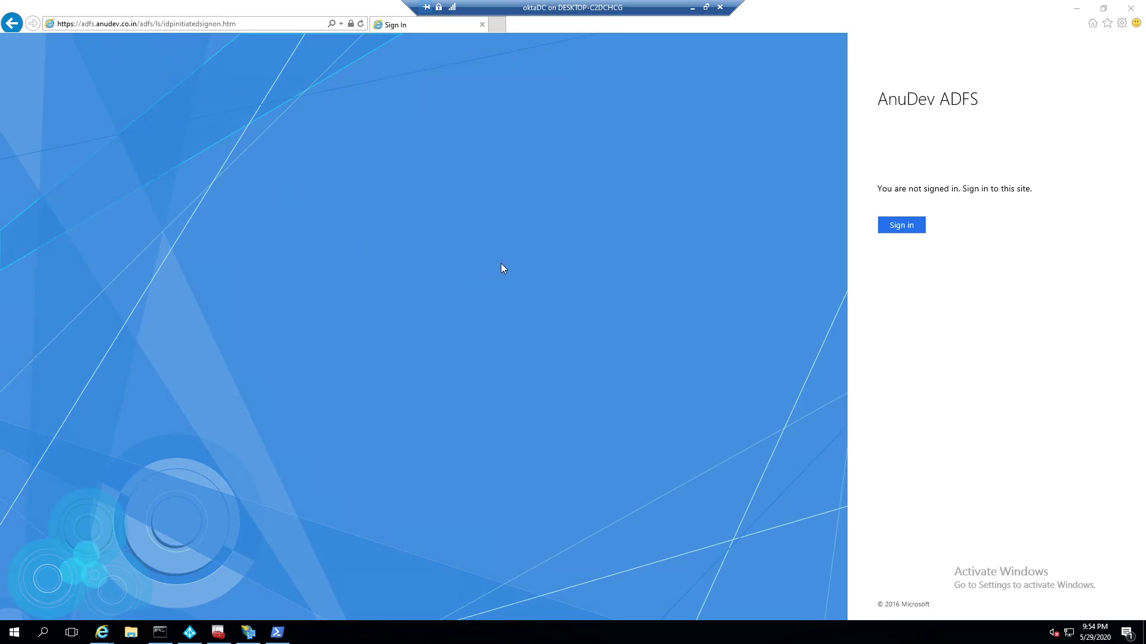
{"action": "mouse_move", "coordinate": [503, 272]}
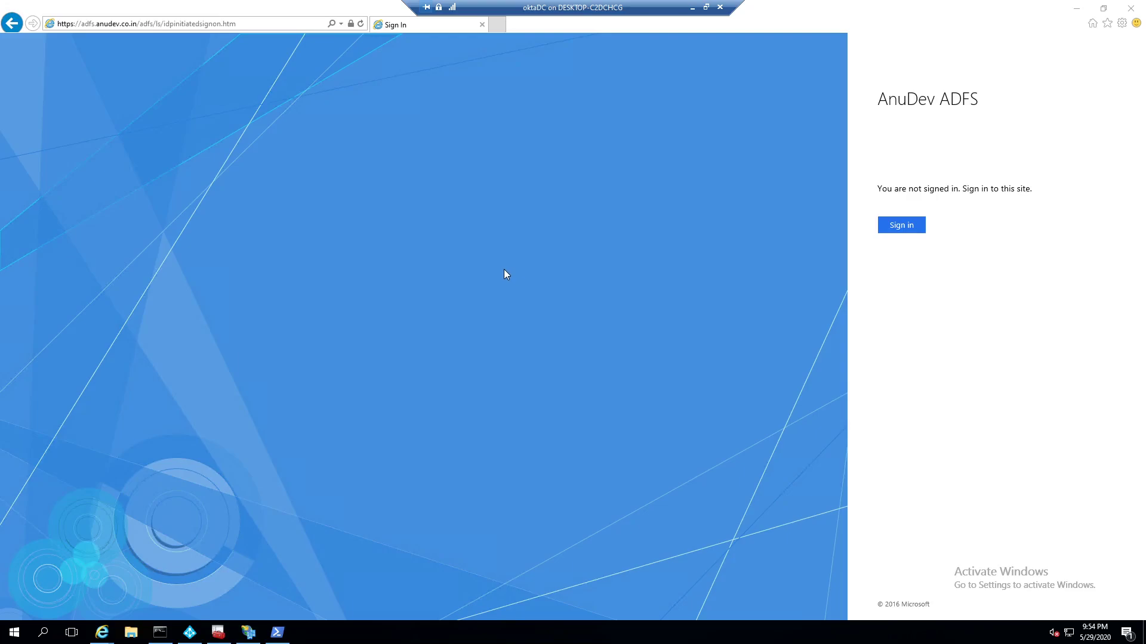
{"action": "mouse_move", "coordinate": [866, 332]}
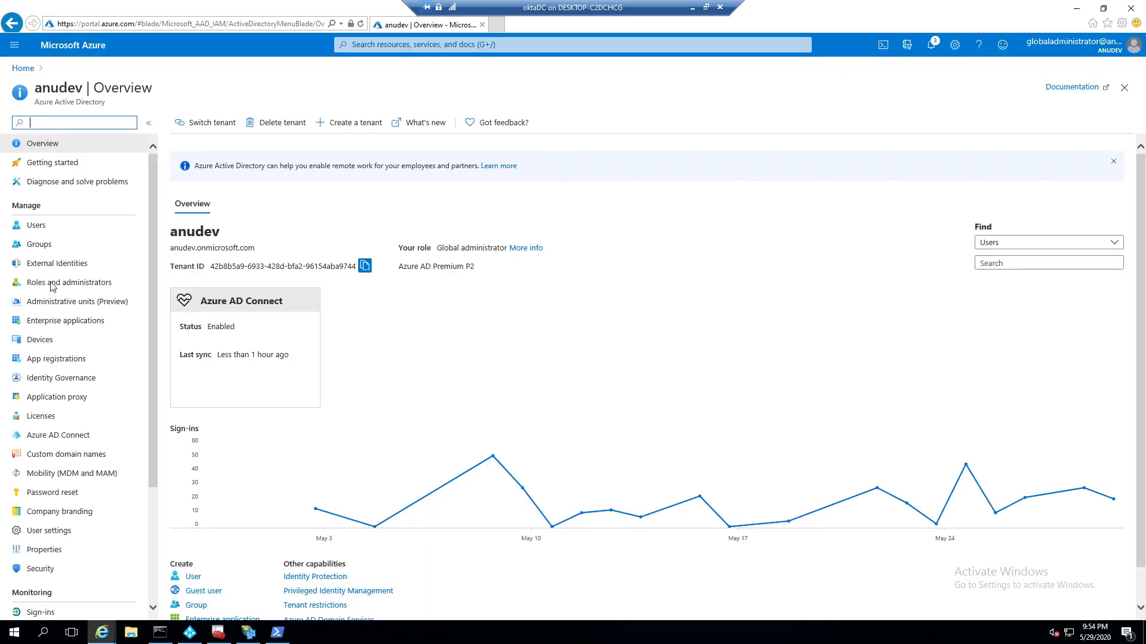
Show the Application proxy connectors list under Enterprise applications, with one active Default-group connector.
{"action": "left_click", "coordinate": [65, 320]}
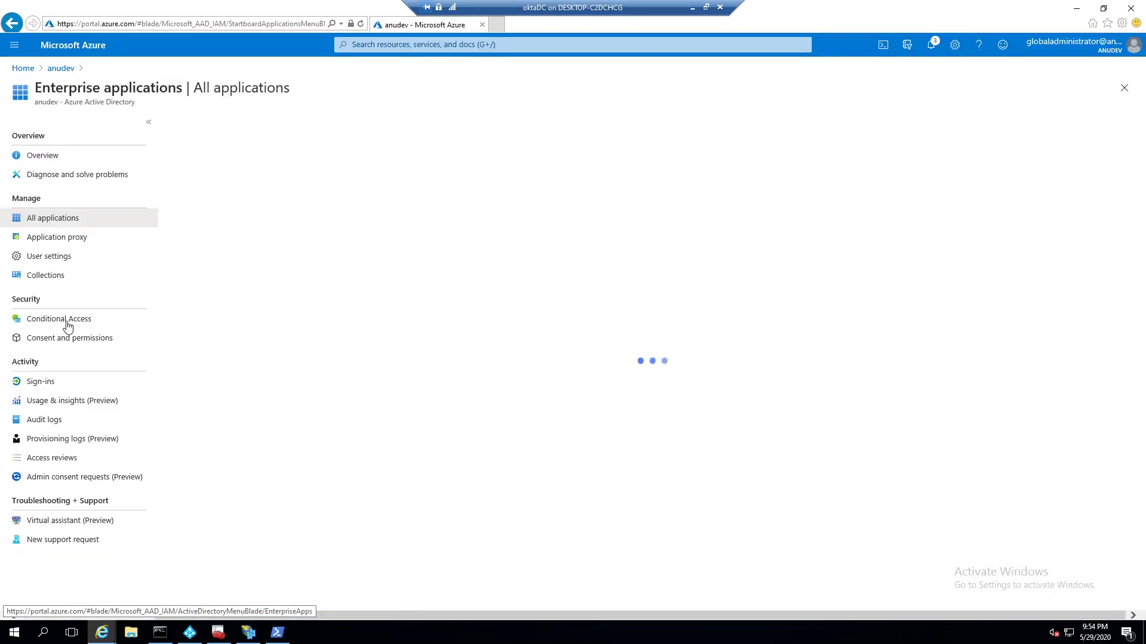
{"action": "left_click", "coordinate": [57, 236]}
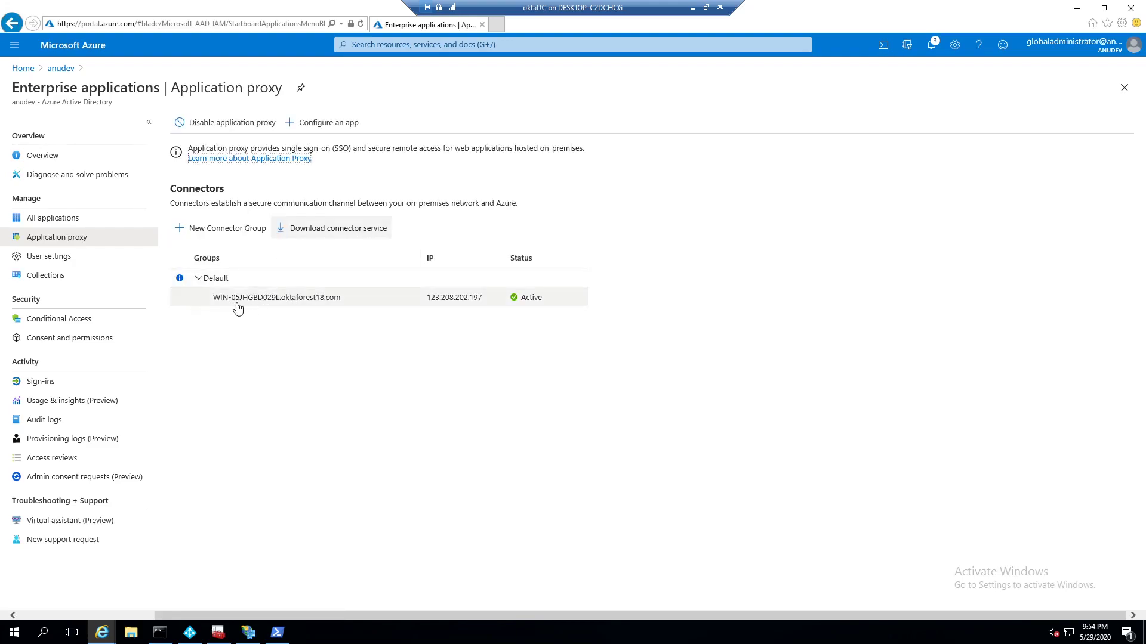
{"action": "mouse_move", "coordinate": [255, 308]}
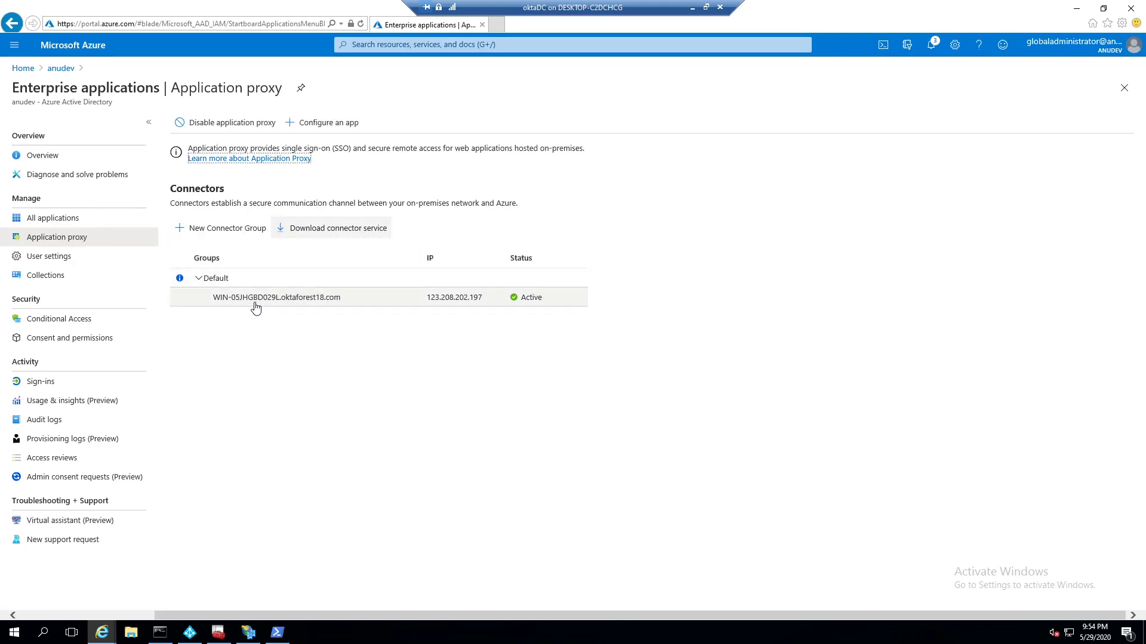
{"action": "mouse_move", "coordinate": [348, 310]}
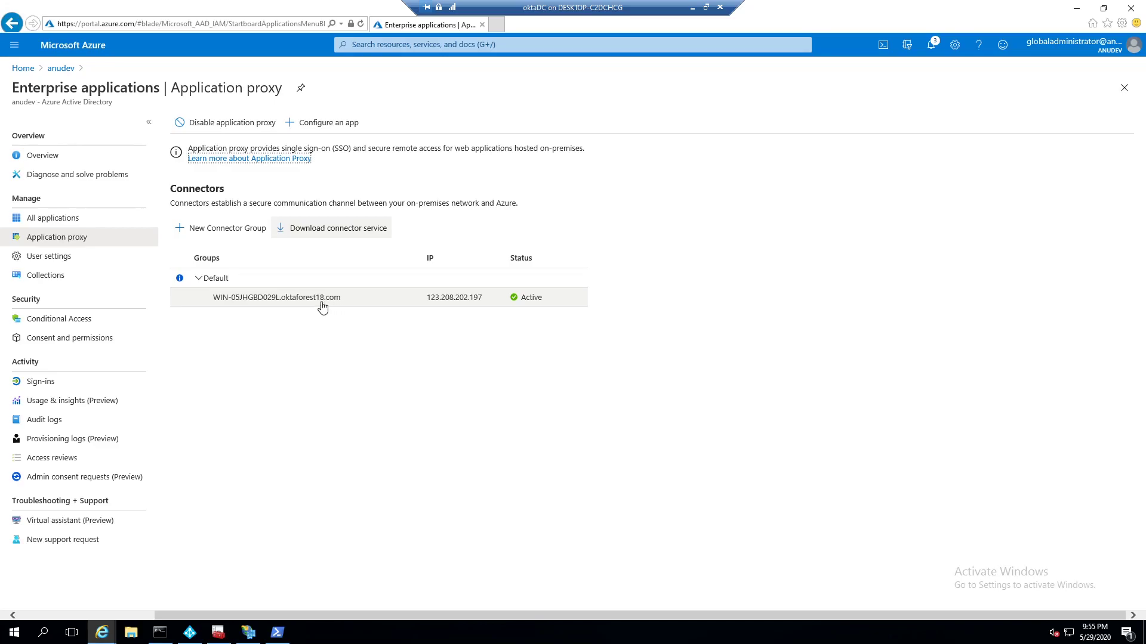
{"action": "mouse_move", "coordinate": [293, 308]}
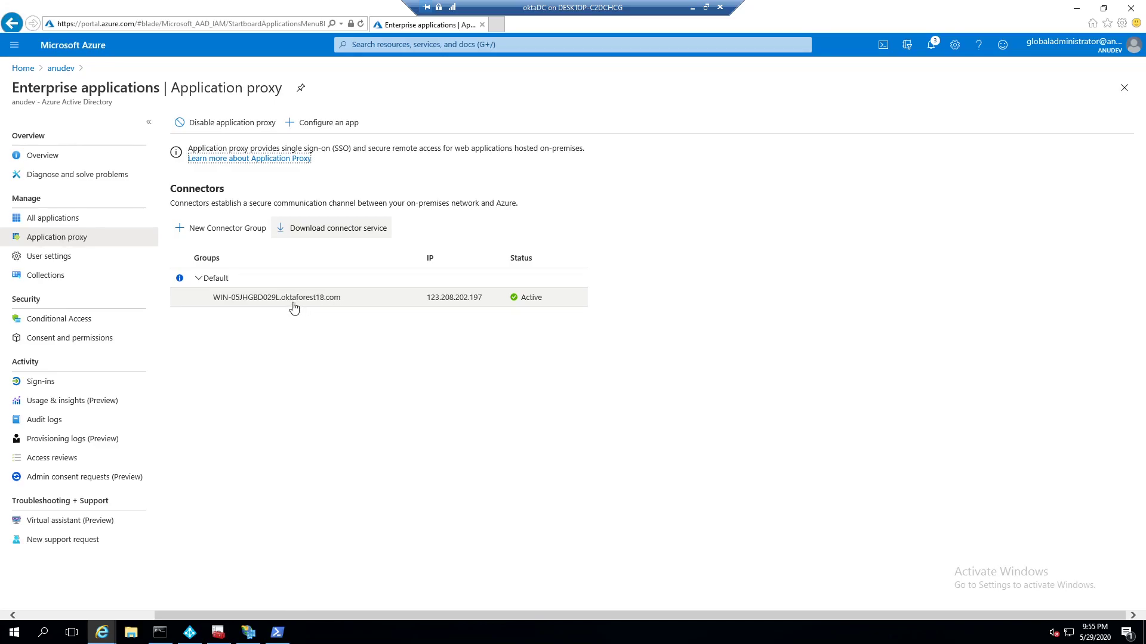
{"action": "mouse_move", "coordinate": [315, 127]}
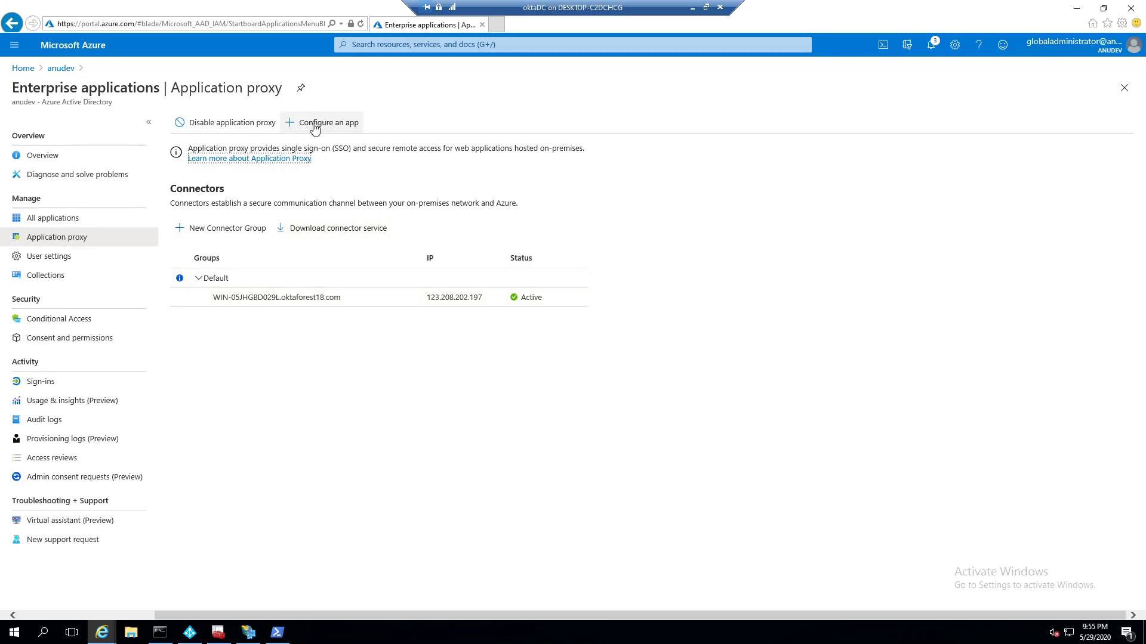
{"action": "left_click", "coordinate": [327, 122]}
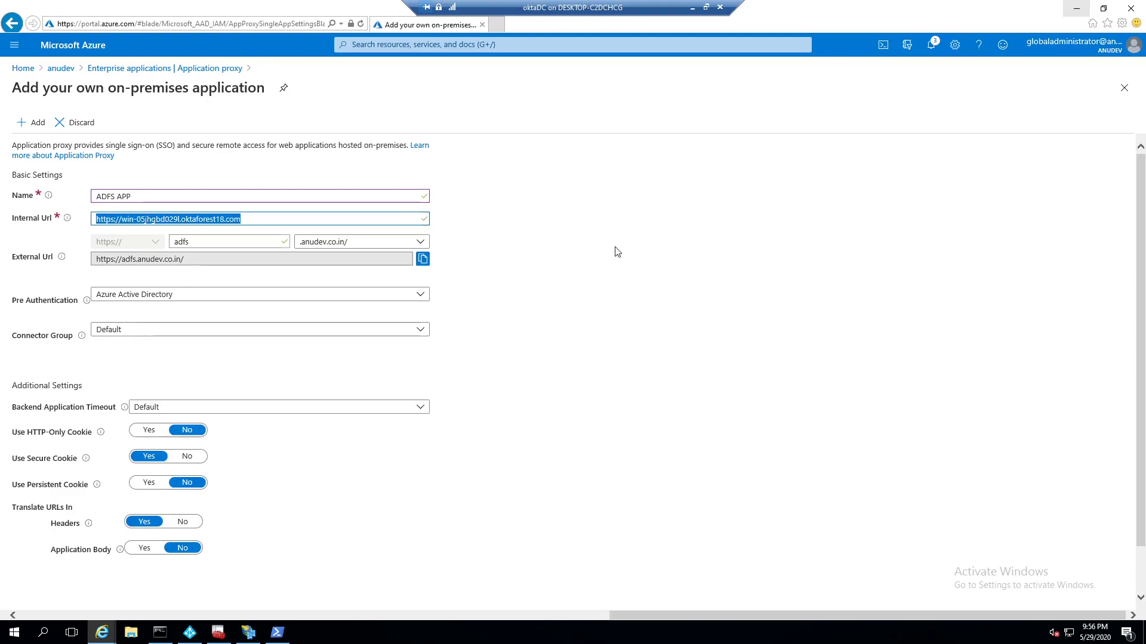
{"action": "left_click", "coordinate": [162, 219]}
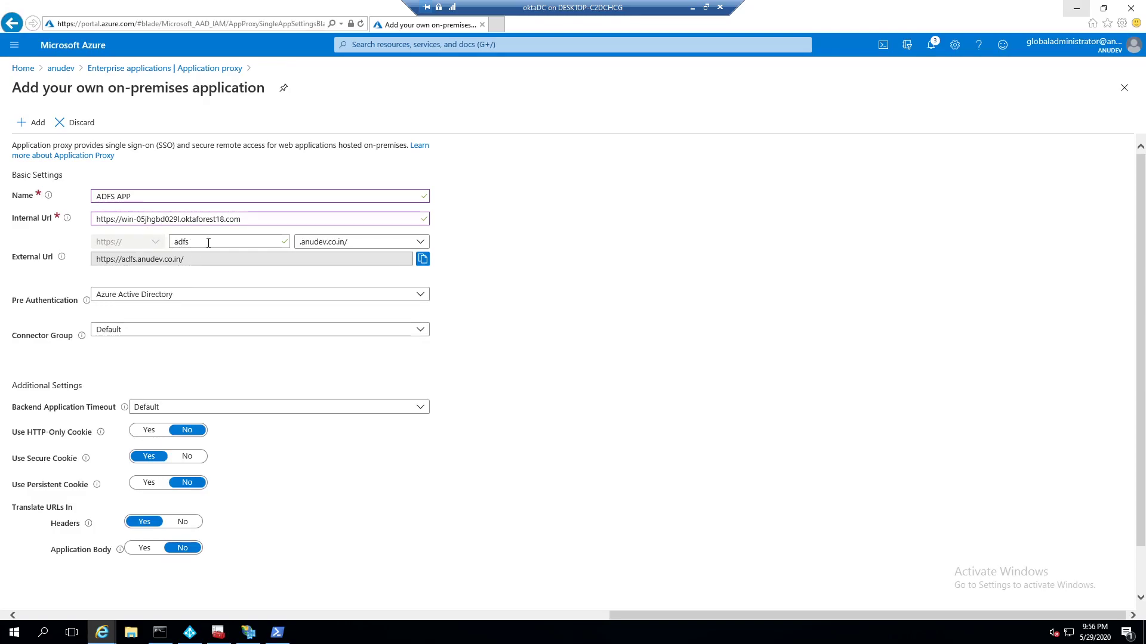
{"action": "double_click", "coordinate": [181, 241]}
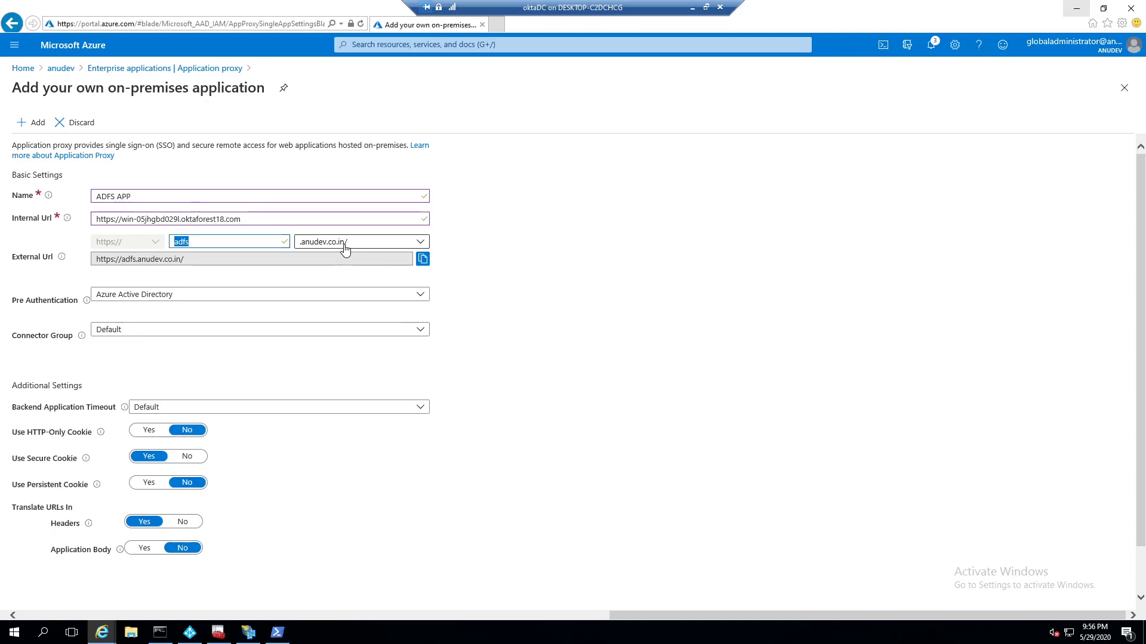
{"action": "left_click", "coordinate": [259, 294]}
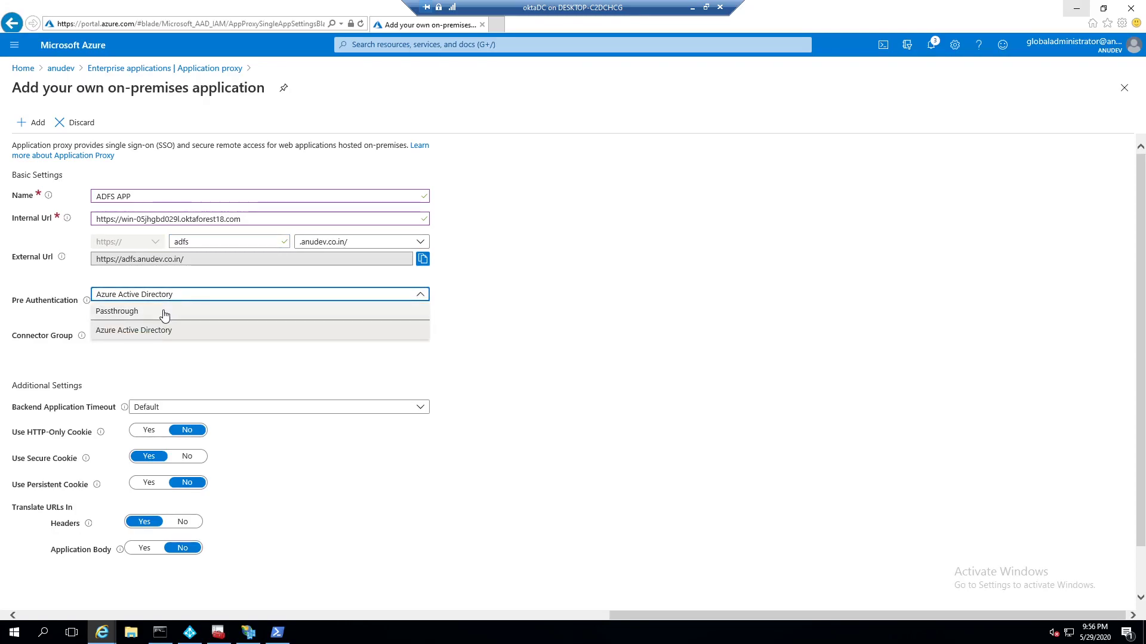
{"action": "left_click", "coordinate": [117, 310]}
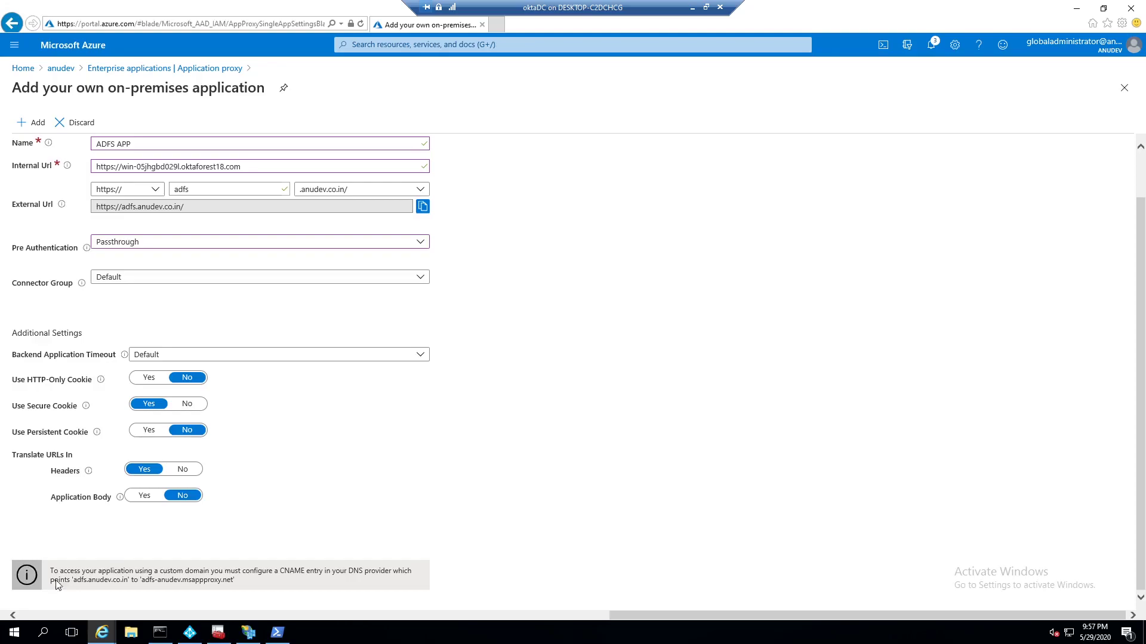
{"action": "mouse_move", "coordinate": [79, 598]}
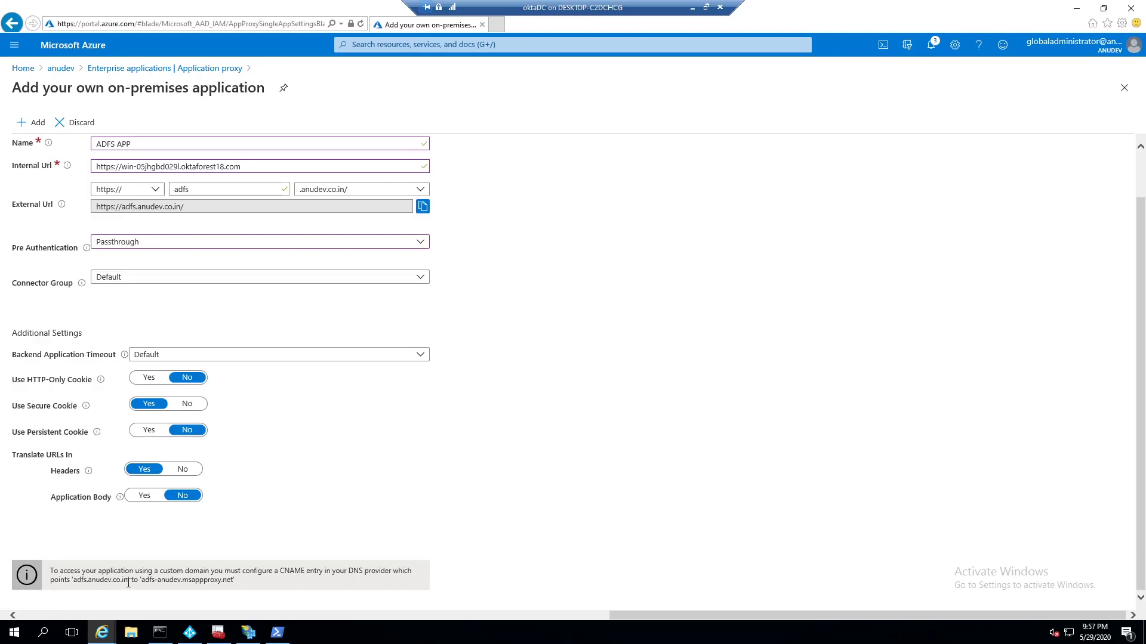
Review the msappproxy.net CNAME notice and add the ADFS APP proxy application.
{"action": "double_click", "coordinate": [105, 580]}
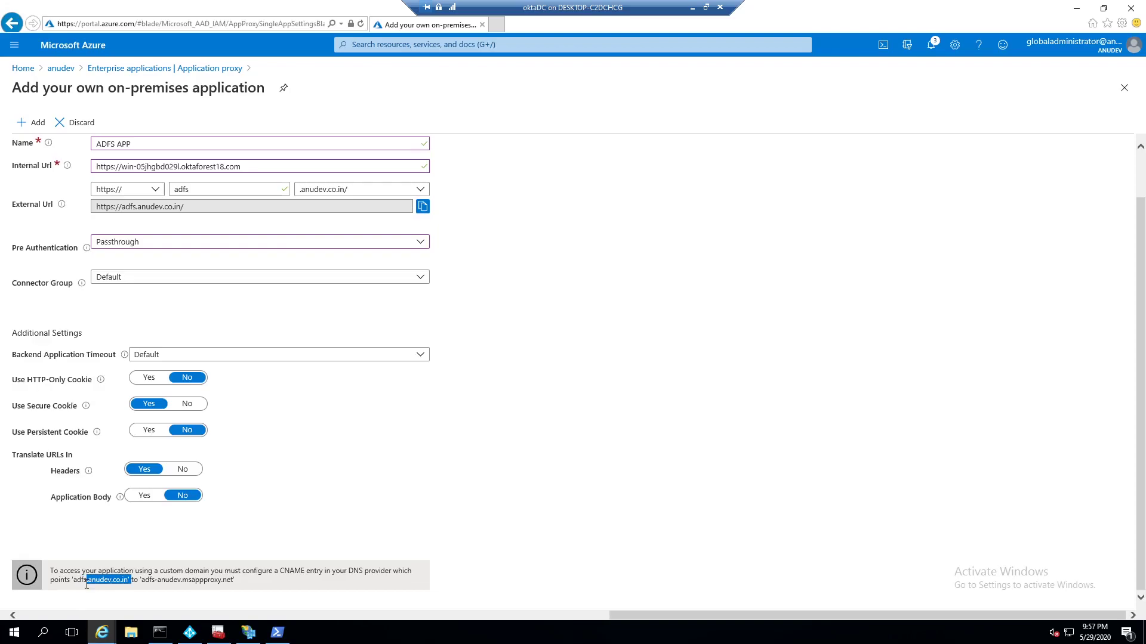
{"action": "mouse_move", "coordinate": [127, 586]}
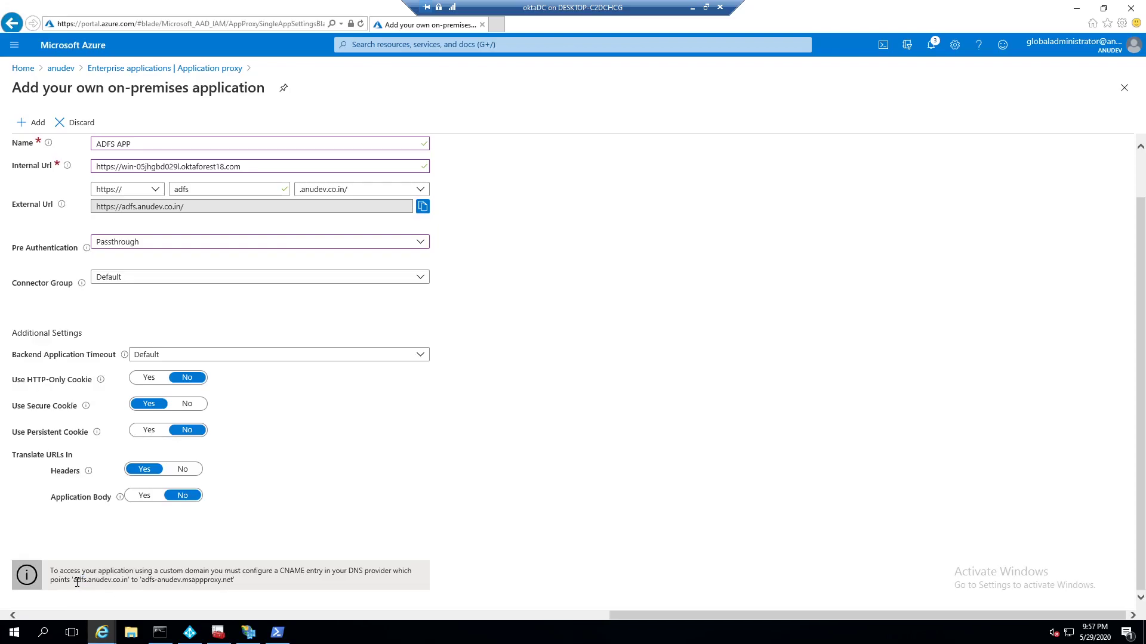
{"action": "double_click", "coordinate": [86, 580]}
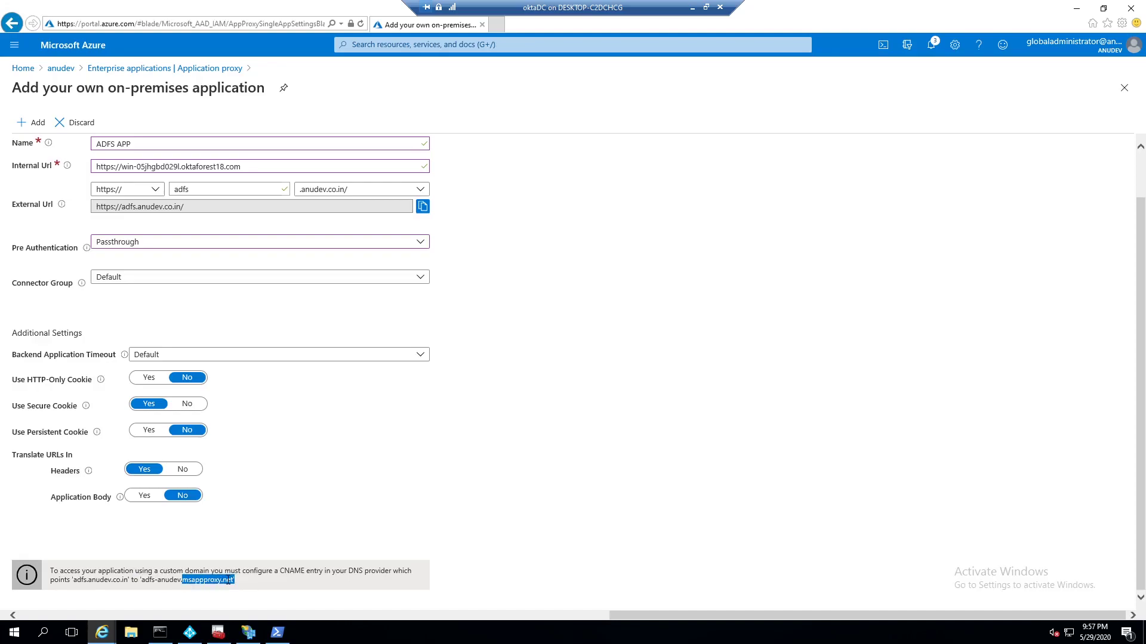
{"action": "mouse_move", "coordinate": [470, 515]}
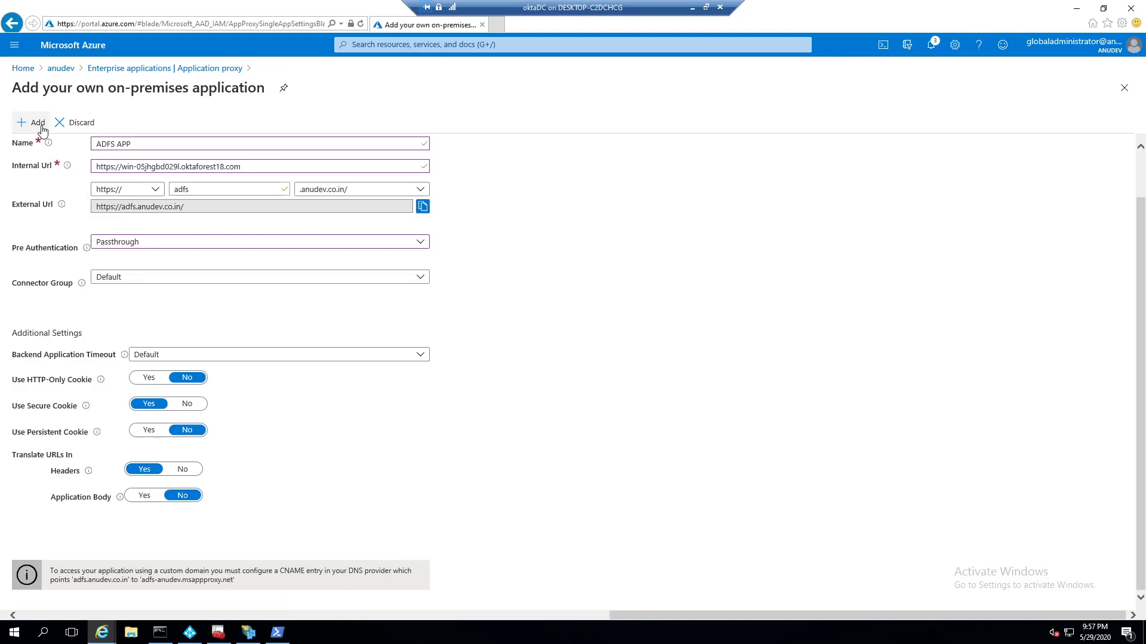
{"action": "left_click", "coordinate": [31, 122]}
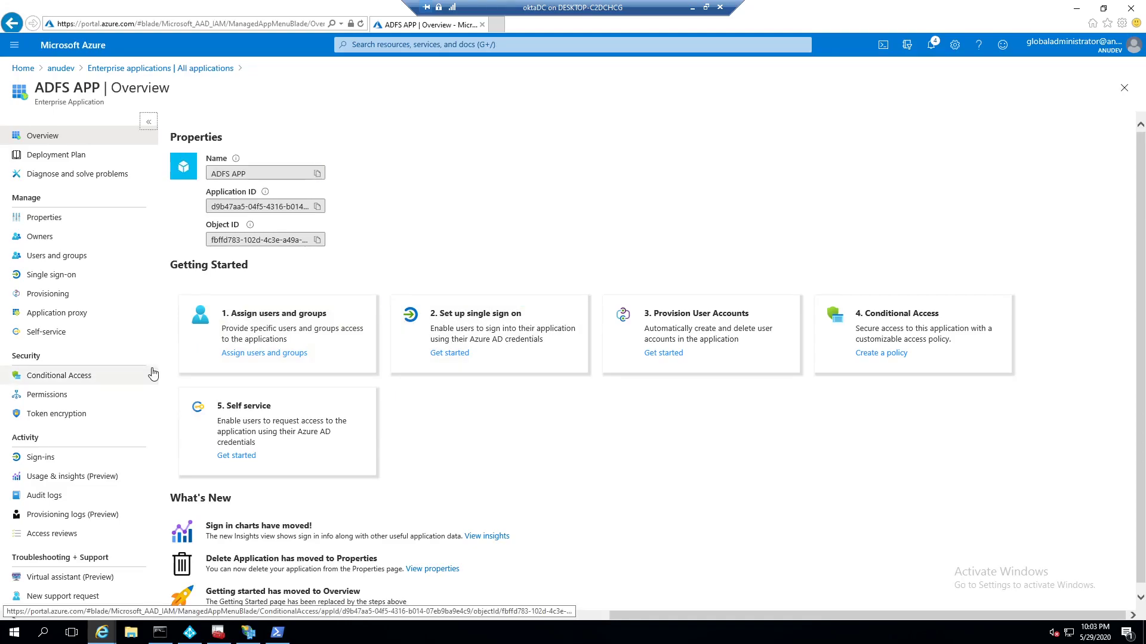
Reach the SSL certificate upload page of ADFS APP from its Application proxy blade.
{"action": "left_click", "coordinate": [56, 313]}
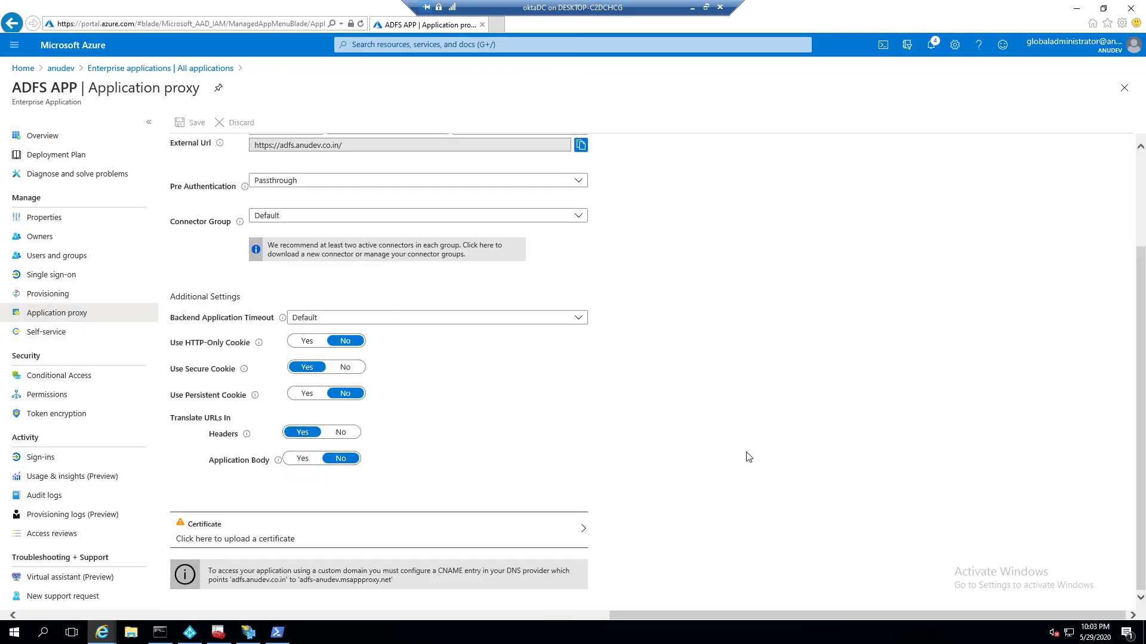
{"action": "mouse_move", "coordinate": [246, 539]}
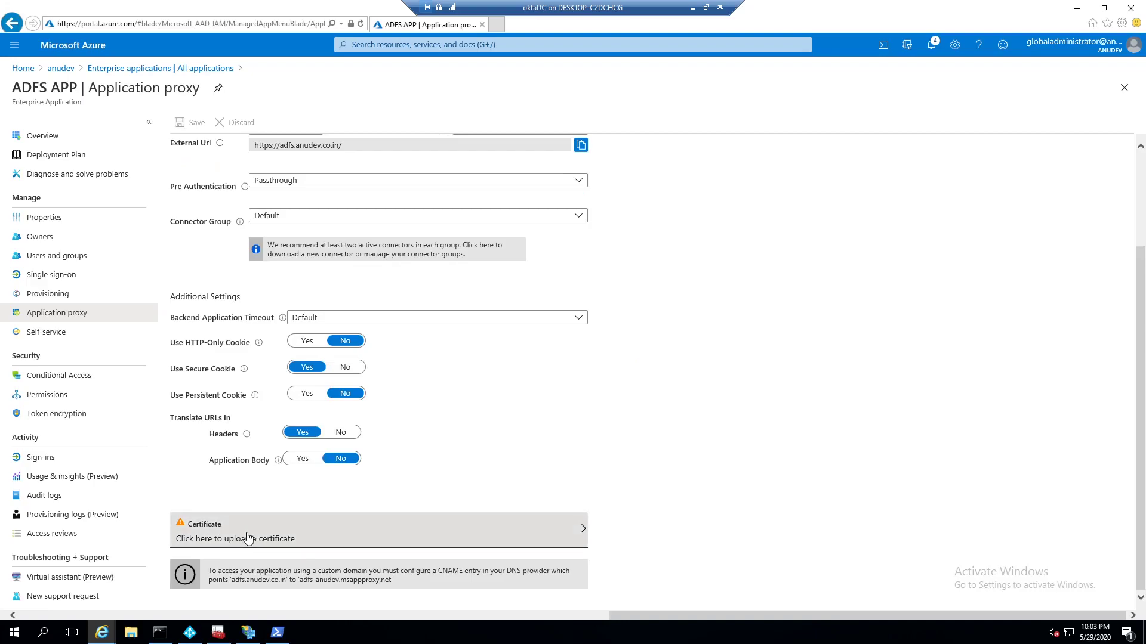
{"action": "left_click", "coordinate": [235, 539]}
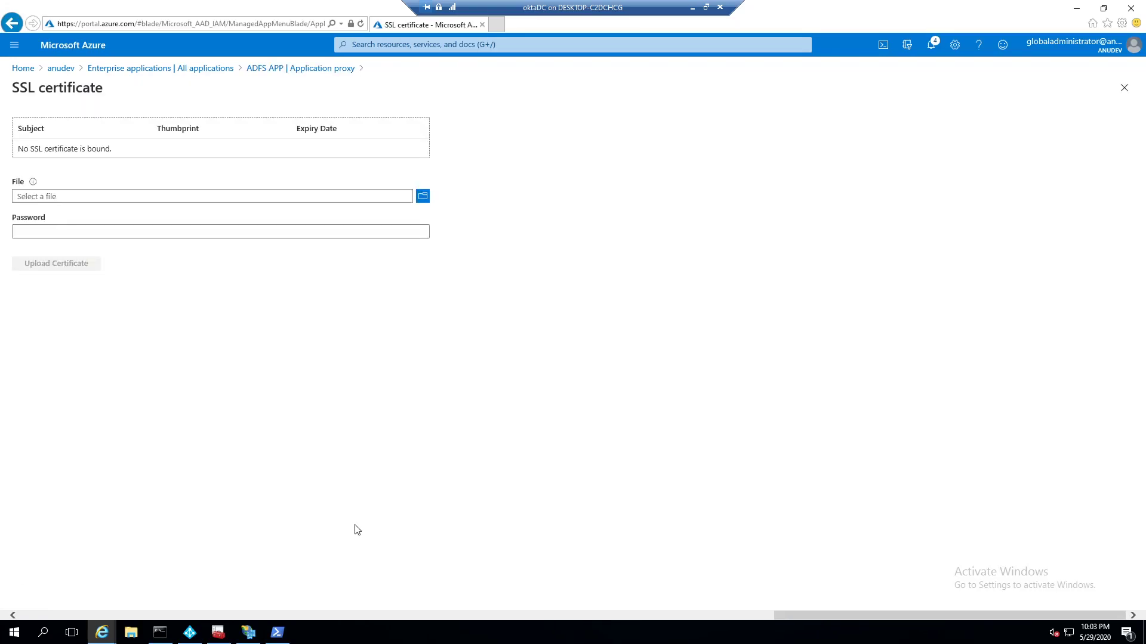
{"action": "mouse_move", "coordinate": [218, 633]}
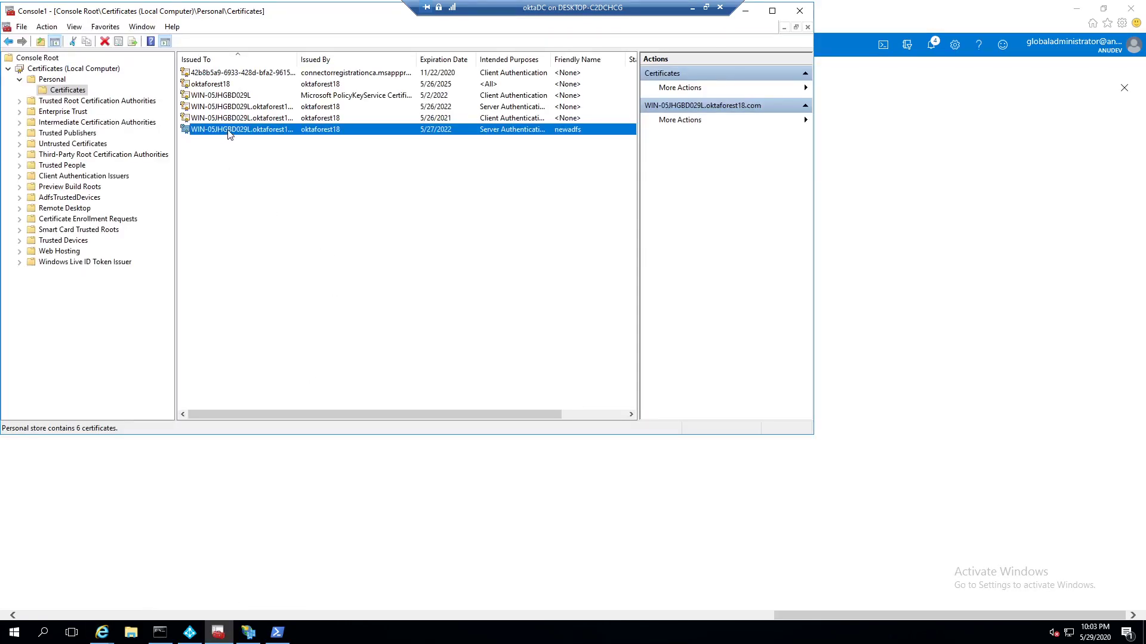
Check that the newadfs server certificate's Subject Alternative Name includes adfs.anudev.co.in.
{"action": "double_click", "coordinate": [229, 129]}
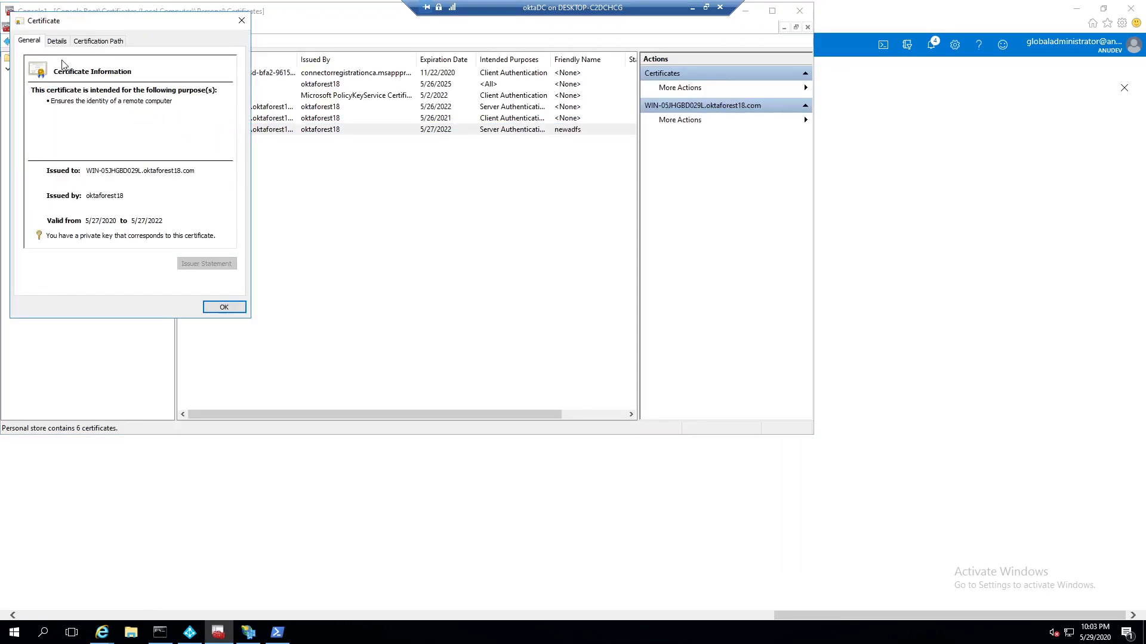
{"action": "left_click", "coordinate": [53, 41]}
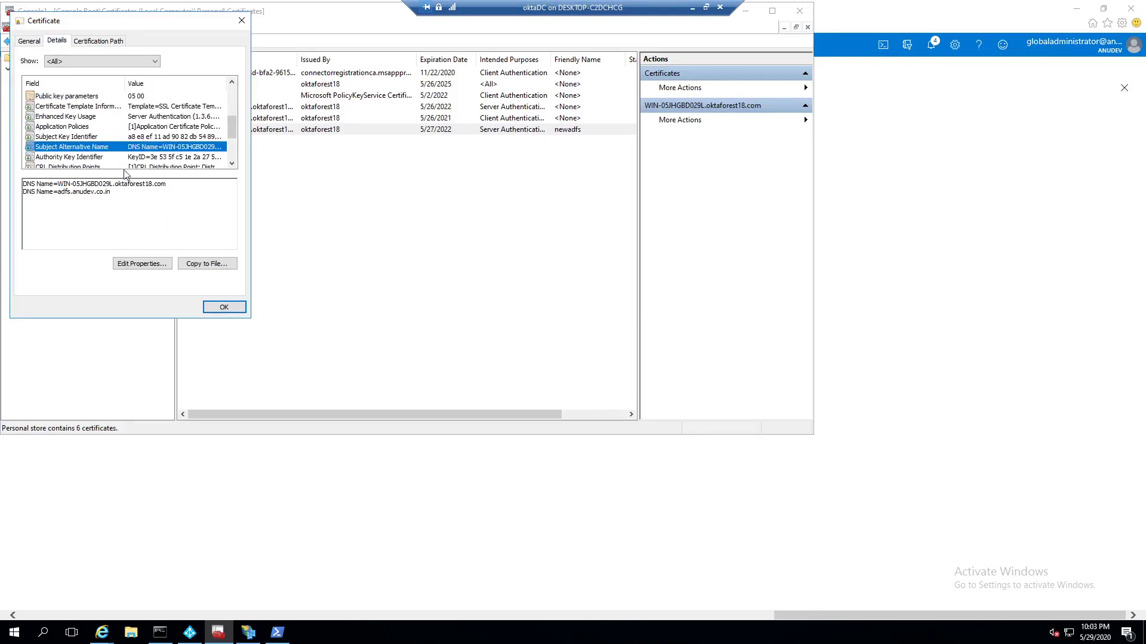
{"action": "double_click", "coordinate": [101, 183]}
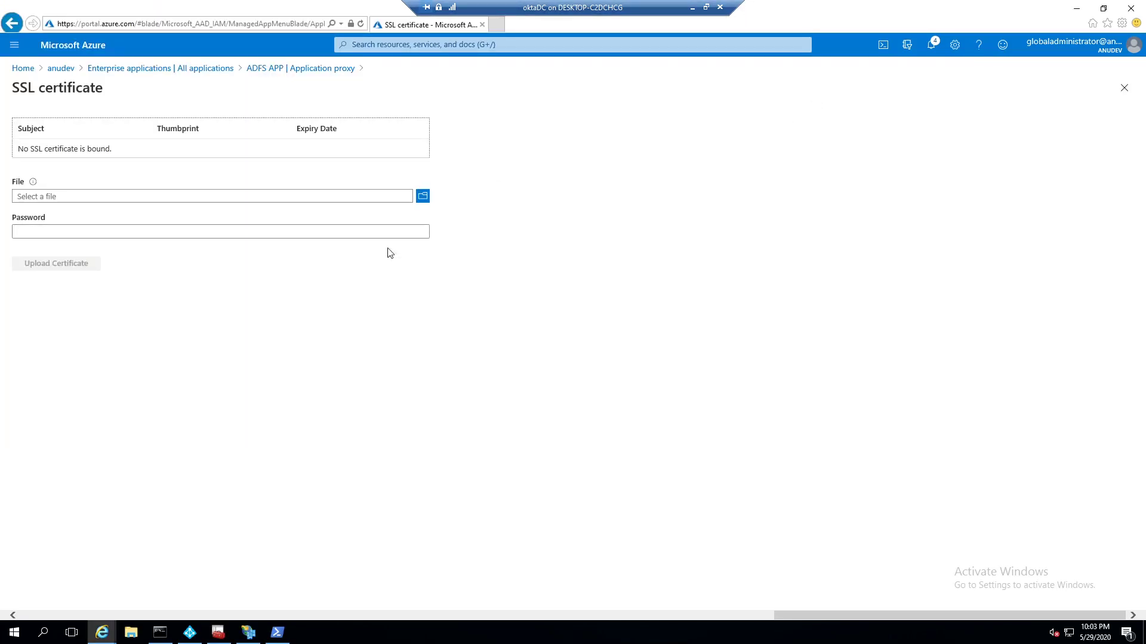
Upload OktaforestSSL1.pfx as the ADFS APP SSL certificate and close the certificate page.
{"action": "left_click", "coordinate": [422, 195]}
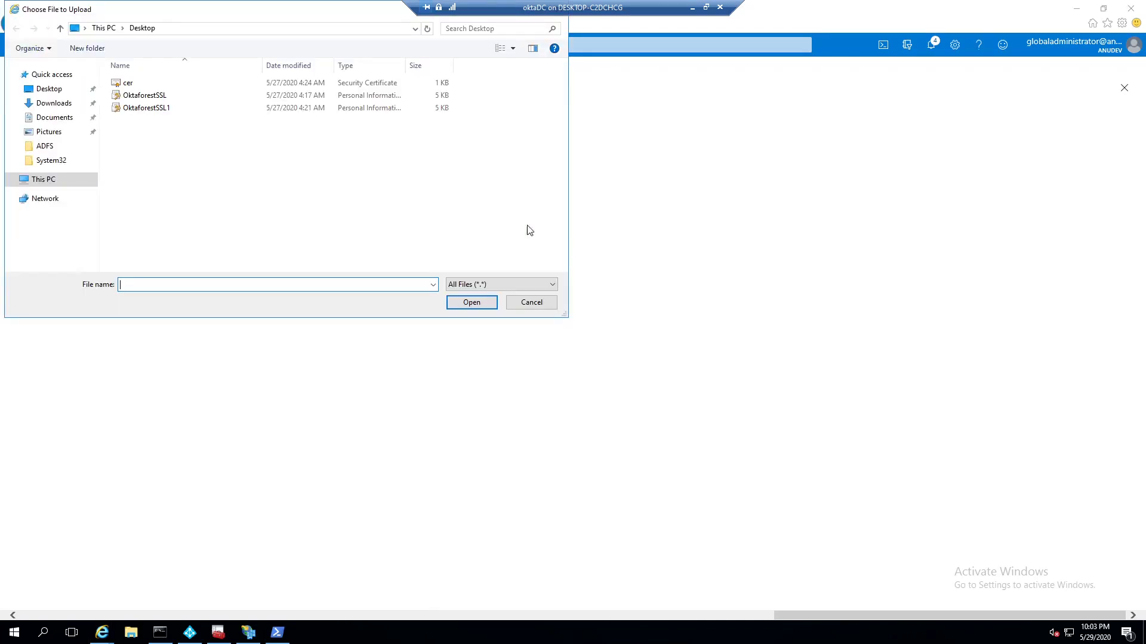
{"action": "double_click", "coordinate": [145, 107]}
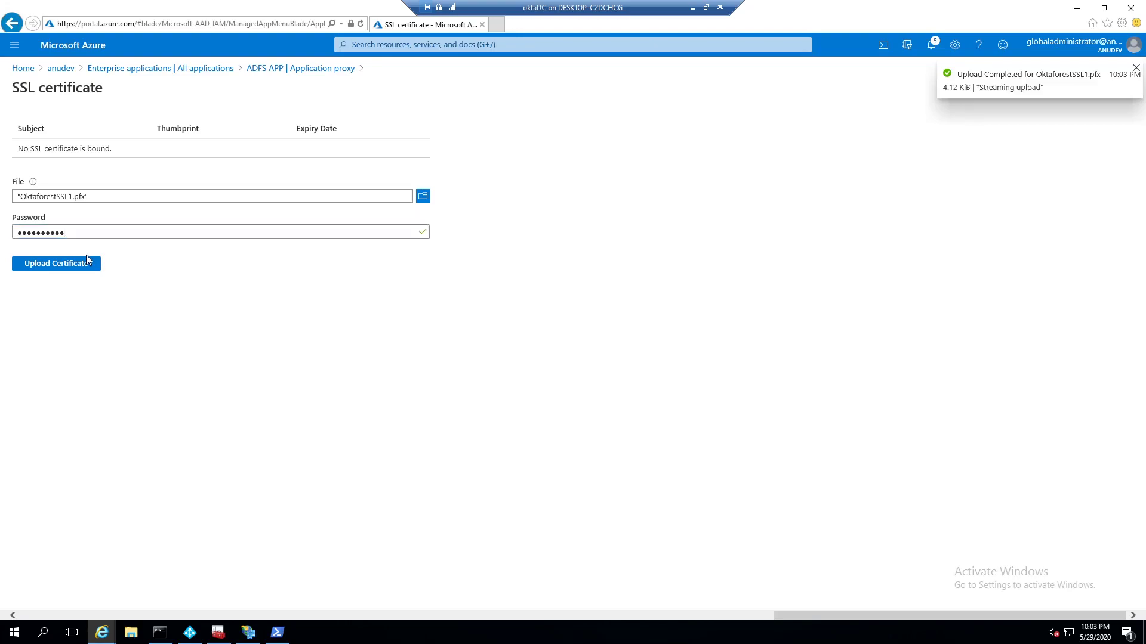
{"action": "left_click", "coordinate": [56, 263]}
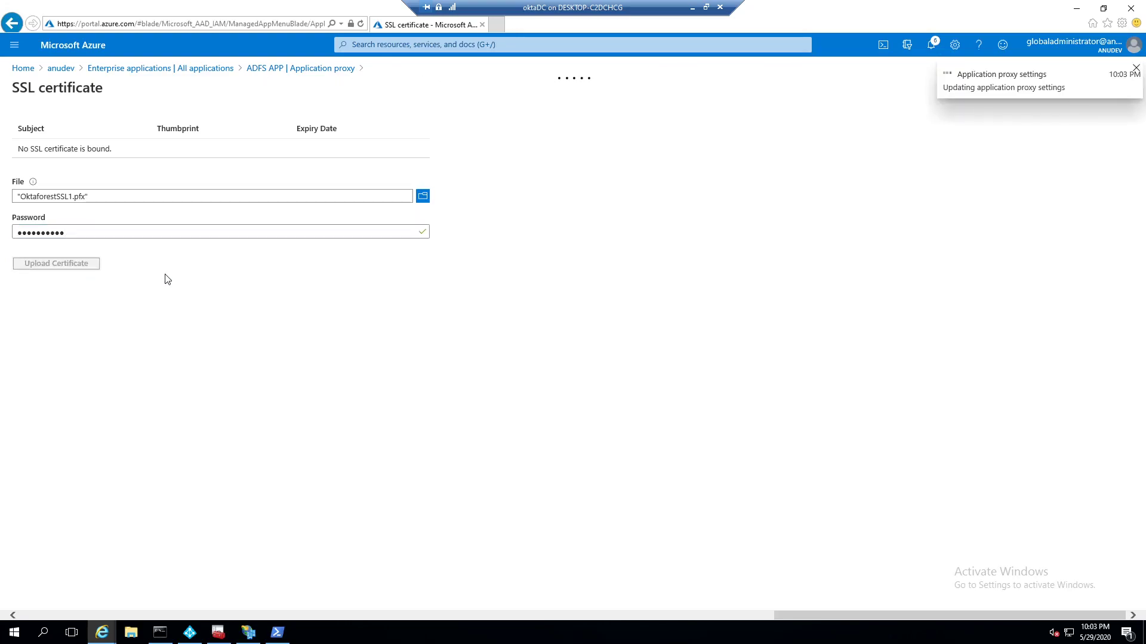
{"action": "mouse_move", "coordinate": [581, 308]}
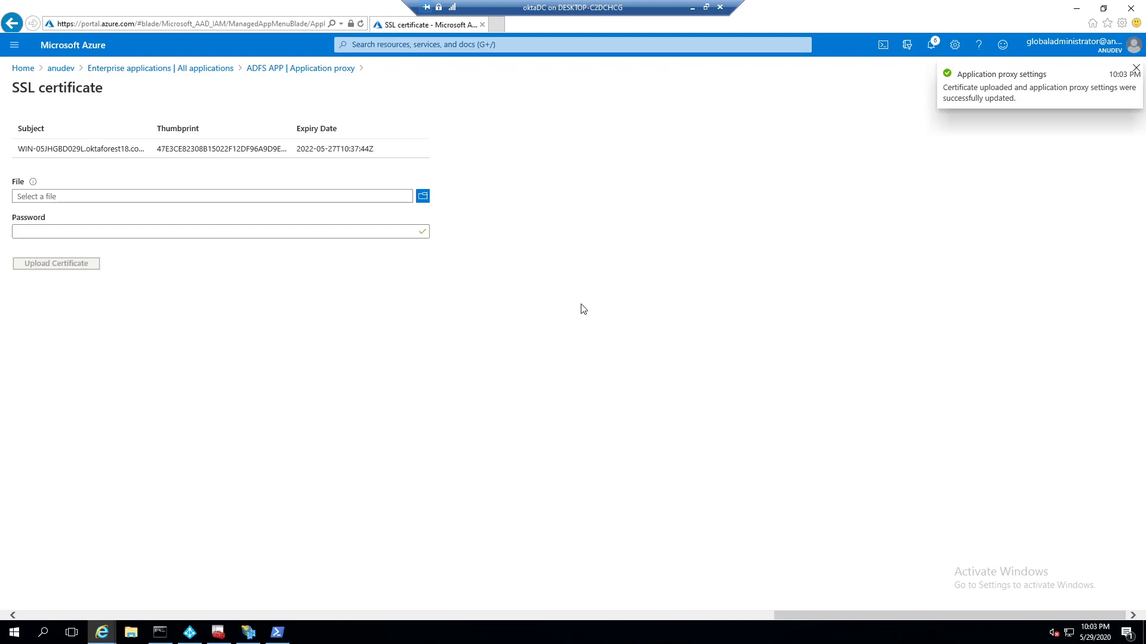
{"action": "left_click", "coordinate": [1134, 76]}
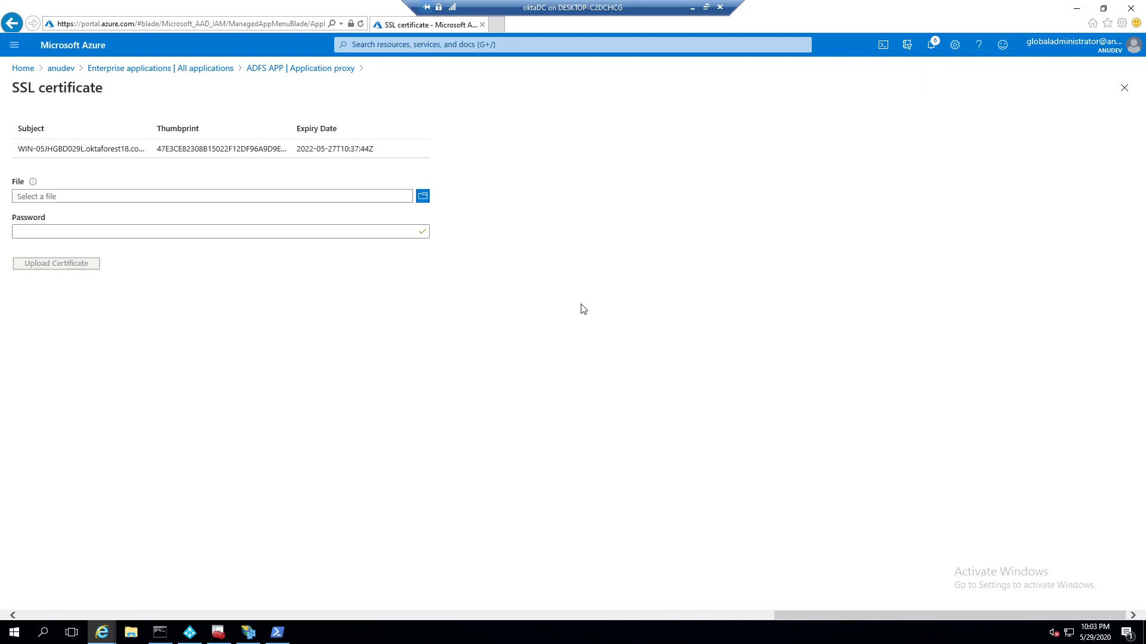
{"action": "mouse_move", "coordinate": [601, 300]}
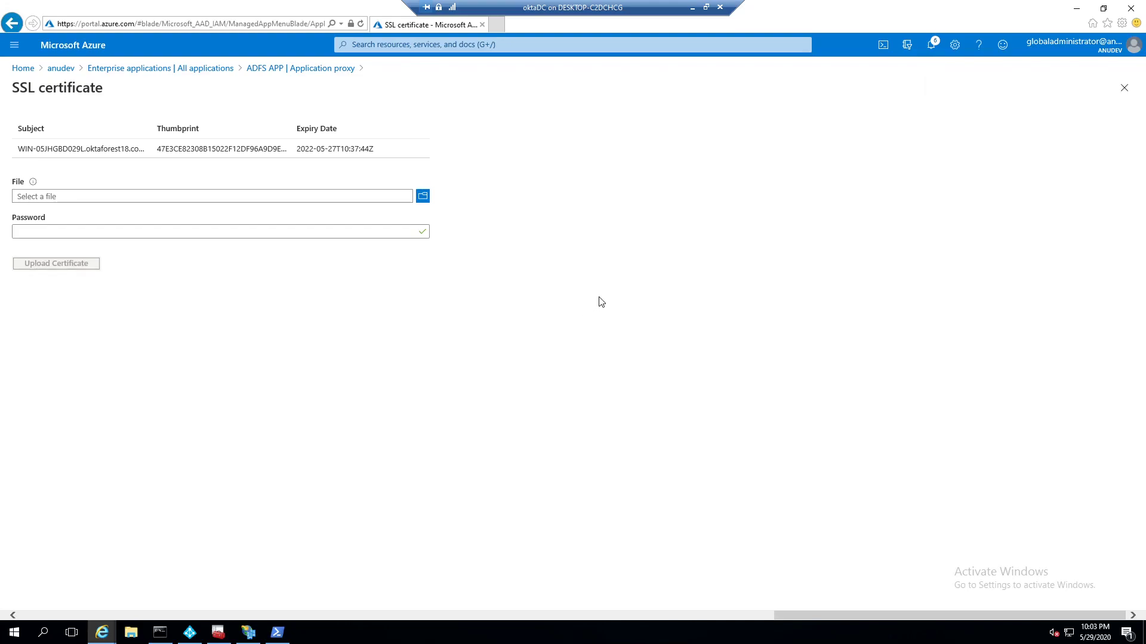
{"action": "mouse_move", "coordinate": [1124, 87]}
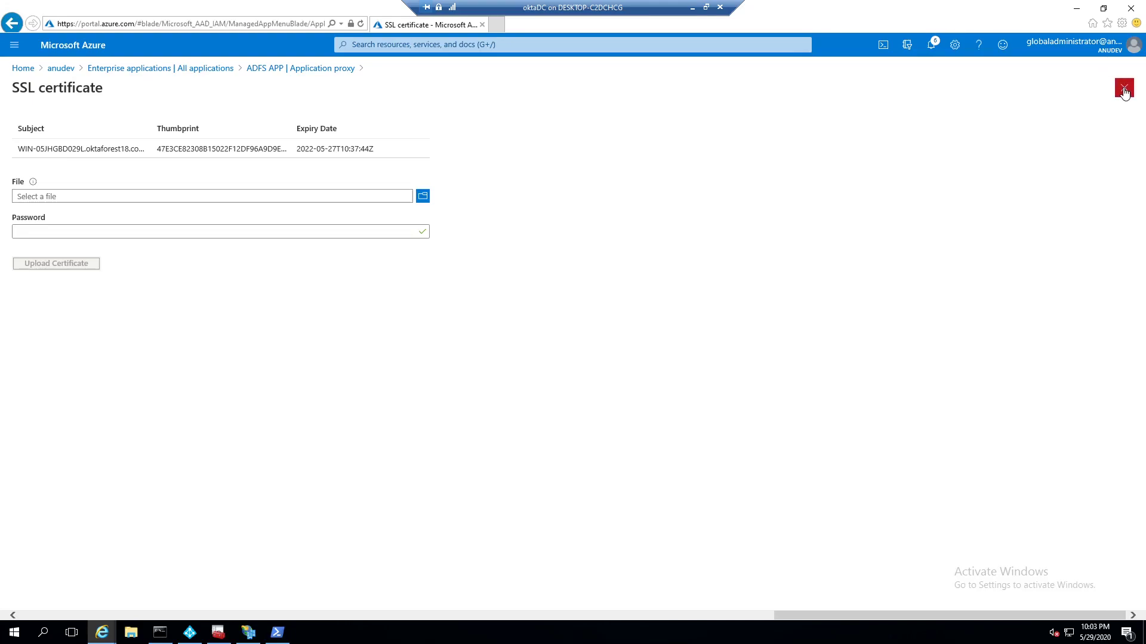
{"action": "mouse_move", "coordinate": [1122, 90]}
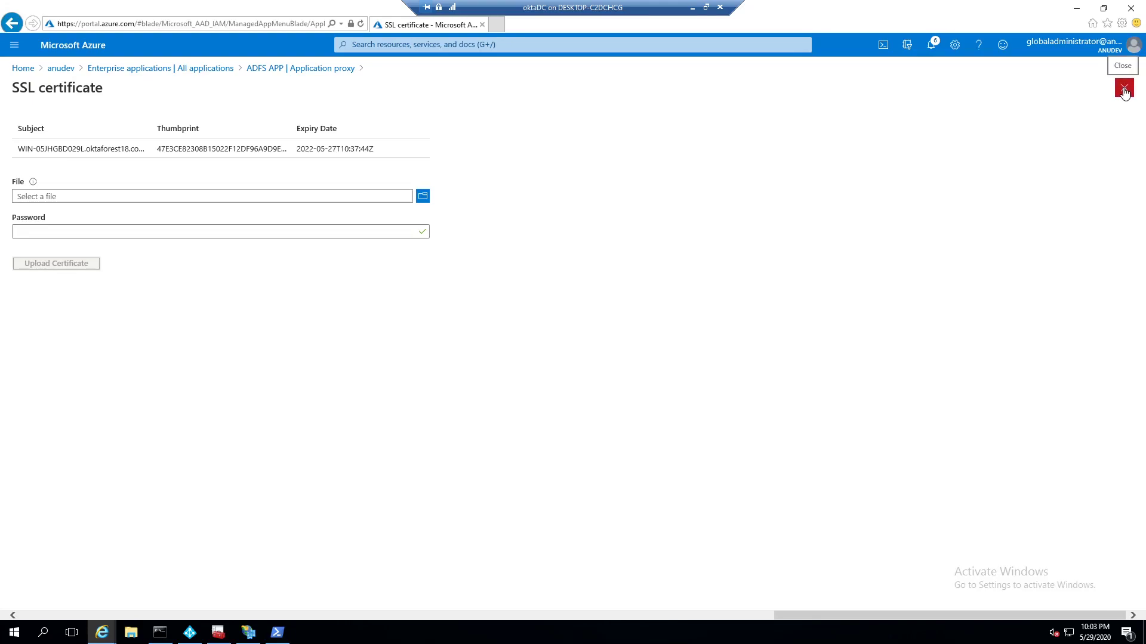
{"action": "left_click", "coordinate": [1122, 90]}
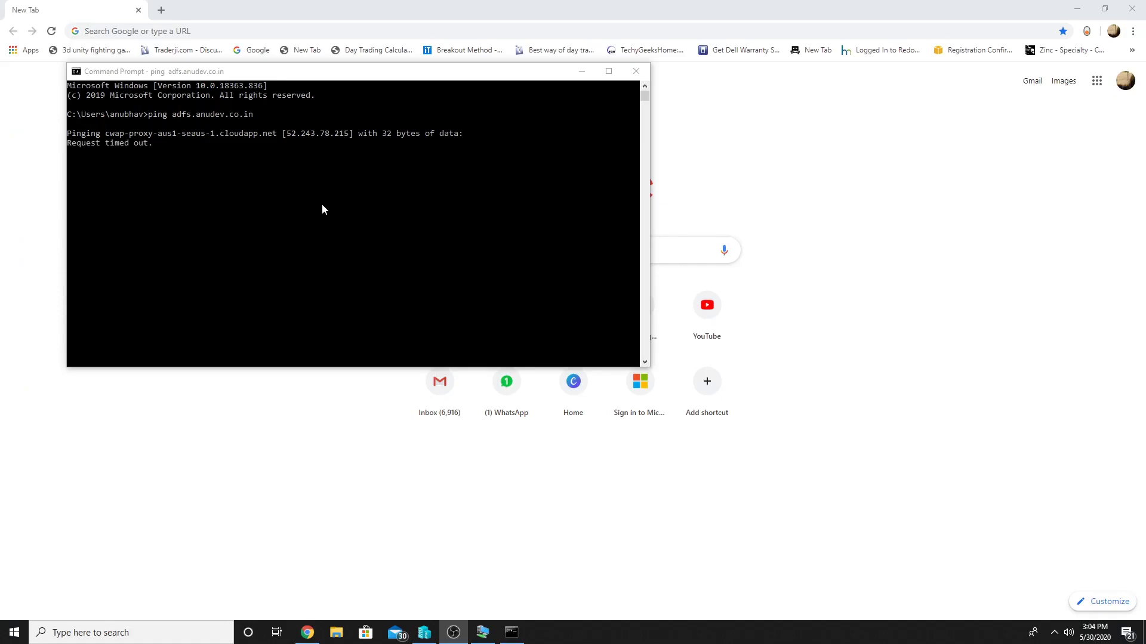
{"action": "mouse_move", "coordinate": [227, 122]}
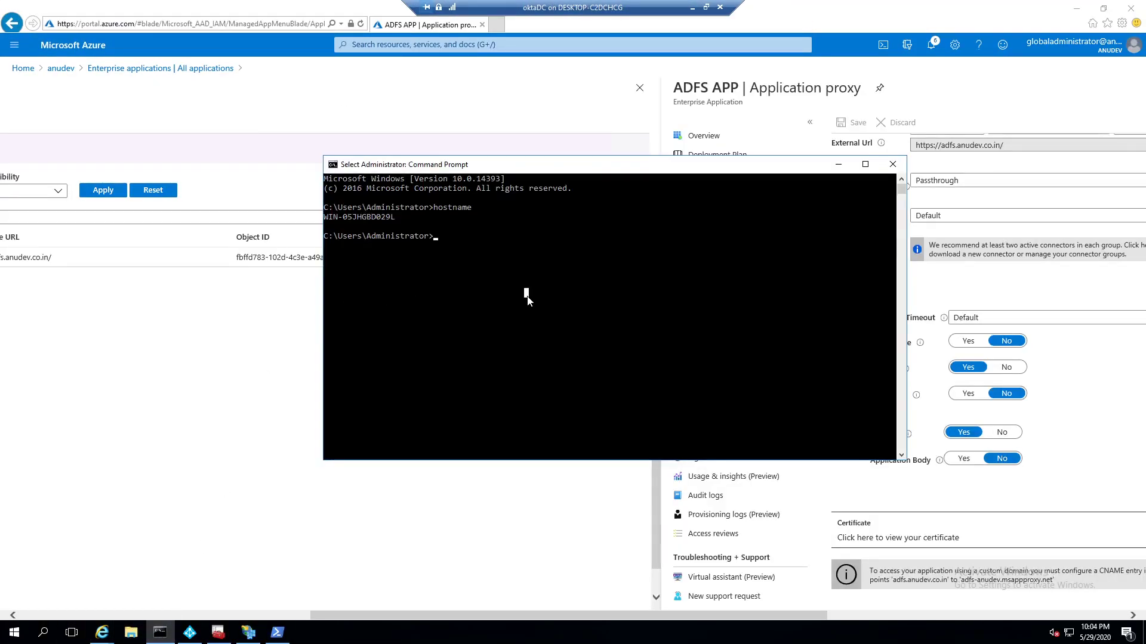
Run ping adfs.anudev.co.in to confirm it resolves to the cloudapp.net proxy.
{"action": "type", "text": "ping adf"}
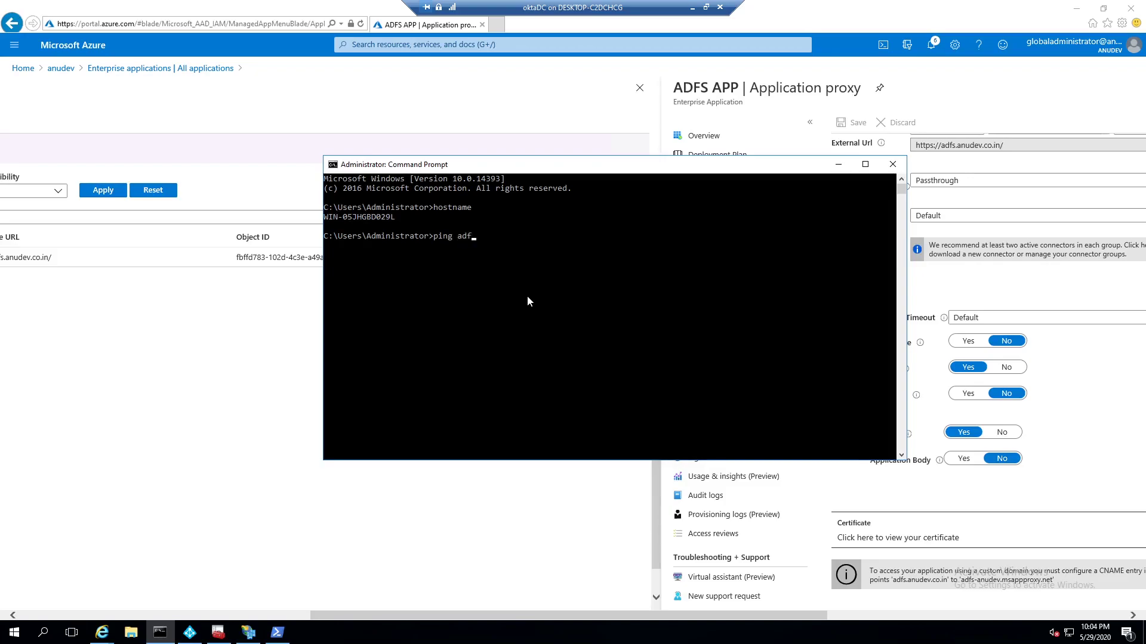
{"action": "type", "text": "s.anudev."}
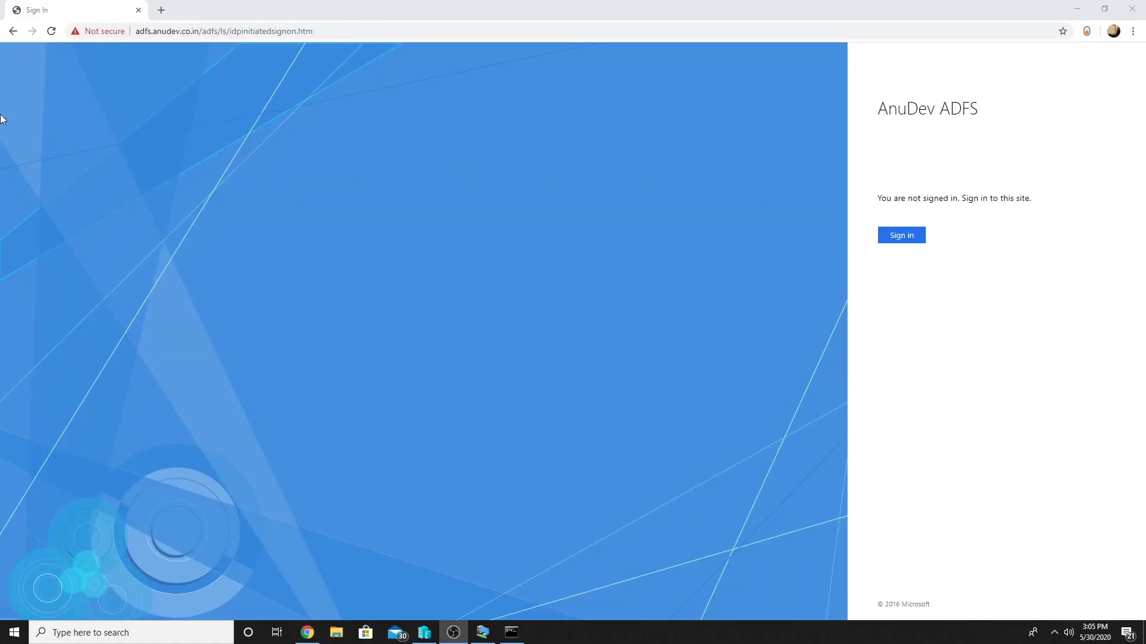
Start signing in on the externally loaded AnuDev ADFS page at adfs.anudev.co.in.
{"action": "left_click", "coordinate": [222, 31]}
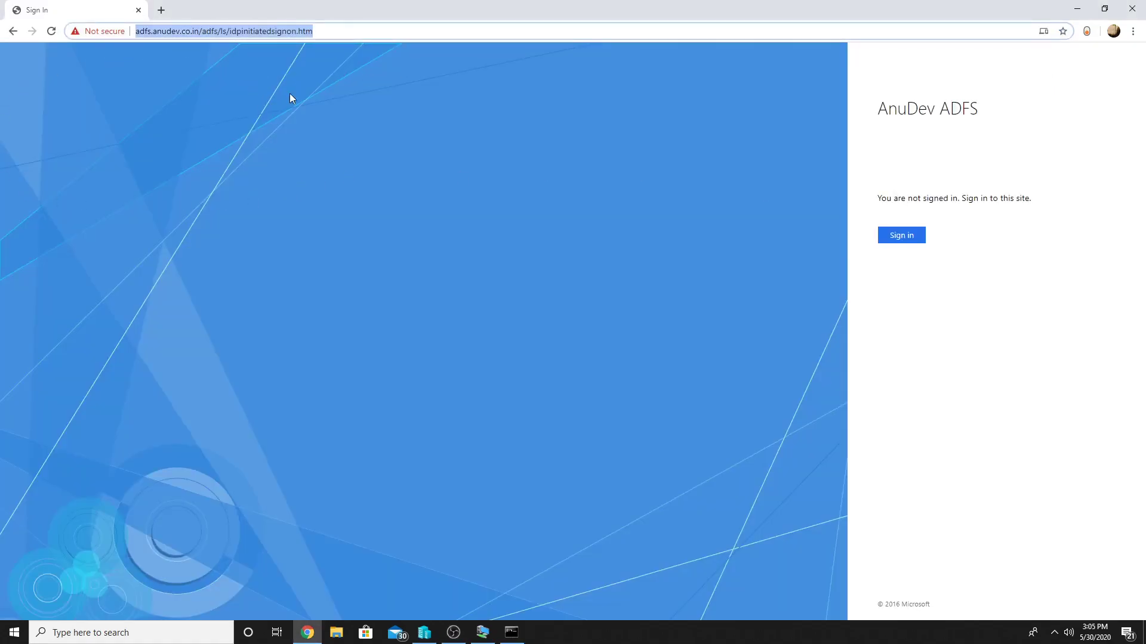
{"action": "mouse_move", "coordinate": [256, 118]}
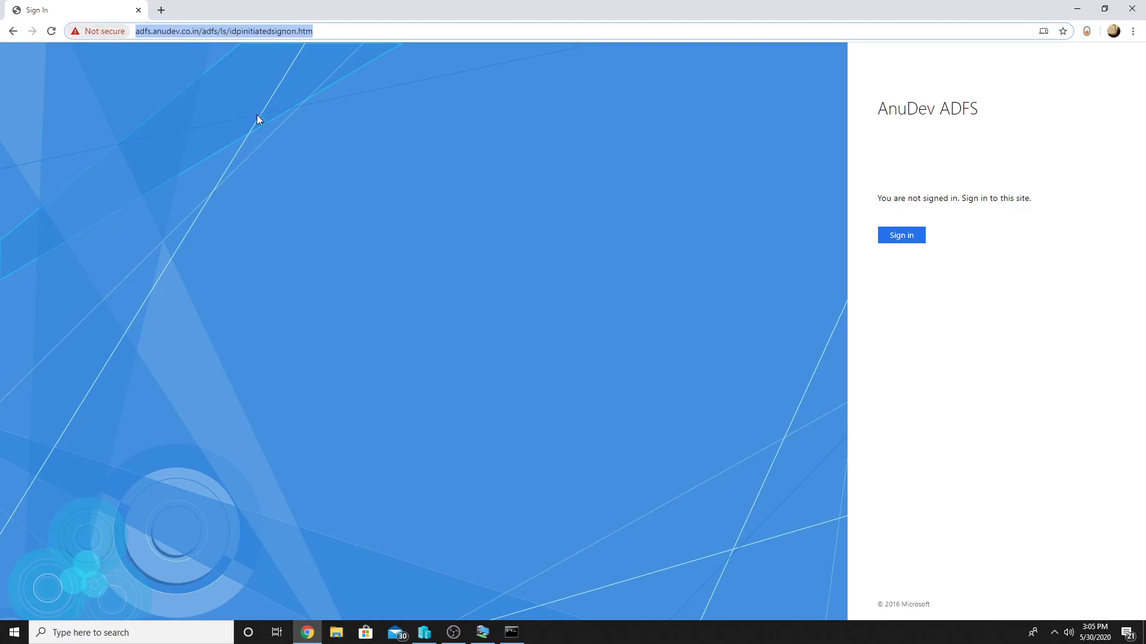
{"action": "left_click", "coordinate": [901, 235]}
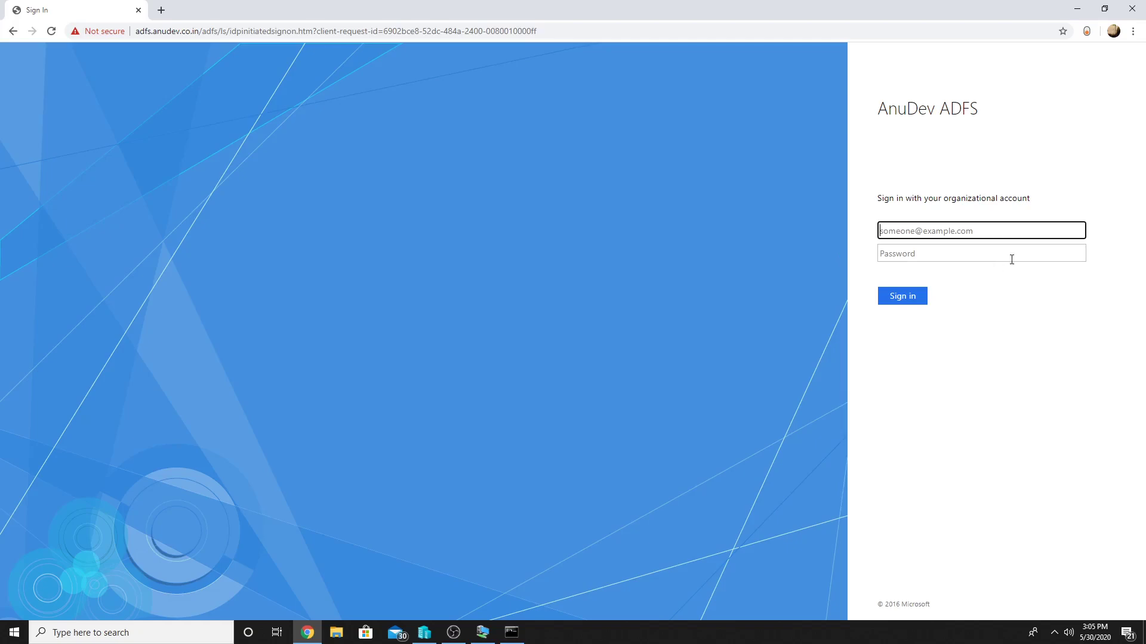
{"action": "mouse_move", "coordinate": [1132, 8]}
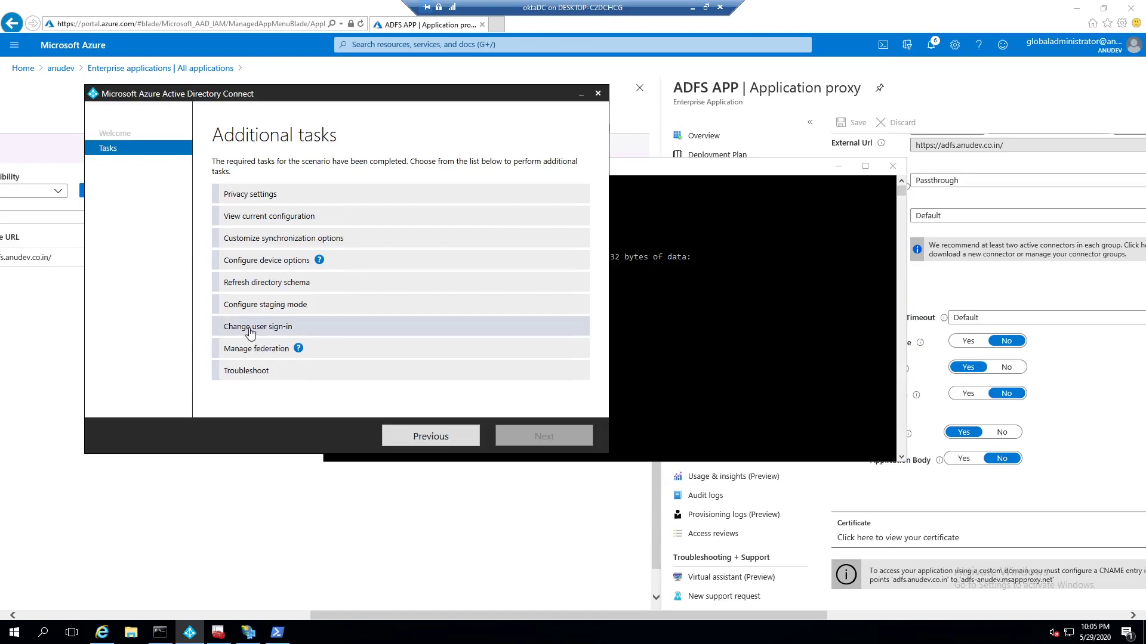
Start the Change user sign-in task and submit the Azure AD administrator credentials.
{"action": "left_click", "coordinate": [257, 326]}
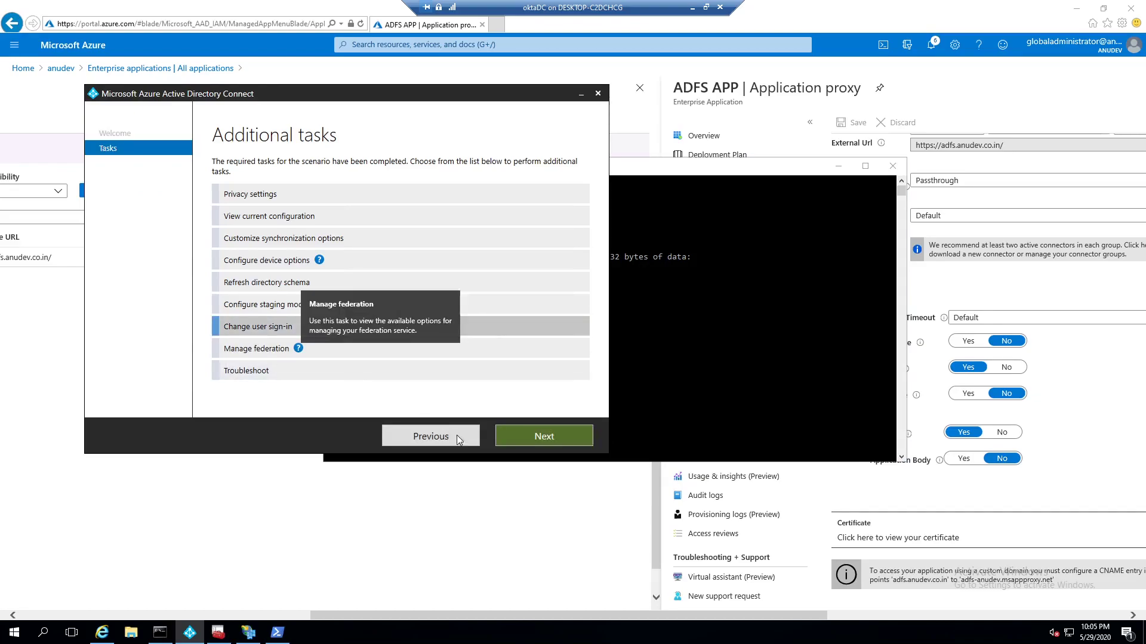
{"action": "left_click", "coordinate": [544, 435]}
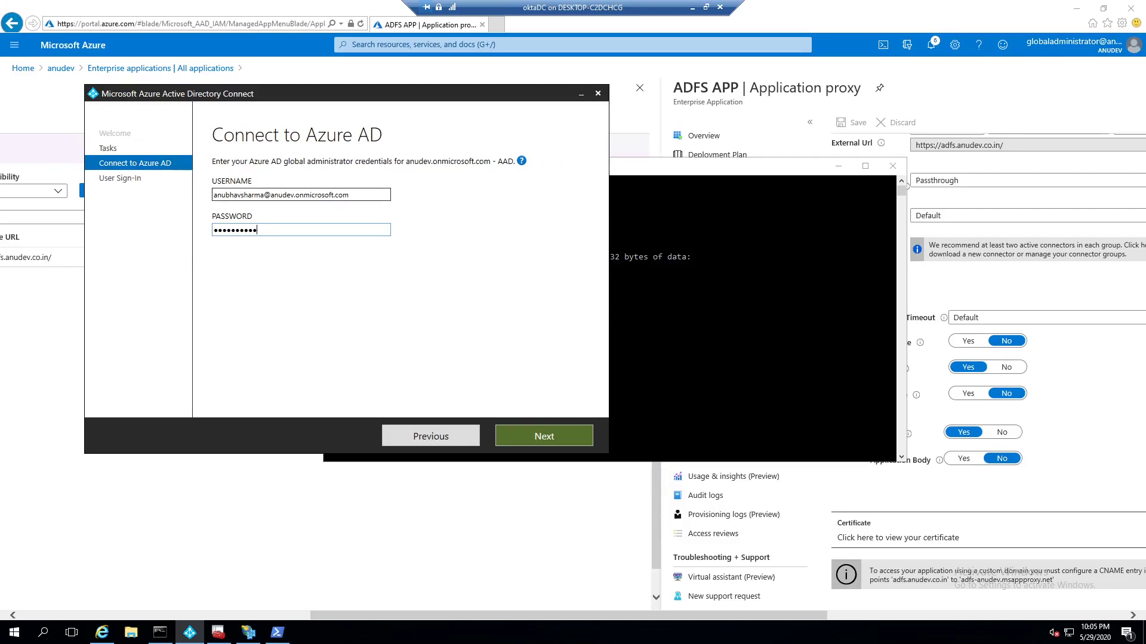
{"action": "left_click", "coordinate": [544, 436]}
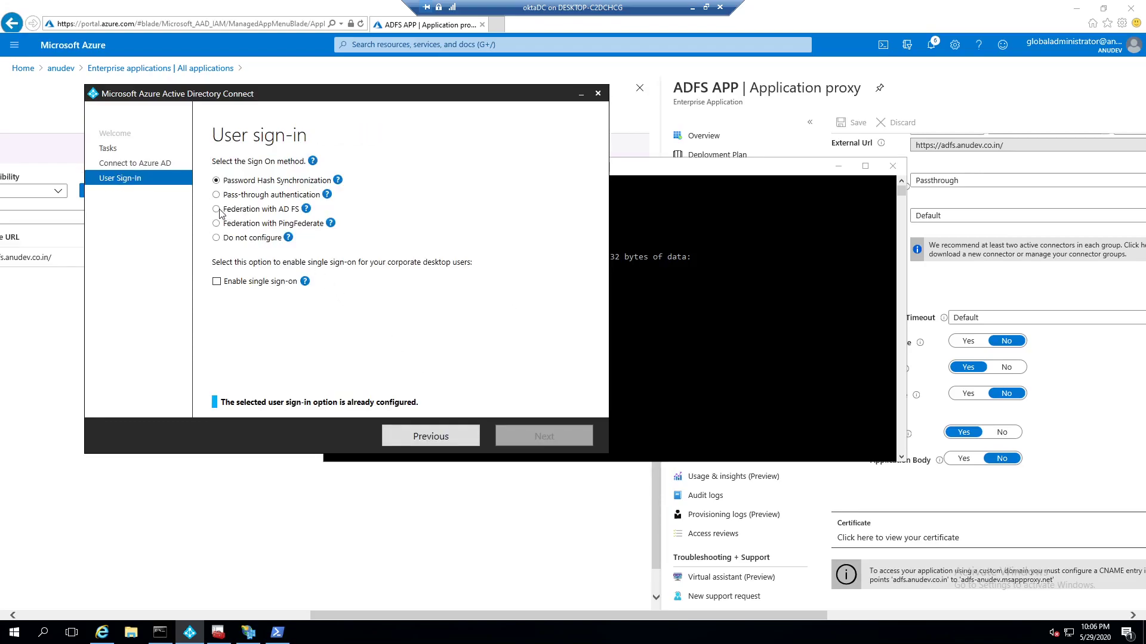
Select Federation with AD FS as the sign-on method and continue to domain administrator credentials.
{"action": "left_click", "coordinate": [544, 436]}
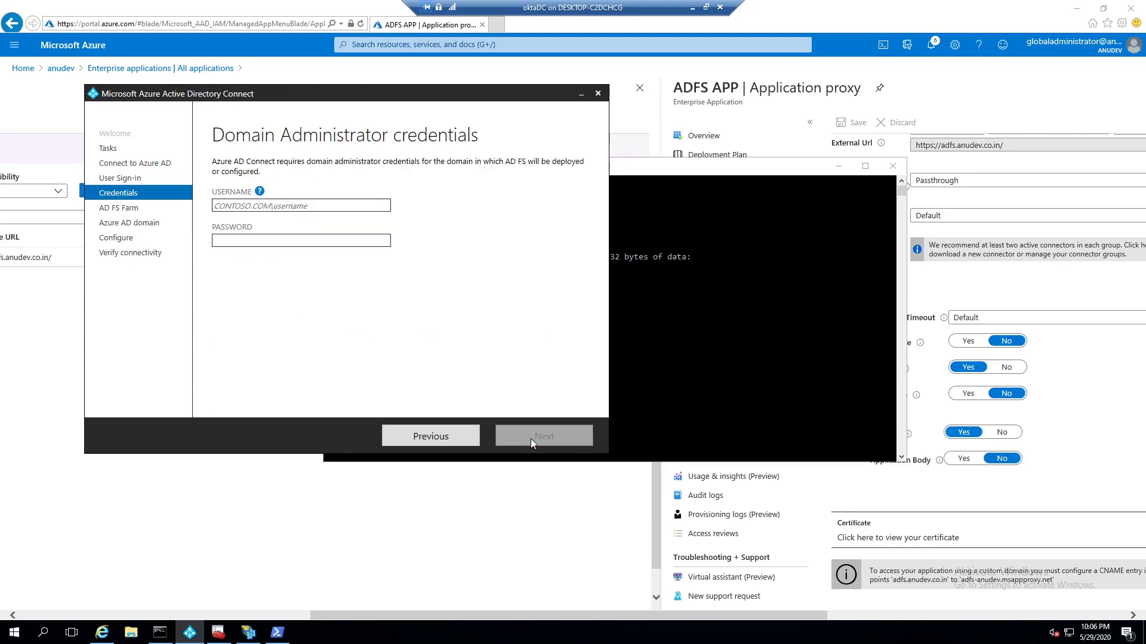
{"action": "left_click", "coordinate": [301, 206]}
{"action": "type", "text": "oktaforest18\\administrator"}
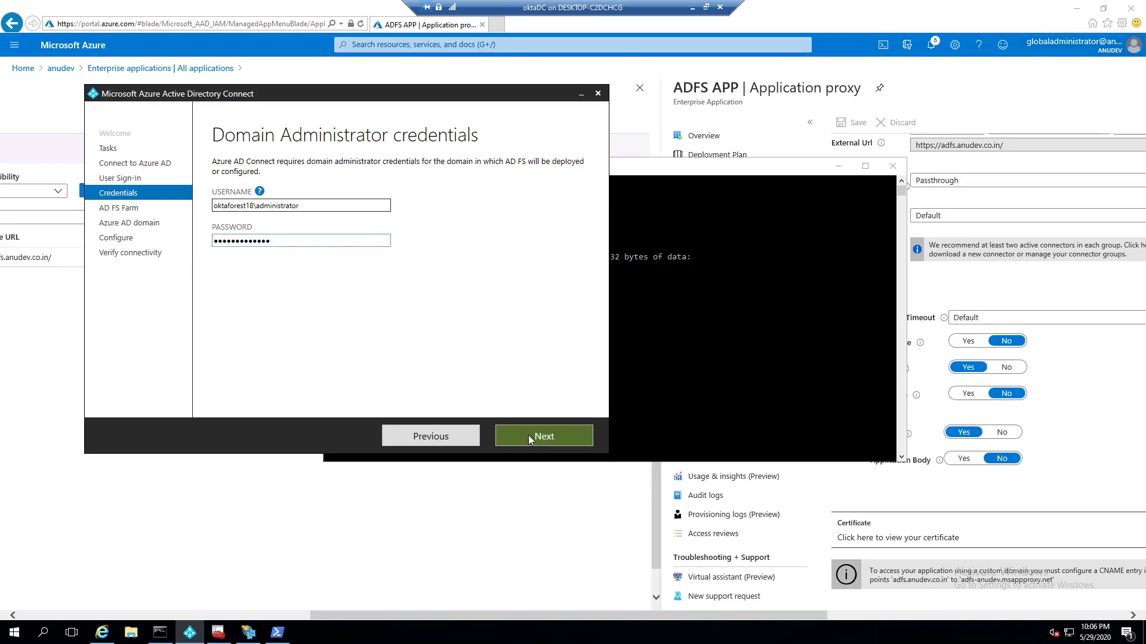
Confirm domain admin credentials and validate the existing AD FS farm server.
{"action": "left_click", "coordinate": [544, 435]}
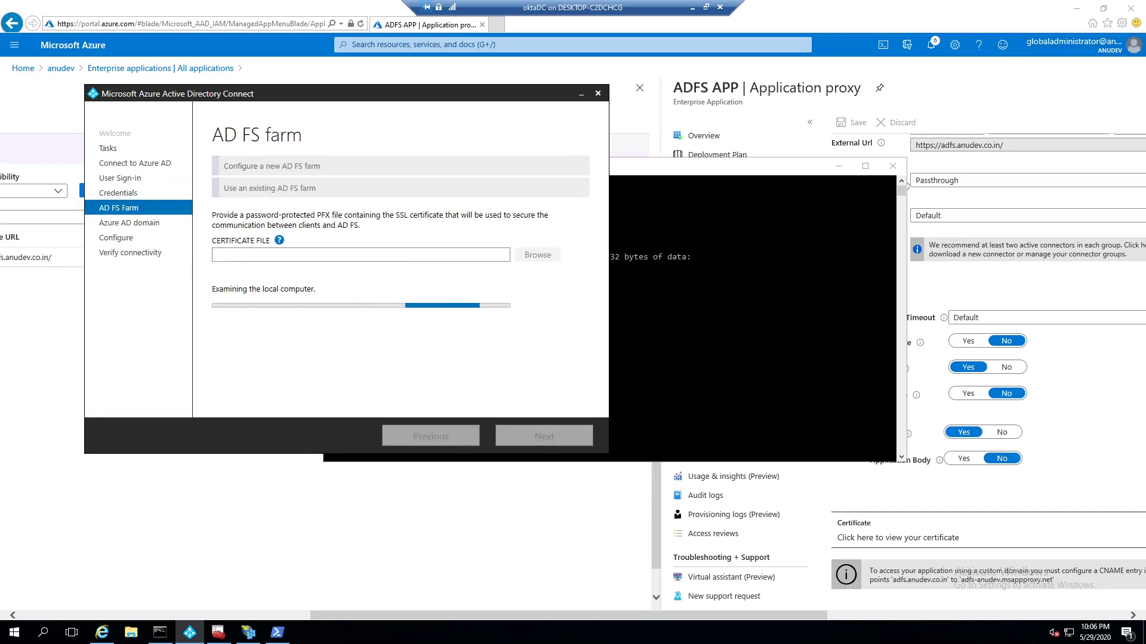
{"action": "left_click", "coordinate": [270, 188]}
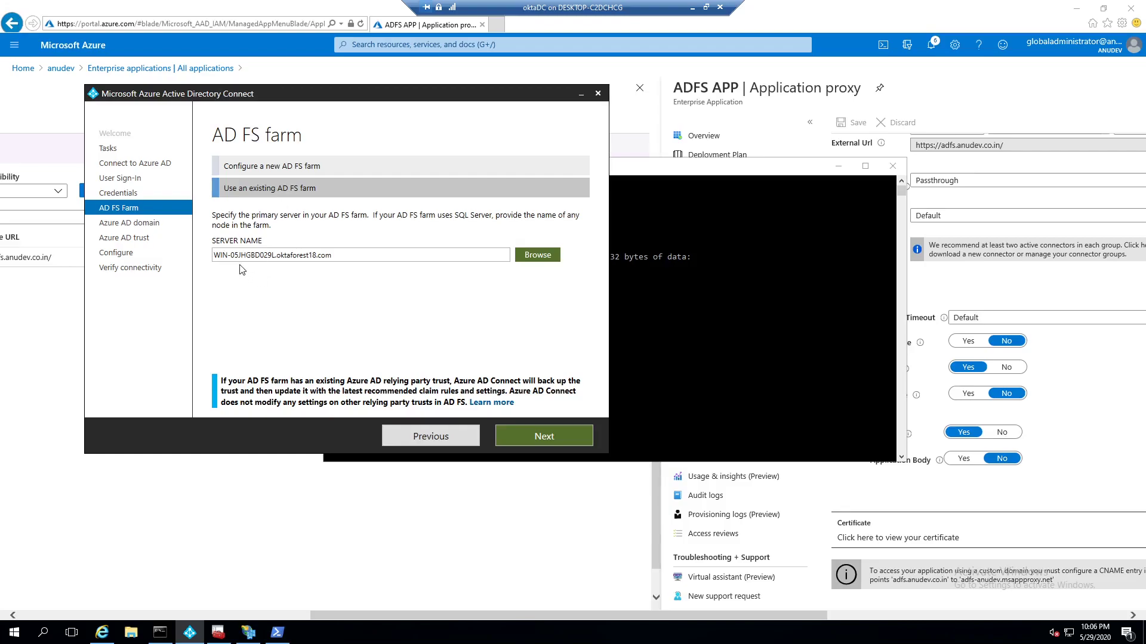
{"action": "left_click", "coordinate": [544, 436]}
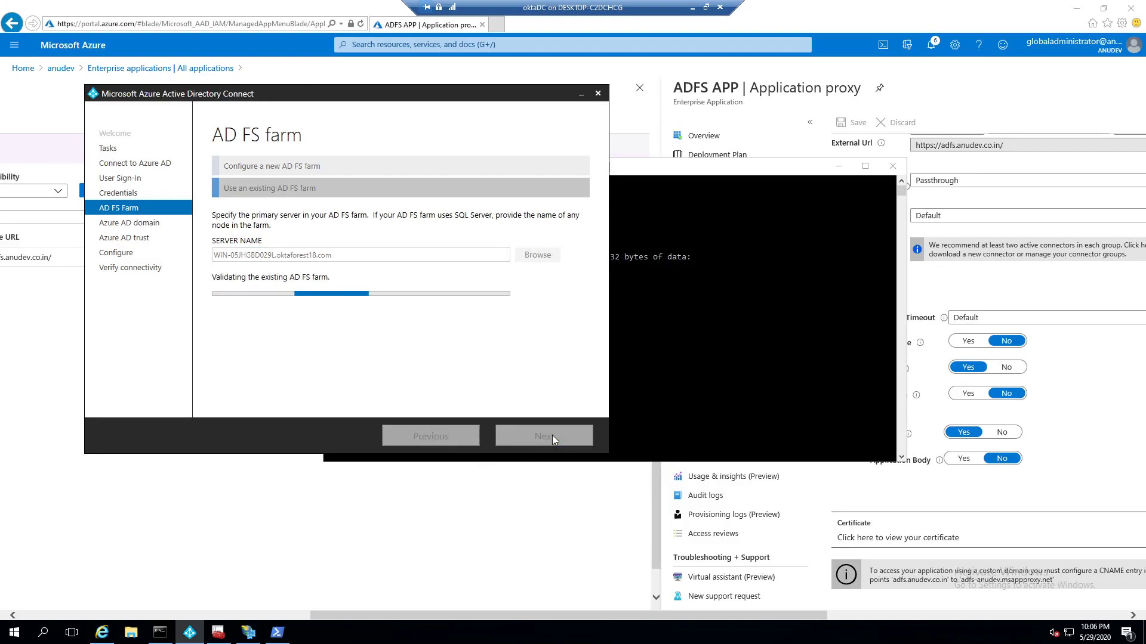
{"action": "left_click", "coordinate": [545, 436]}
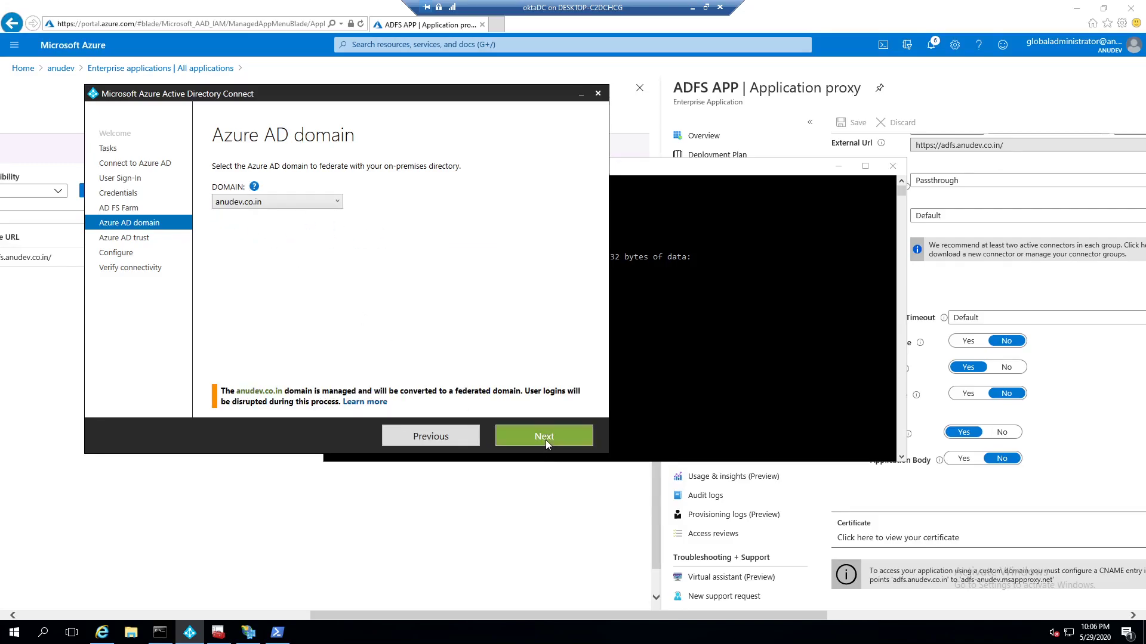
Accept anudev.co.in as the federated domain and start applying the configuration.
{"action": "left_click", "coordinate": [544, 437]}
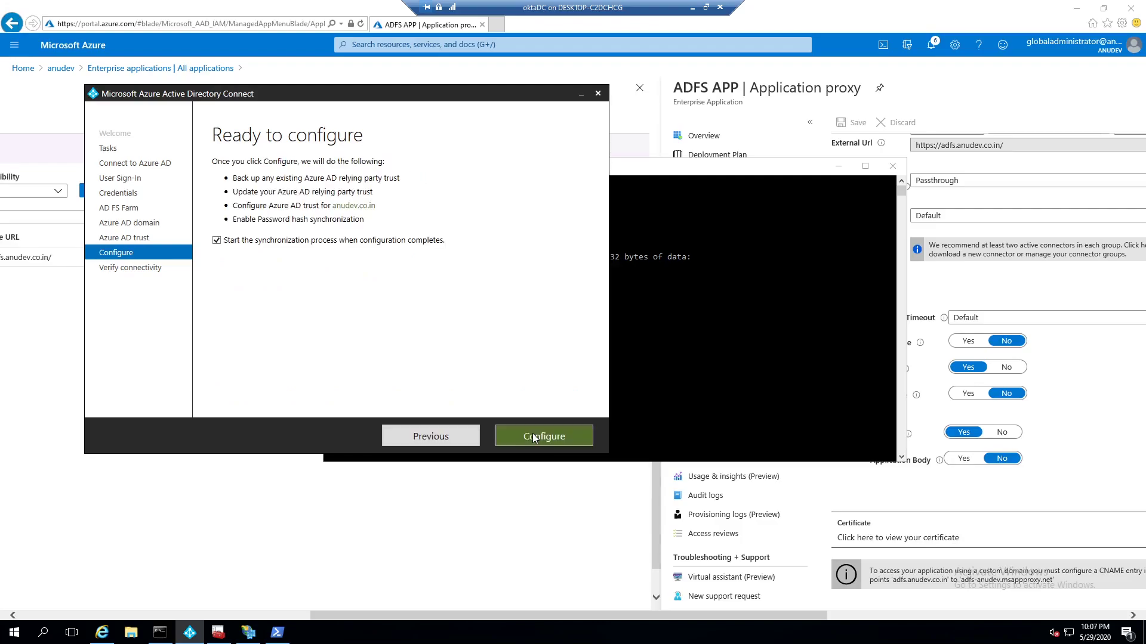
{"action": "left_click", "coordinate": [544, 436]}
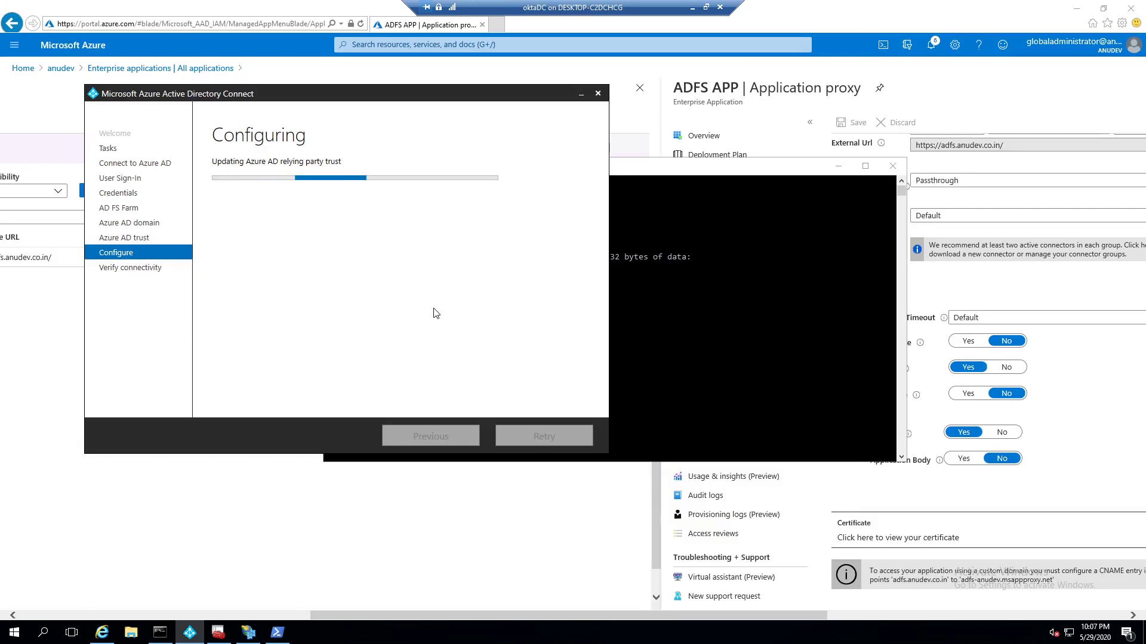
{"action": "mouse_move", "coordinate": [450, 300]}
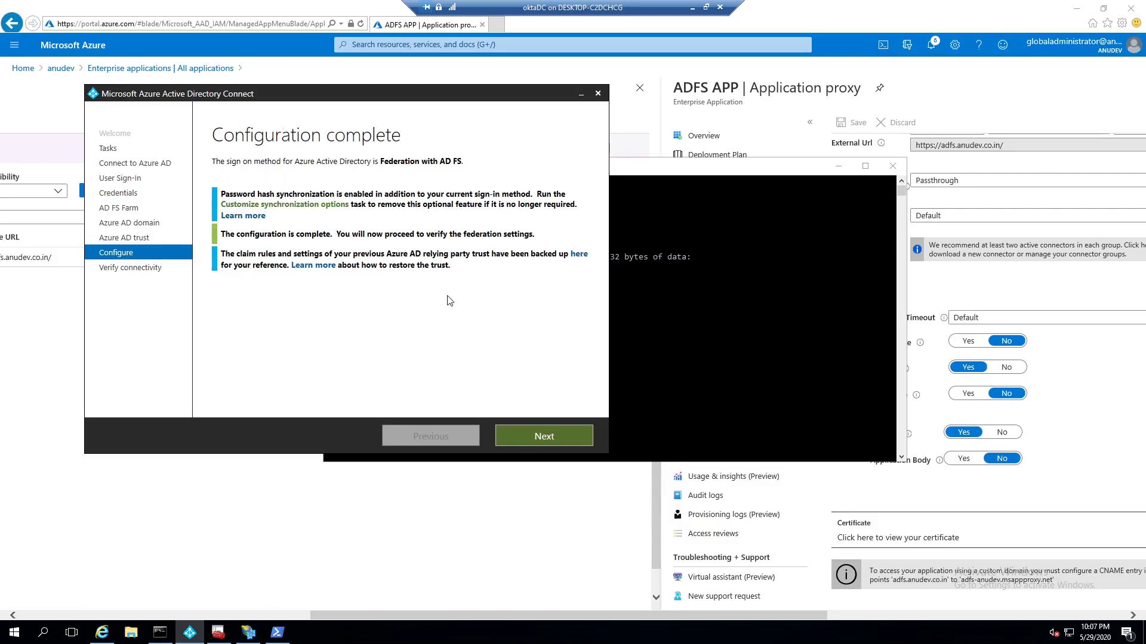
Confirm the extranet DNS records exist and run the federation connectivity verification.
{"action": "left_click", "coordinate": [544, 436]}
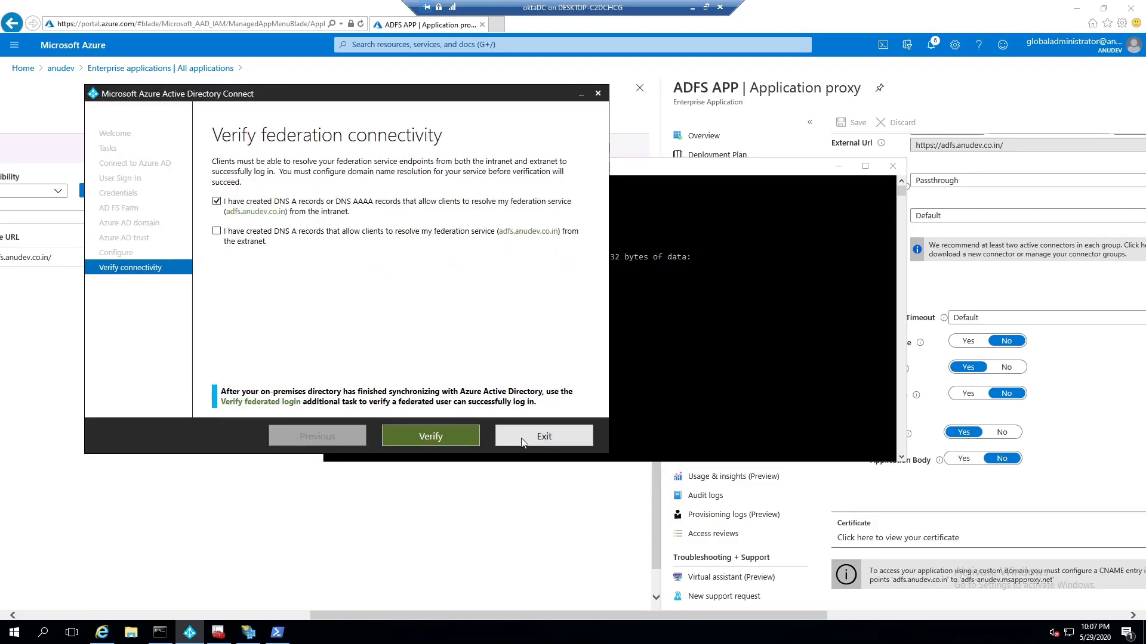
{"action": "mouse_move", "coordinate": [231, 228]}
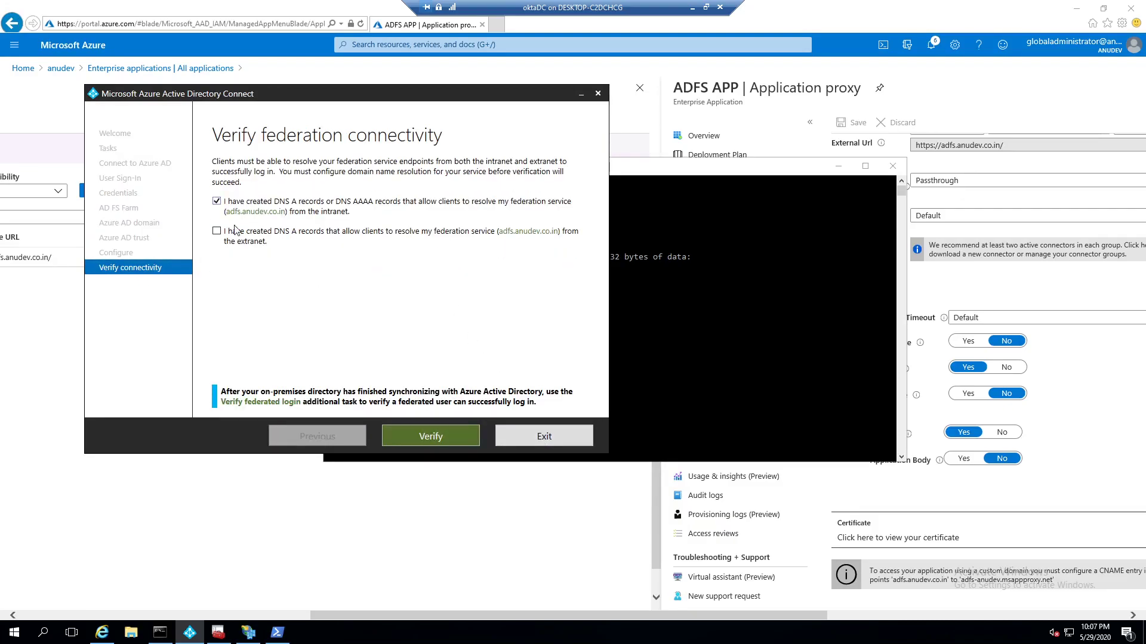
{"action": "left_click", "coordinate": [218, 230]}
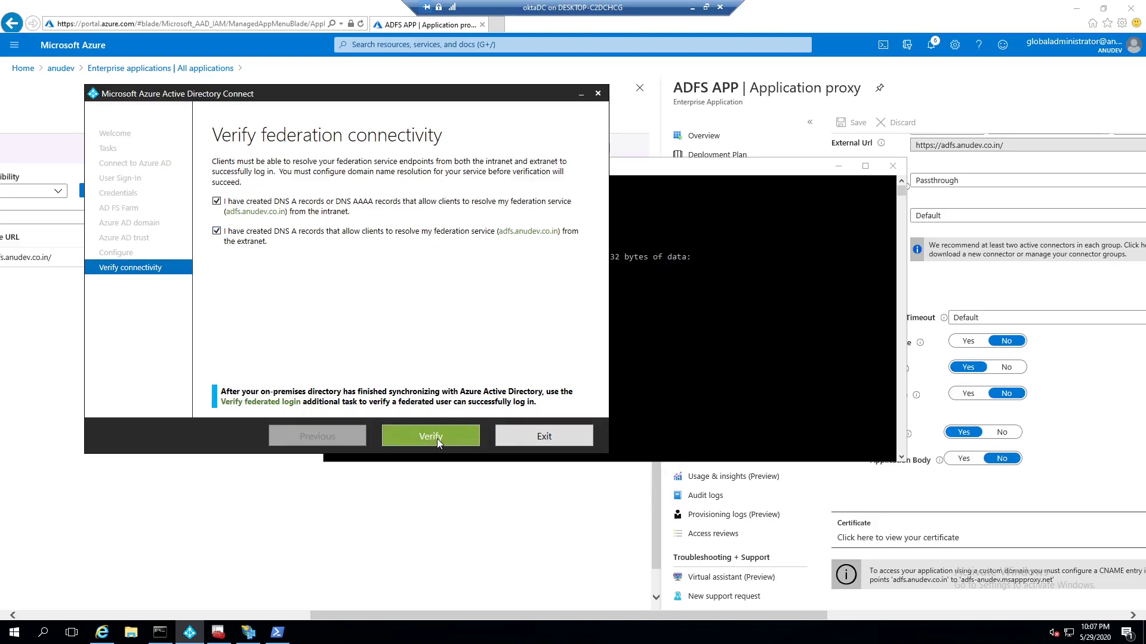
{"action": "left_click", "coordinate": [429, 435]}
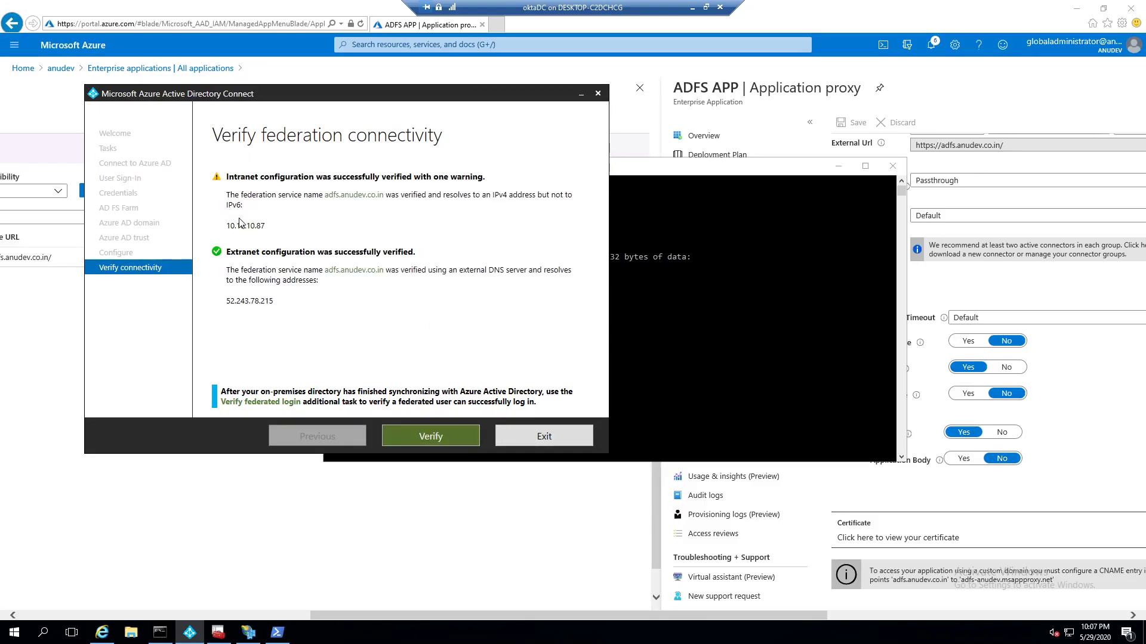
{"action": "mouse_move", "coordinate": [539, 432]}
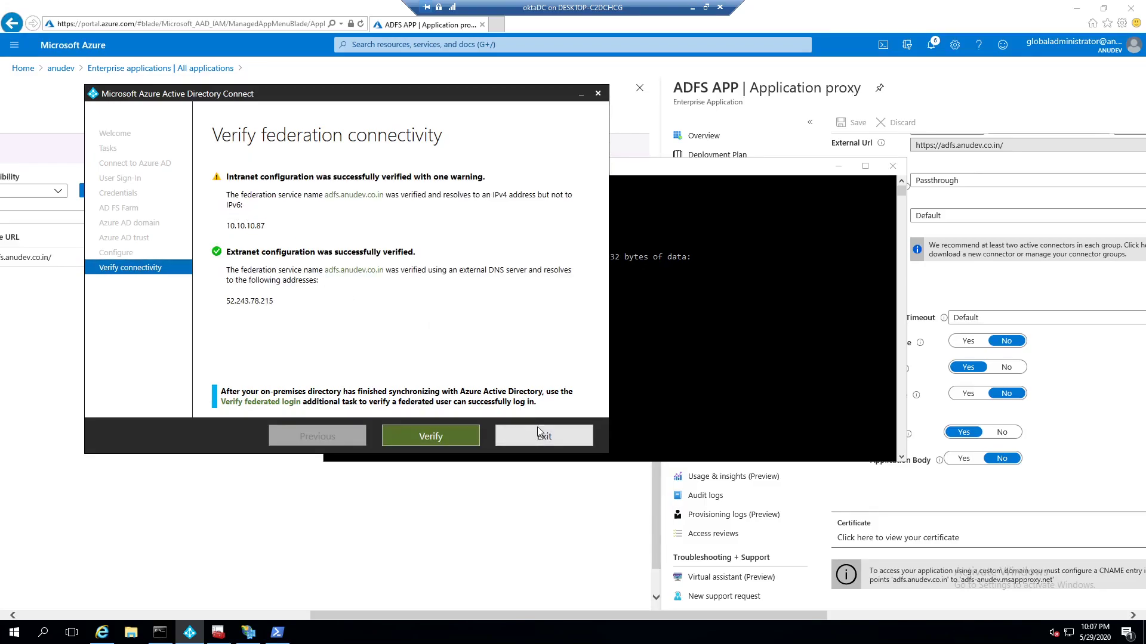
{"action": "mouse_move", "coordinate": [263, 232]}
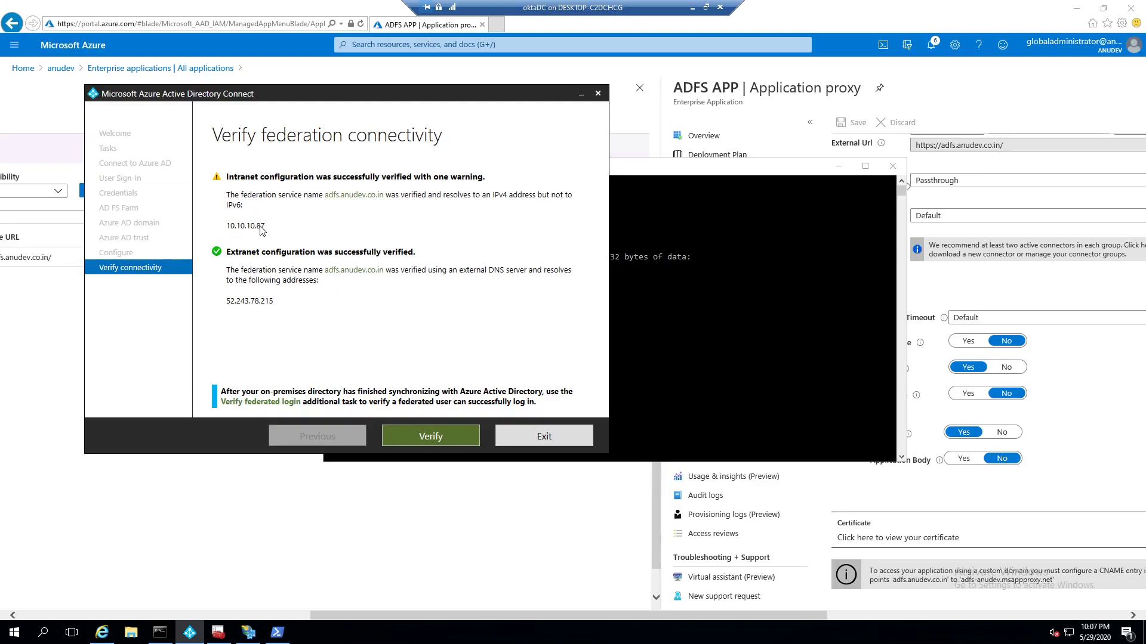
{"action": "mouse_move", "coordinate": [289, 314]}
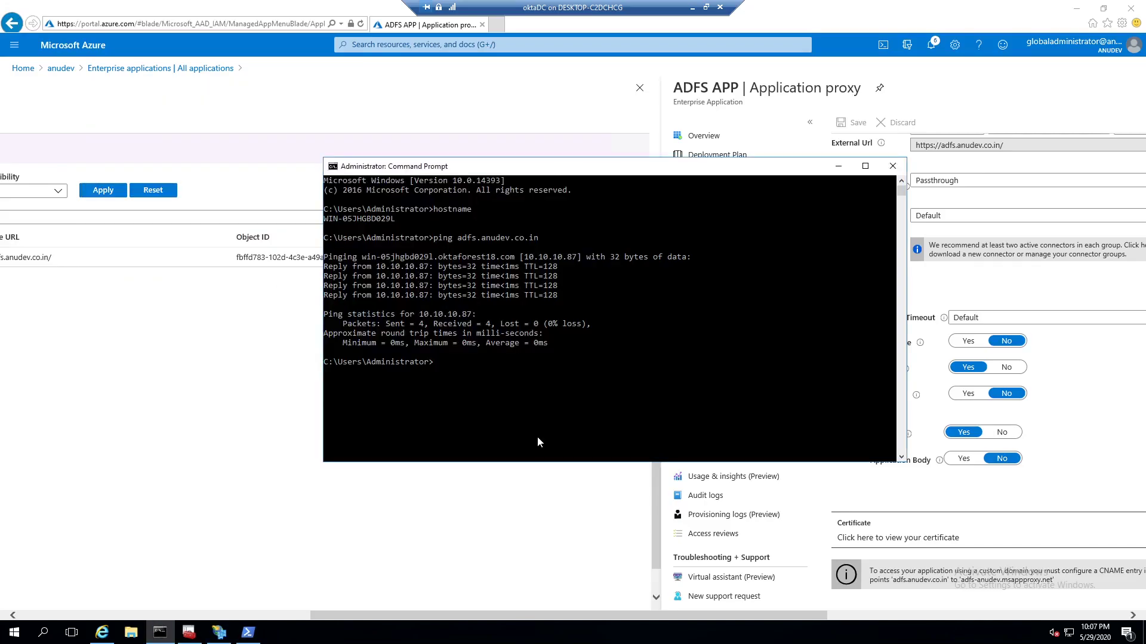
Leave the virtual machine and start a new Chrome window on the host.
{"action": "left_click", "coordinate": [893, 165]}
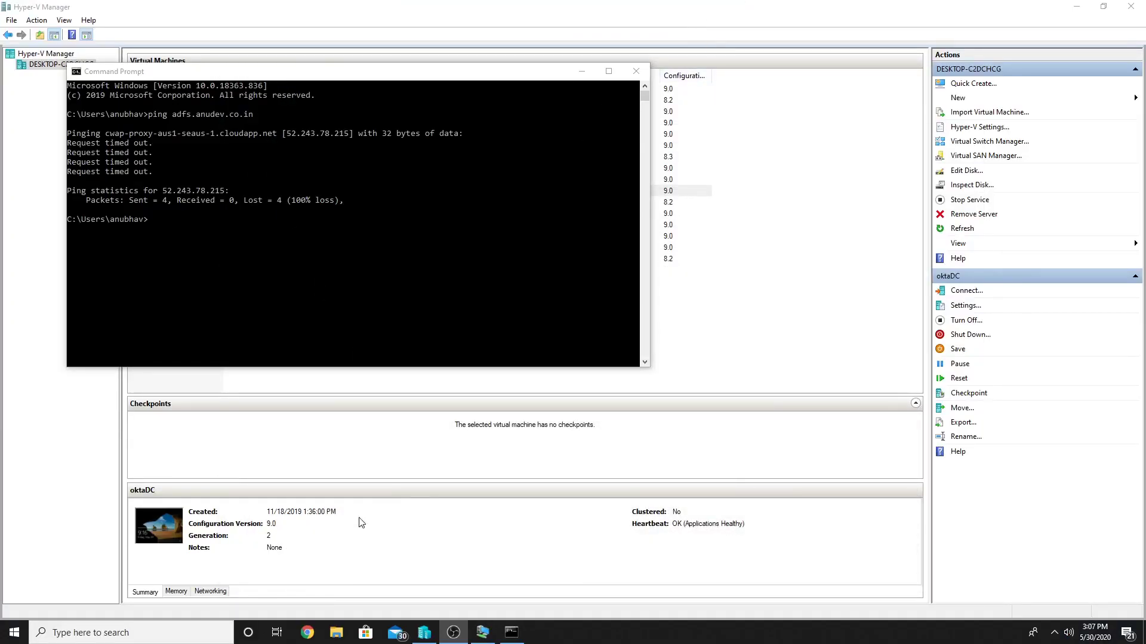
{"action": "left_click", "coordinate": [307, 633]}
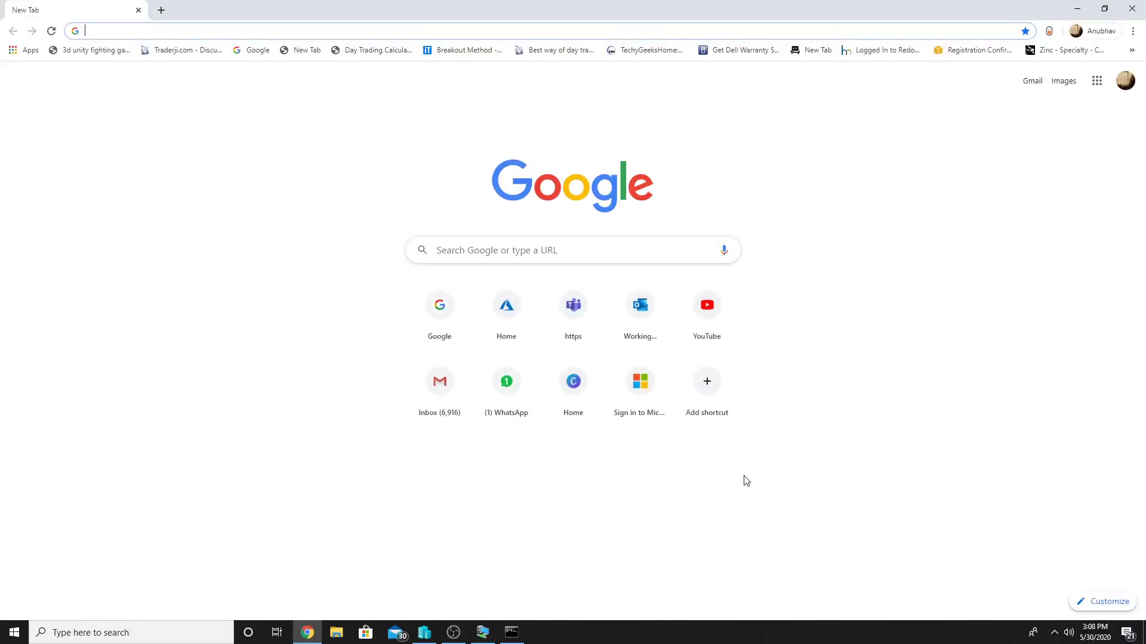
{"action": "mouse_move", "coordinate": [1009, 479]}
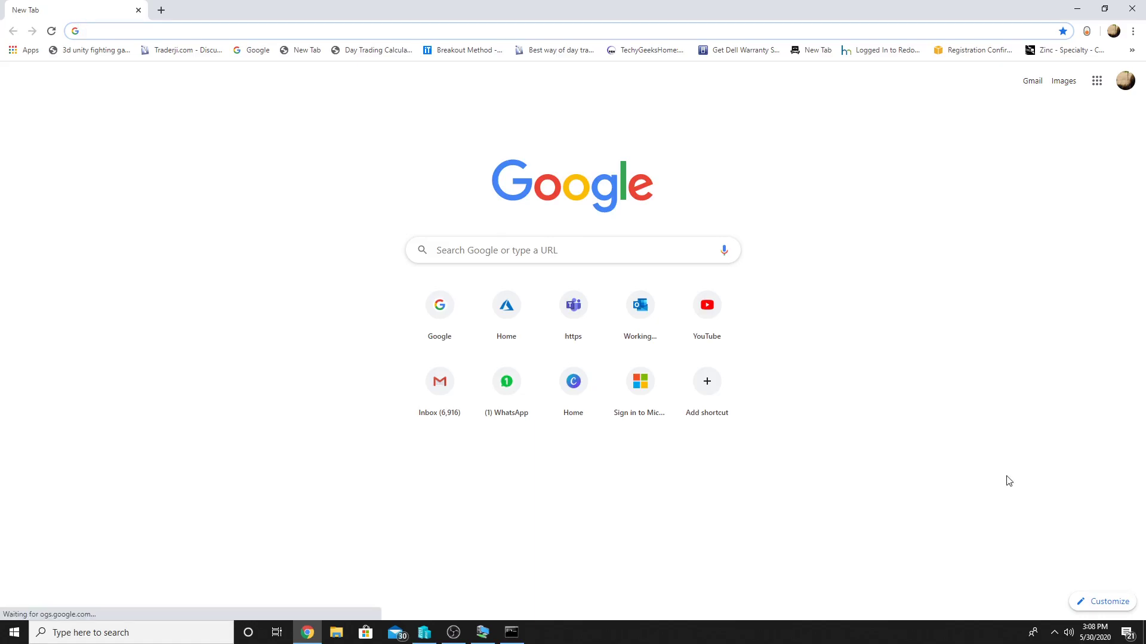
{"action": "type", "text": "myapps"}
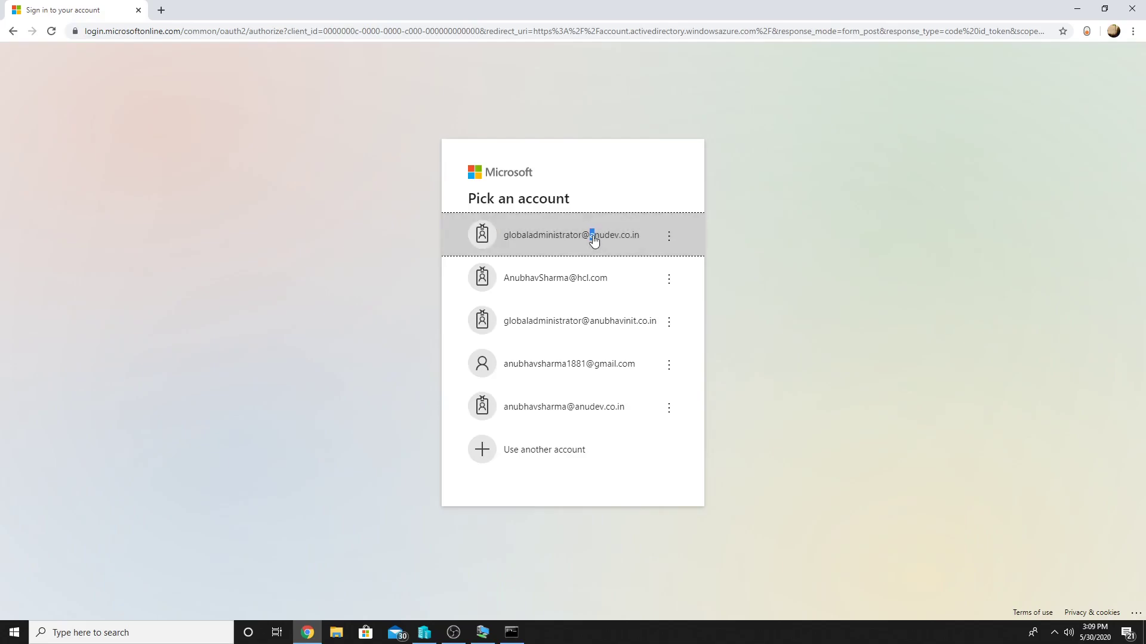
{"action": "left_click", "coordinate": [571, 234]}
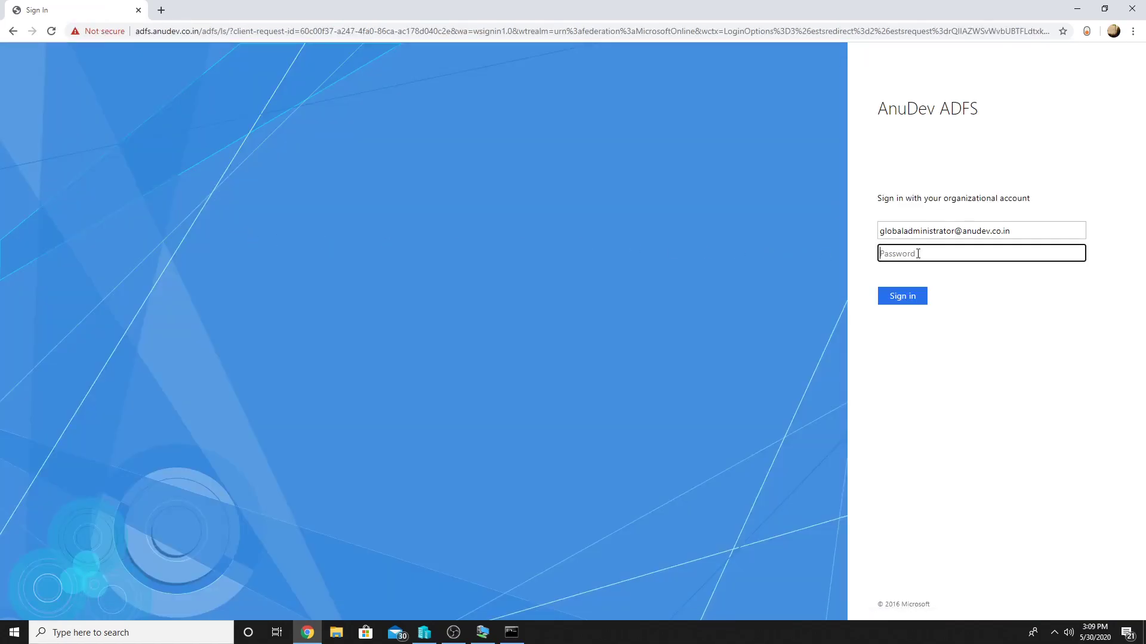
{"action": "type", "text": "•"}
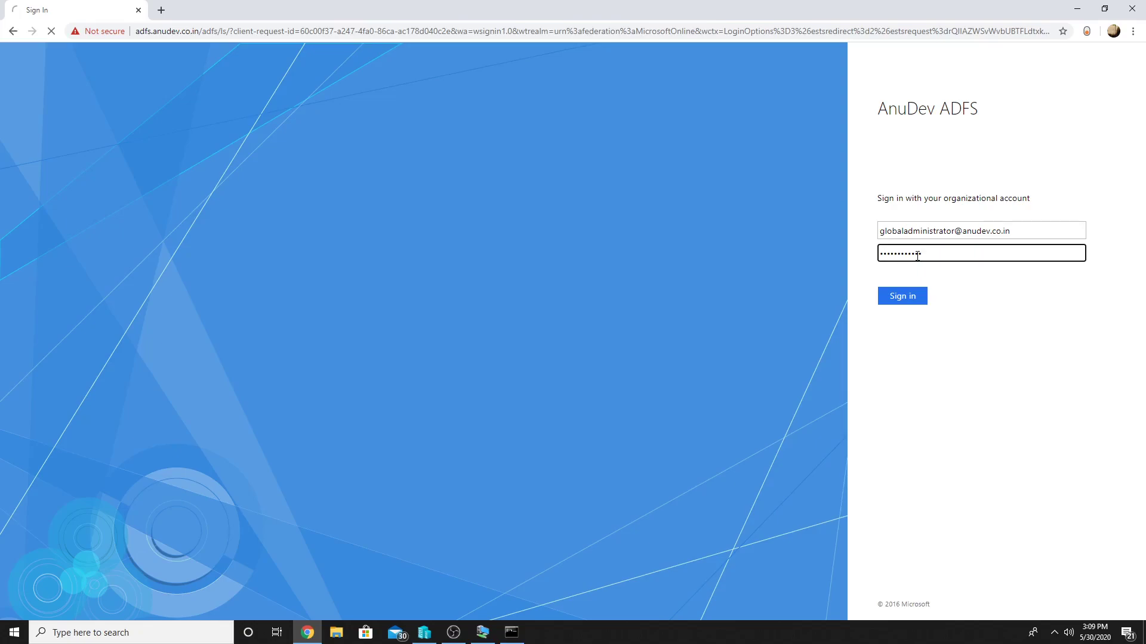
Submit the ADFS sign-in and choose to stay signed in, landing on My Apps.
{"action": "left_click", "coordinate": [902, 296]}
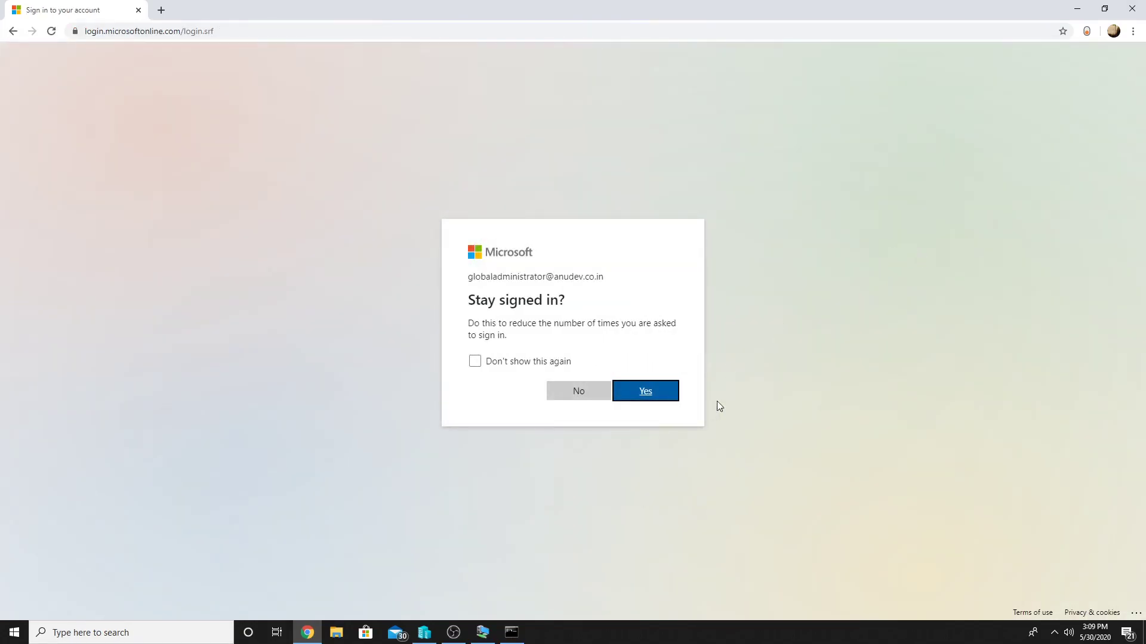
{"action": "left_click", "coordinate": [645, 390]}
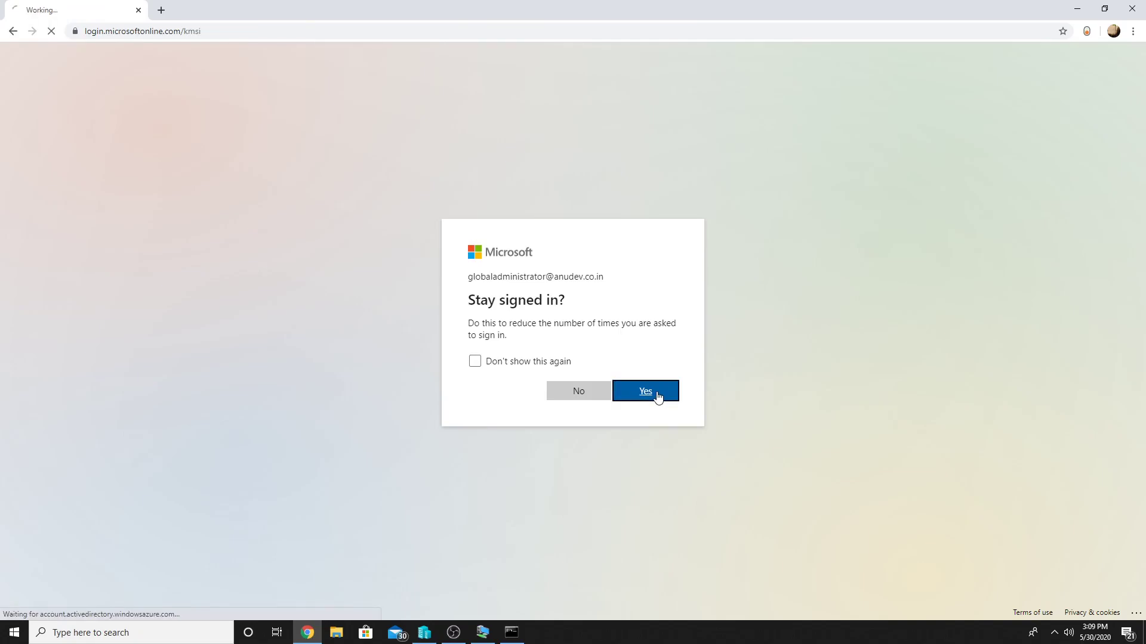
{"action": "left_click", "coordinate": [644, 390]}
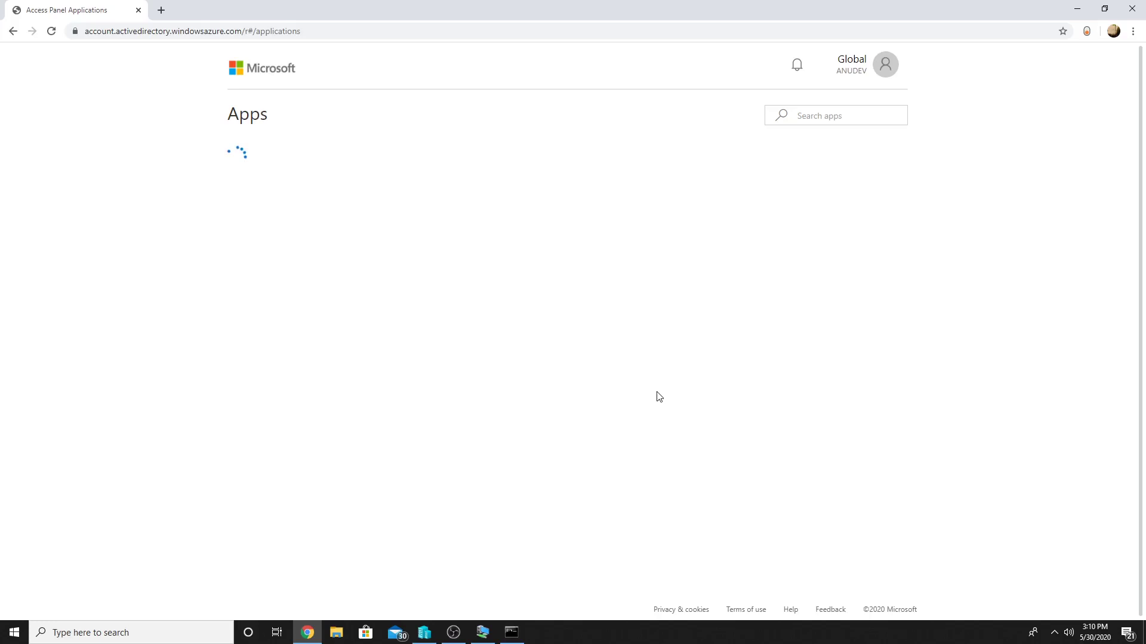